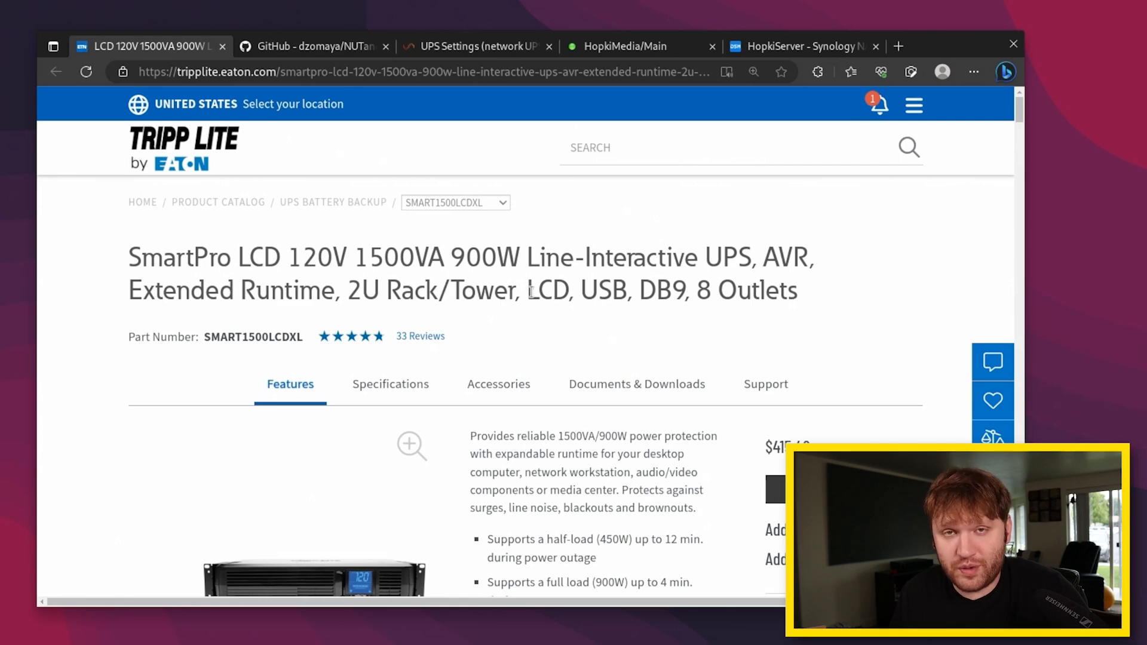
Scroll the Eaton Getting NUTty with Pi page and open the NUTandRpi repository
scroll(down, 3)
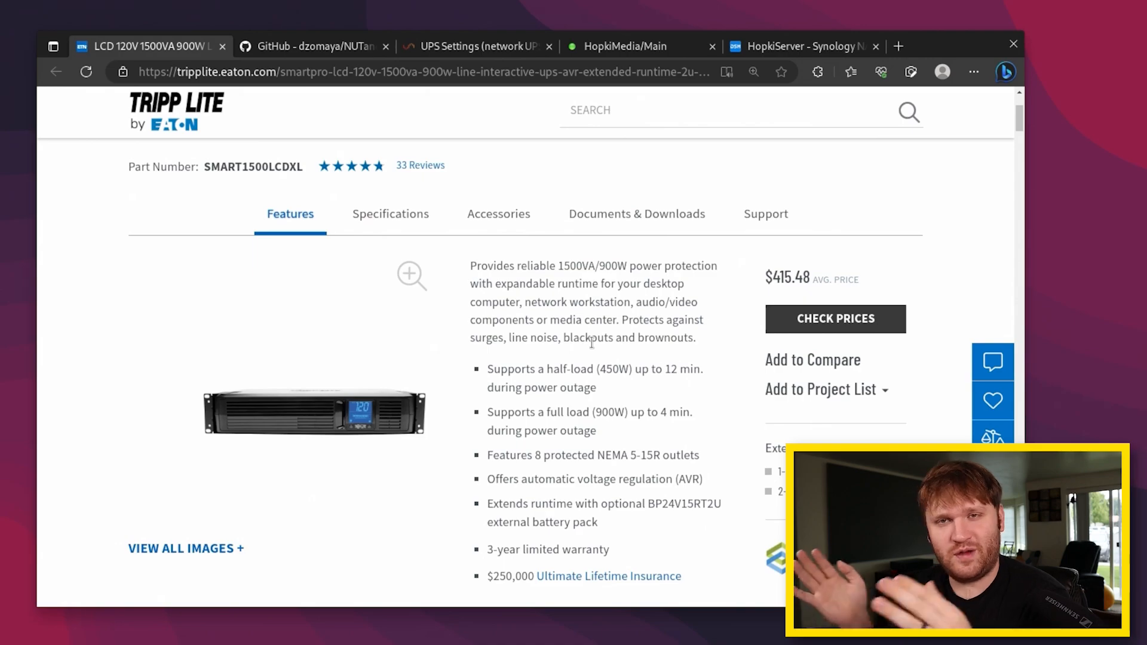
scroll(down, 3)
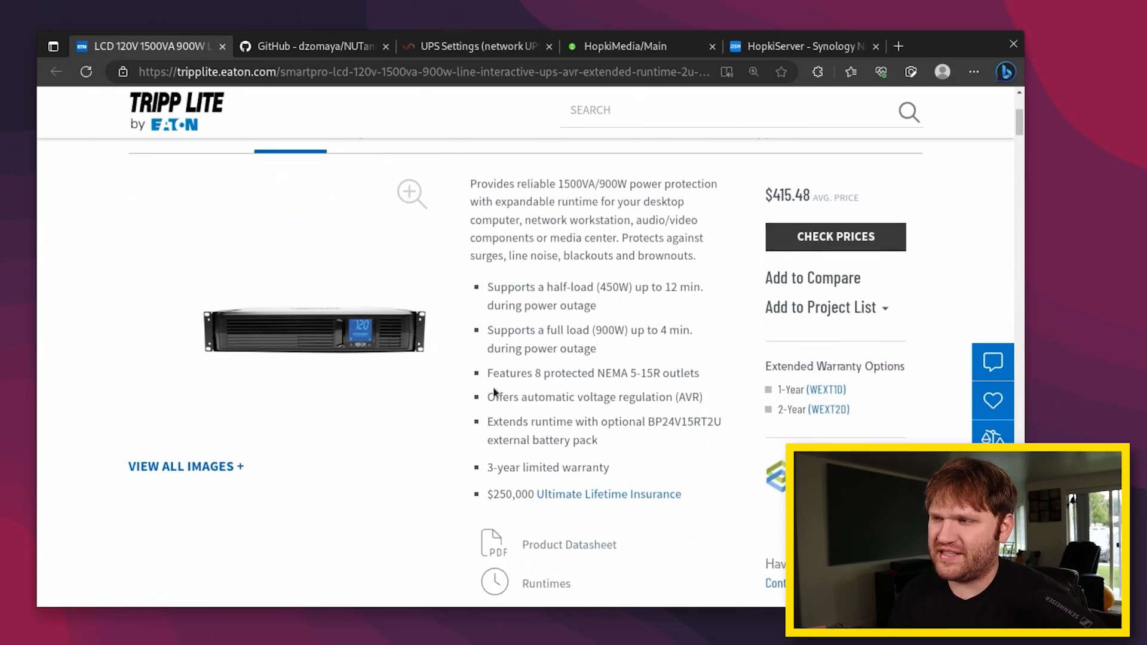
scroll(up, 3)
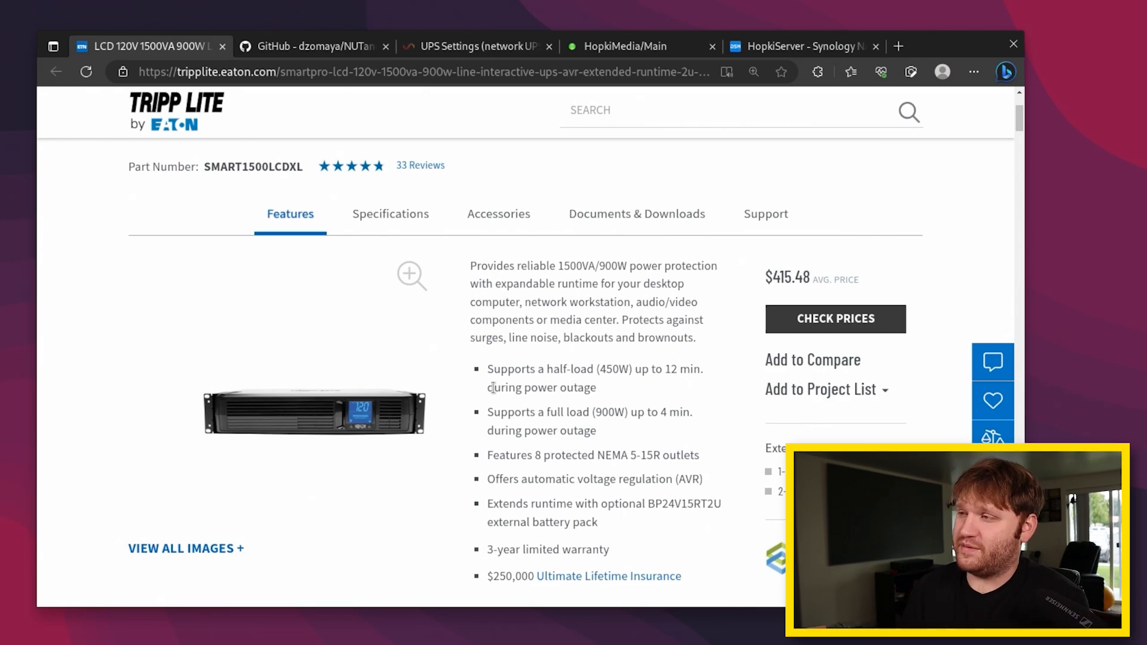
mouse_move(747, 380)
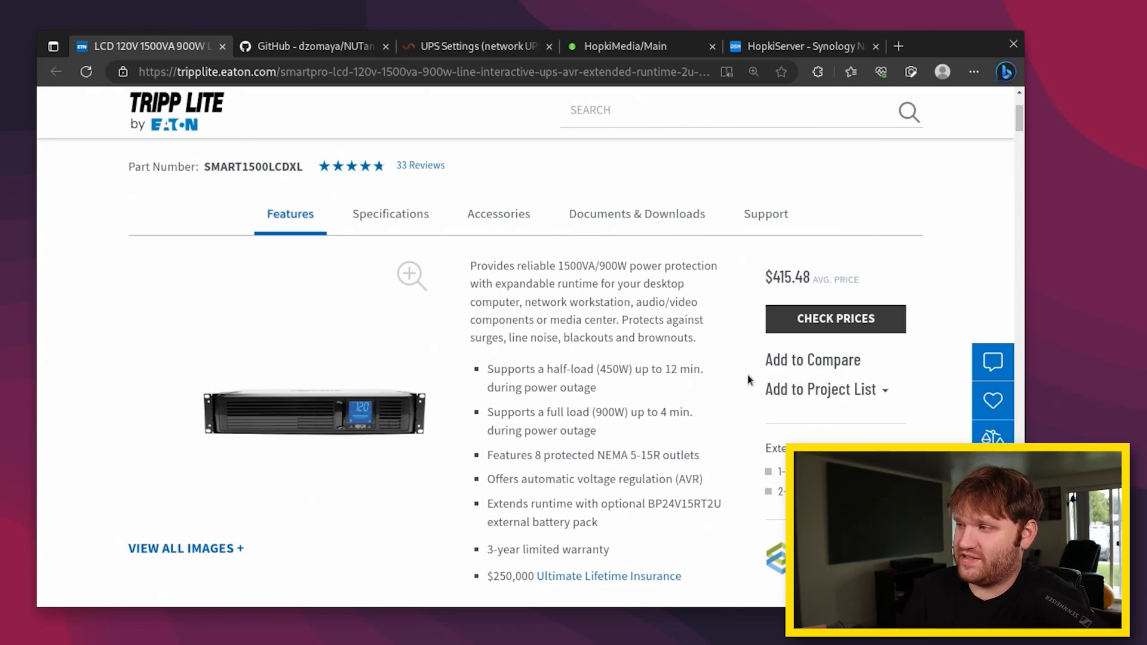
mouse_move(658, 426)
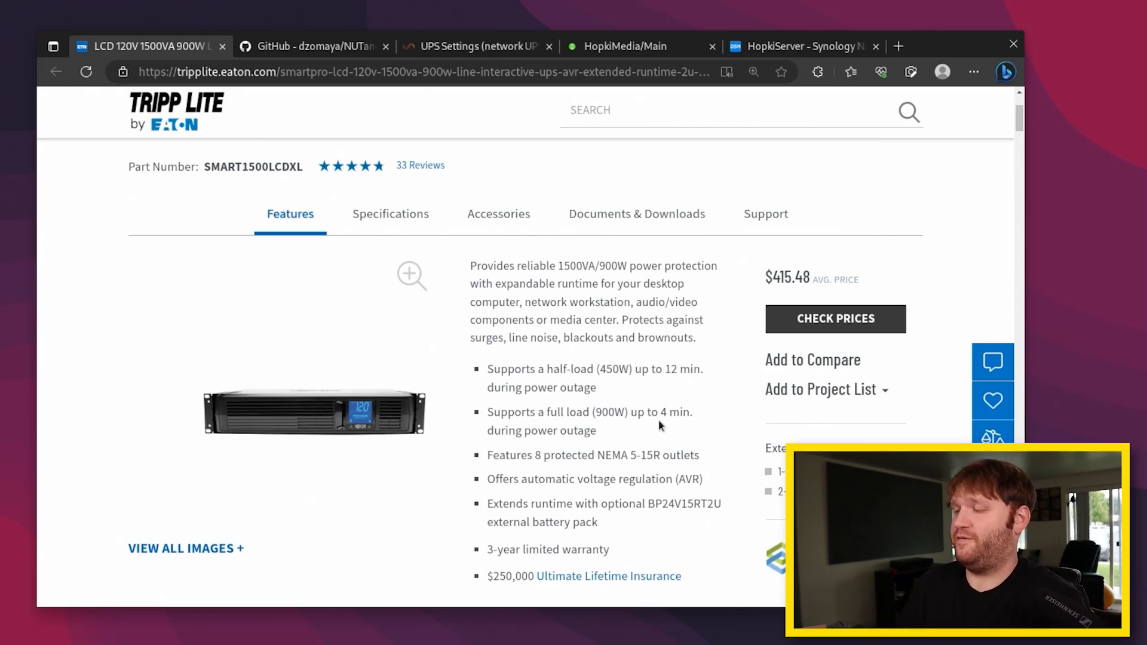
scroll(down, 3)
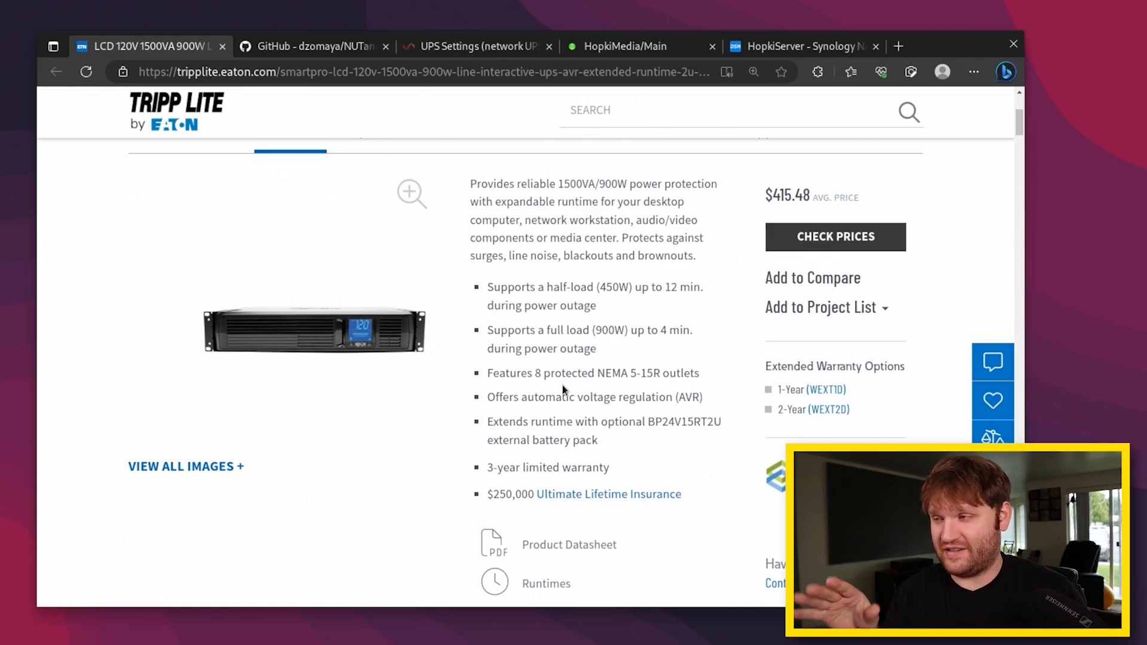
scroll(down, 3)
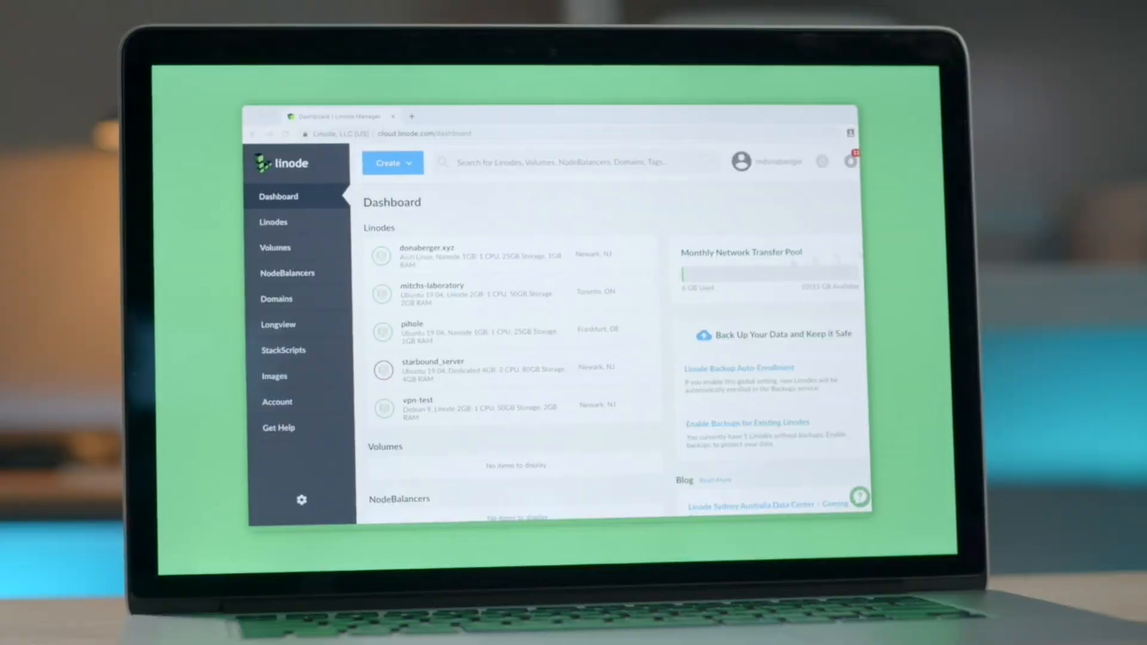
click(393, 163)
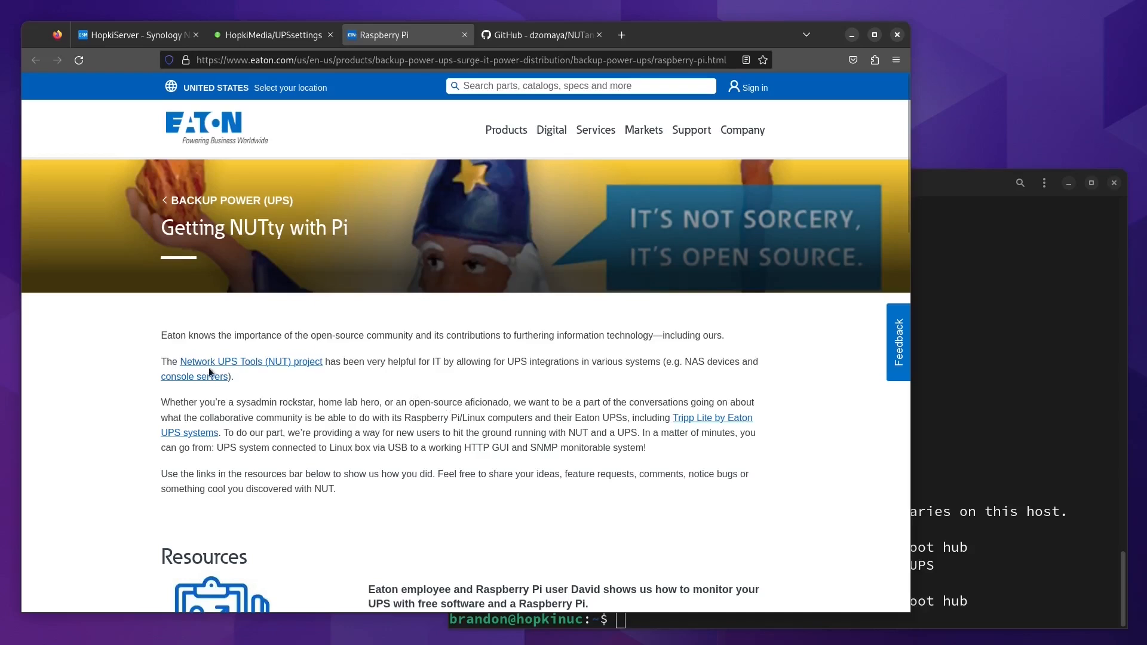
mouse_move(286, 363)
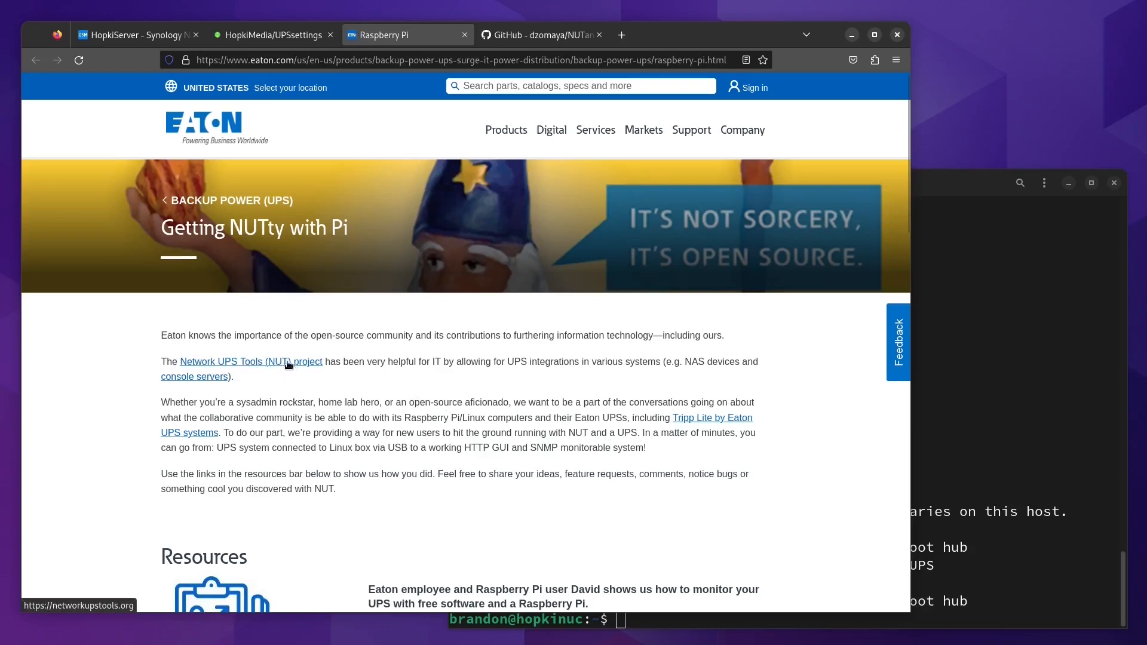
mouse_move(264, 150)
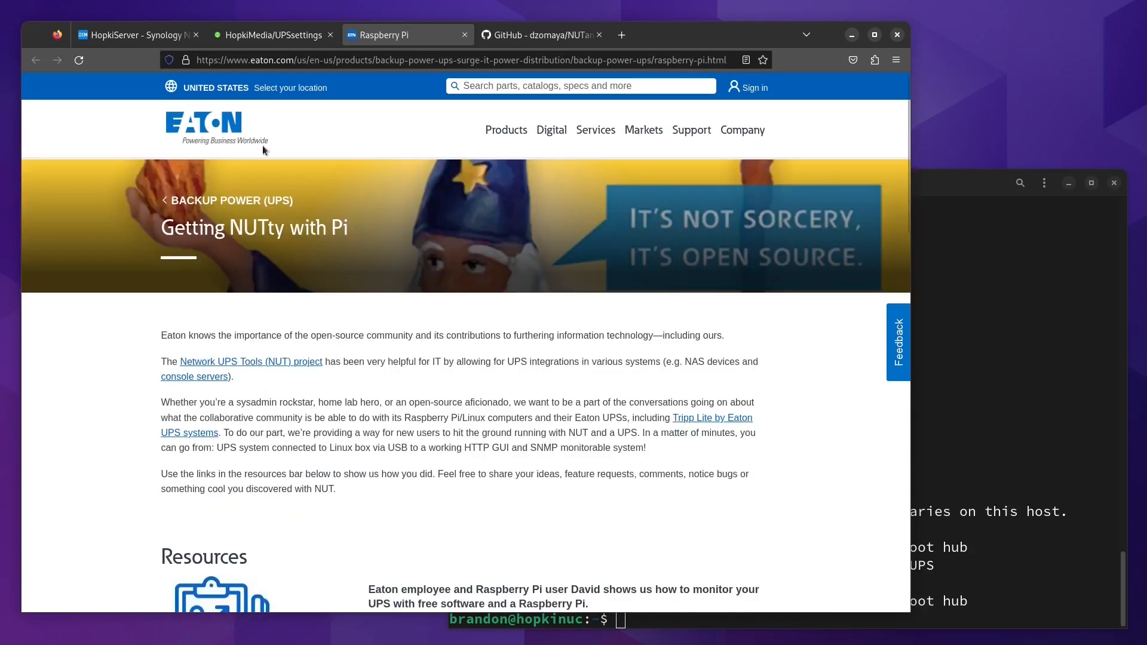
scroll(down, 3)
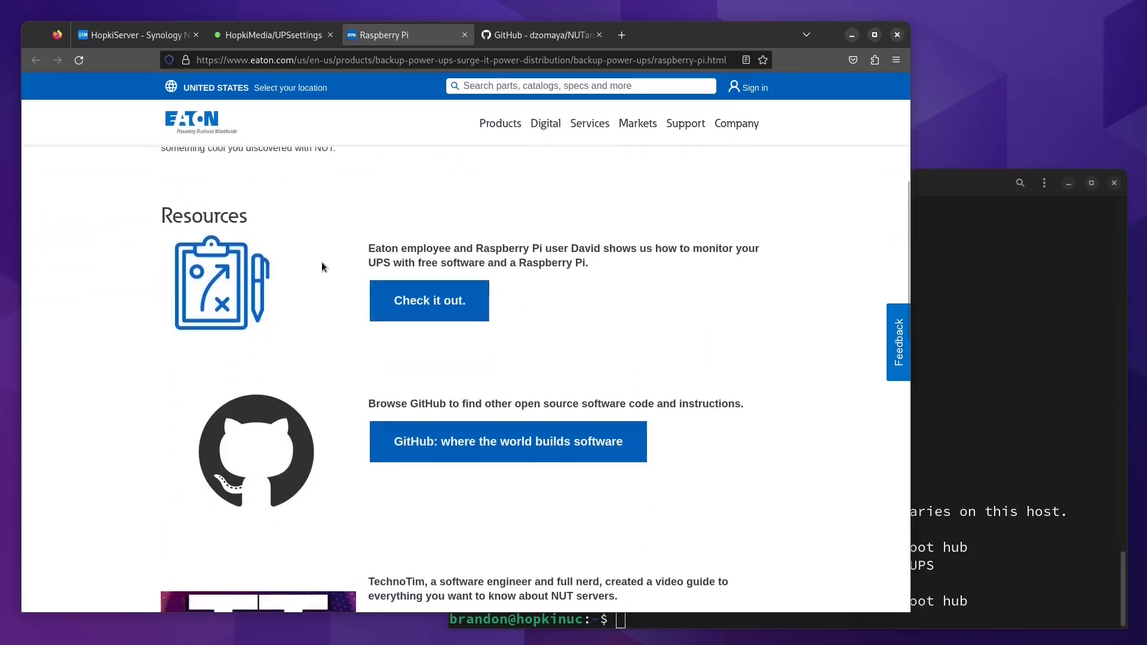
mouse_move(429, 300)
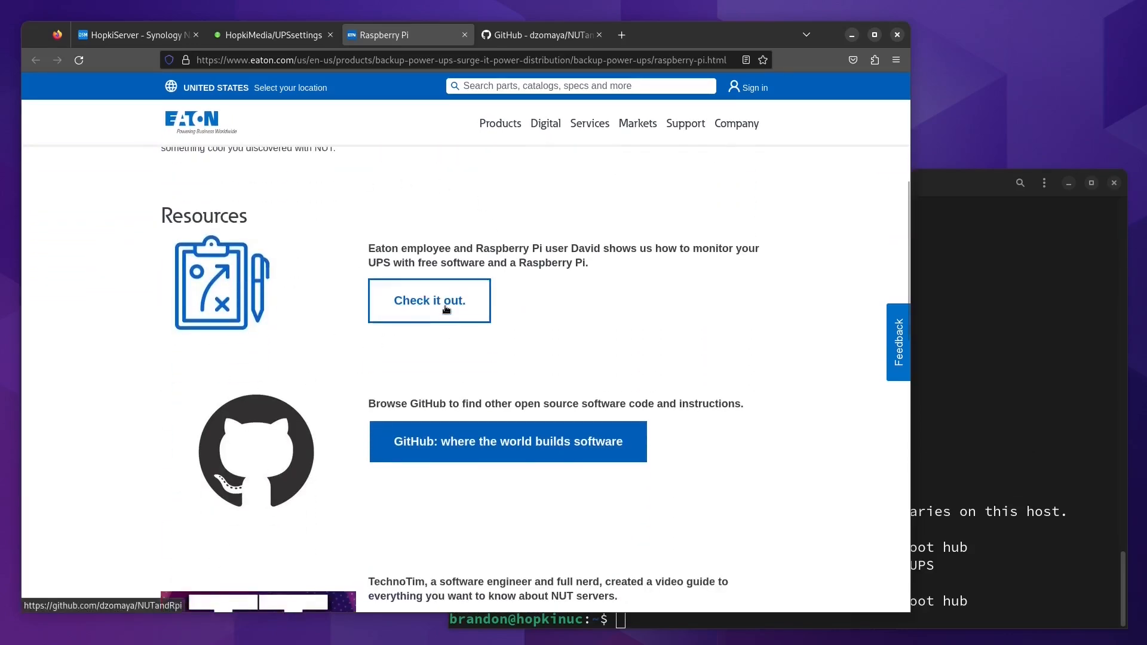
click(429, 300)
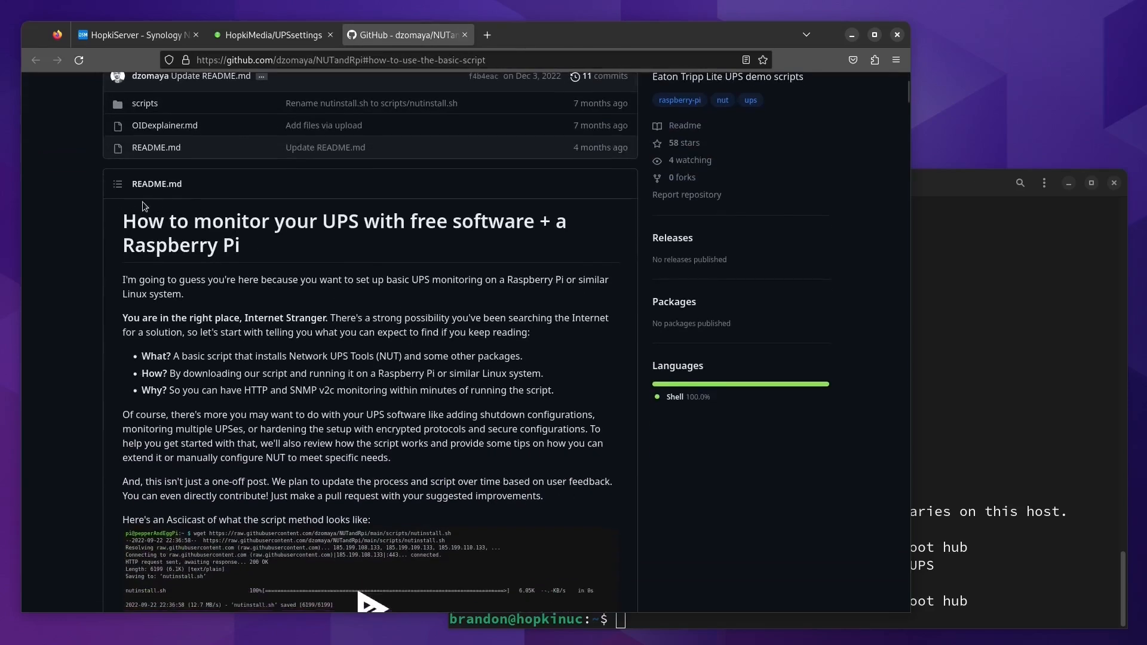
mouse_move(515, 244)
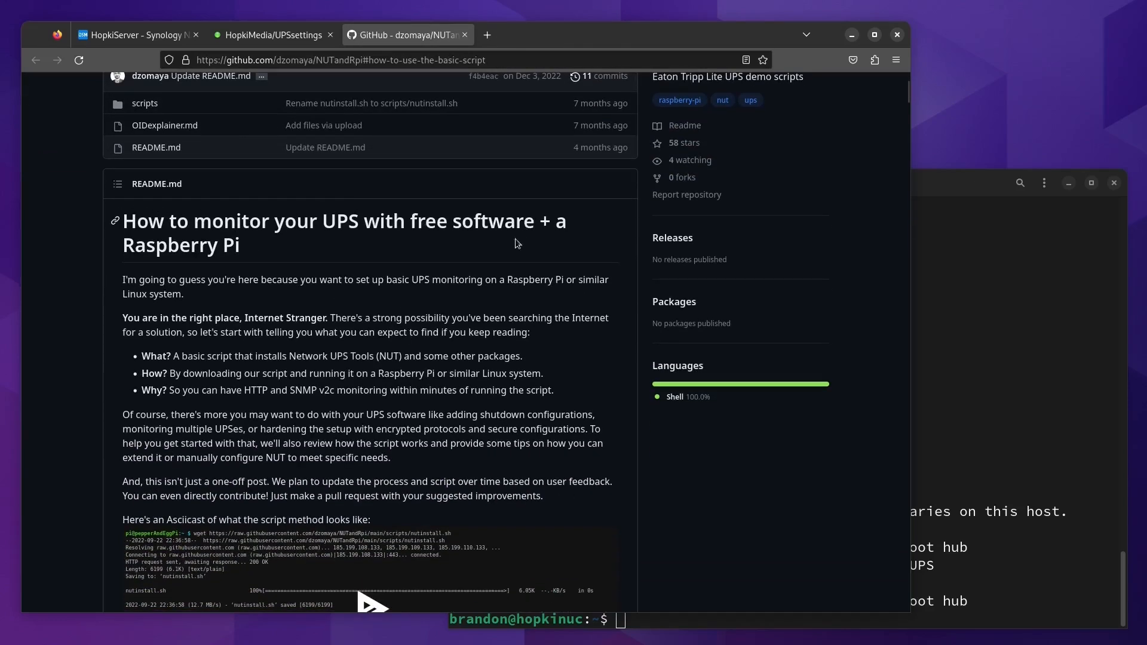
Read the README down to the supported UPS list and prerequisites
scroll(down, 3)
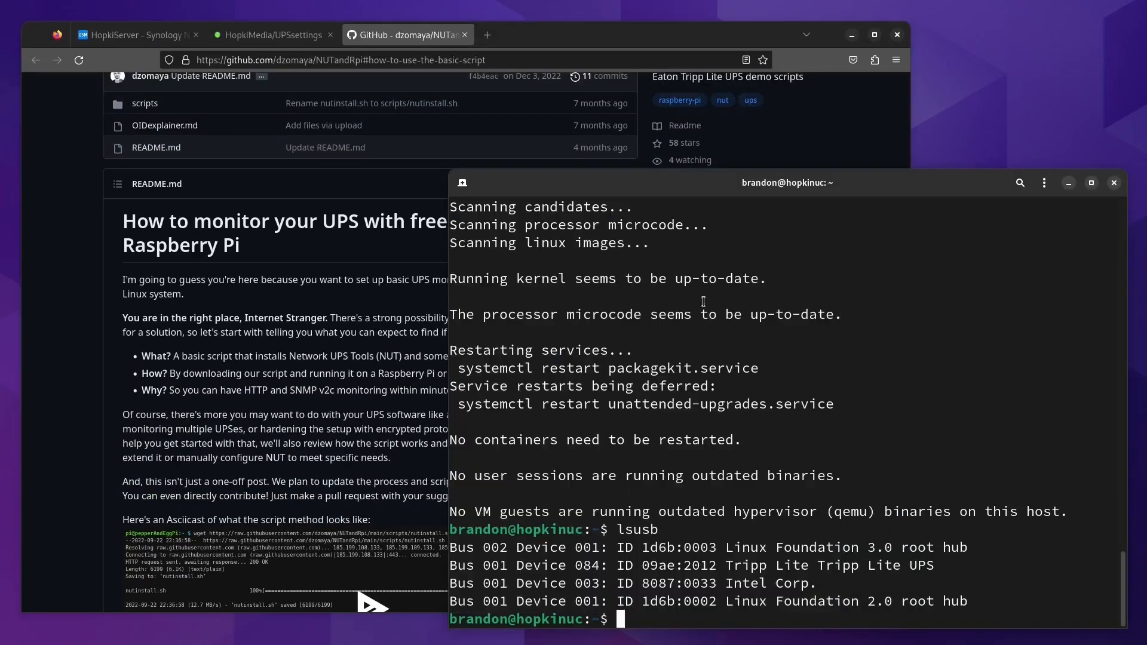
mouse_move(645, 368)
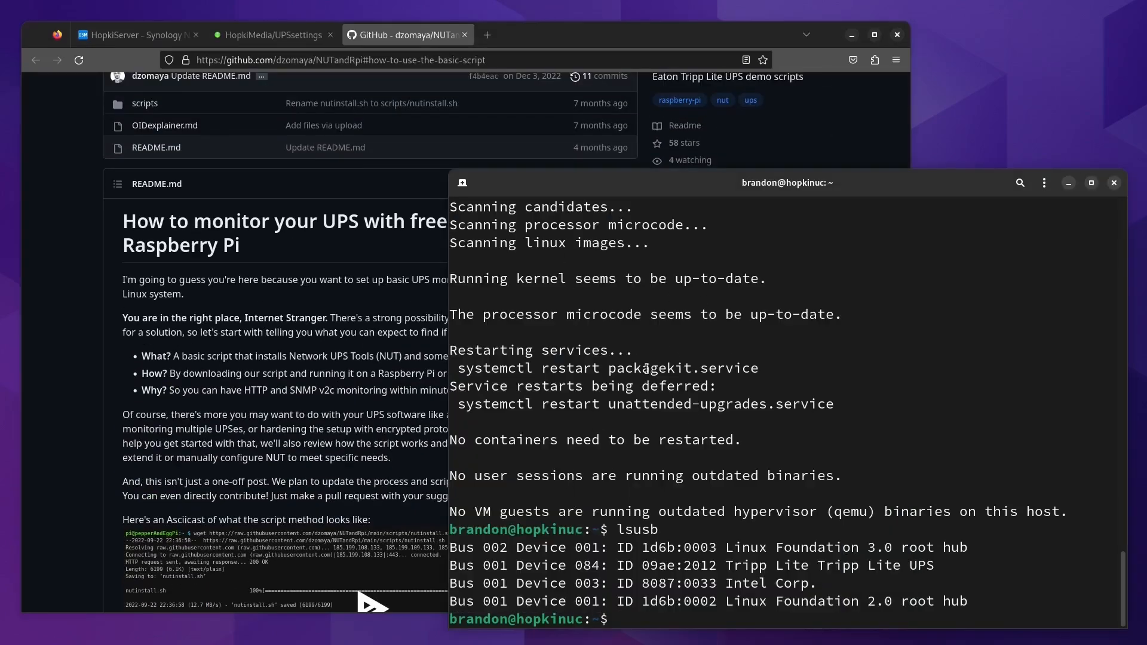
mouse_move(538, 567)
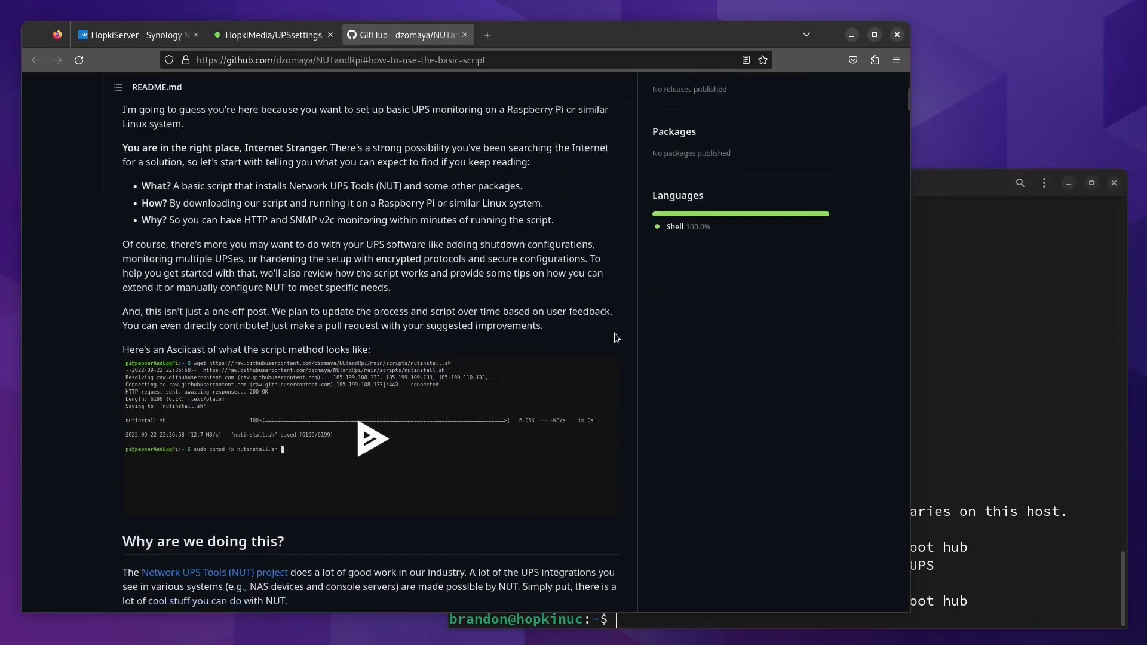
scroll(down, 3)
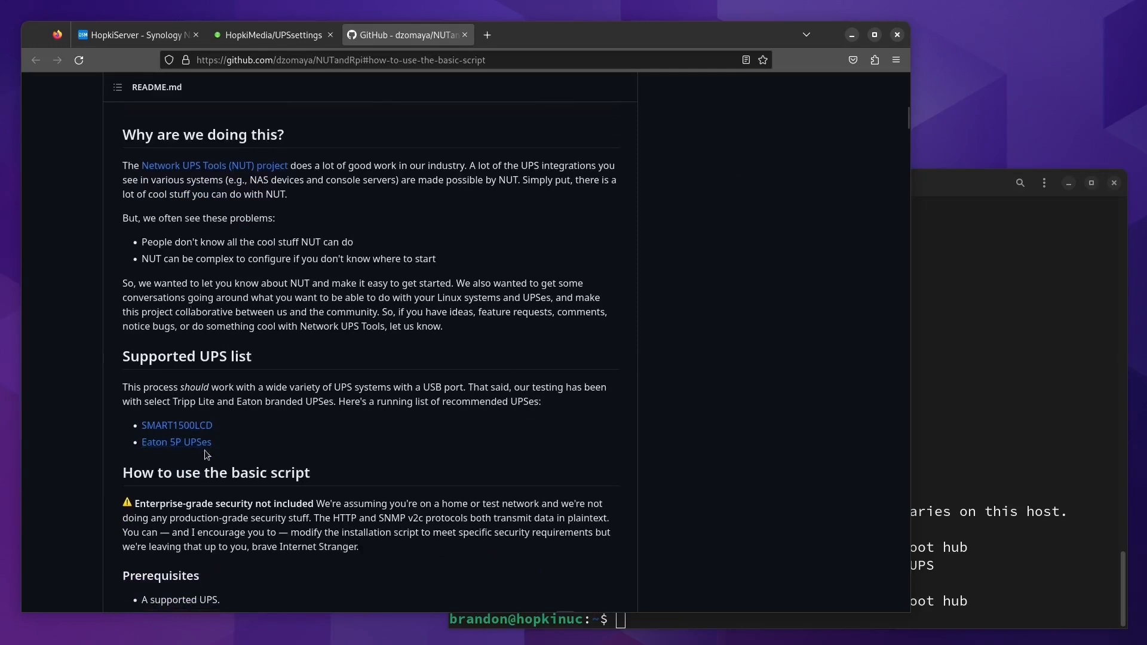
scroll(down, 3)
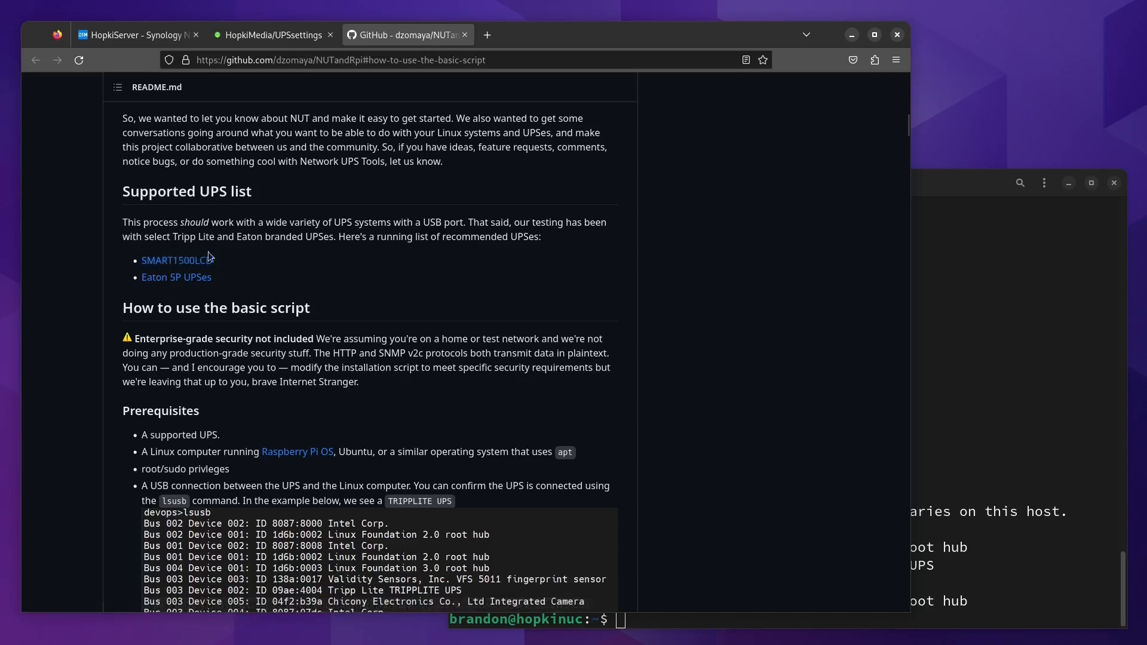
mouse_move(349, 298)
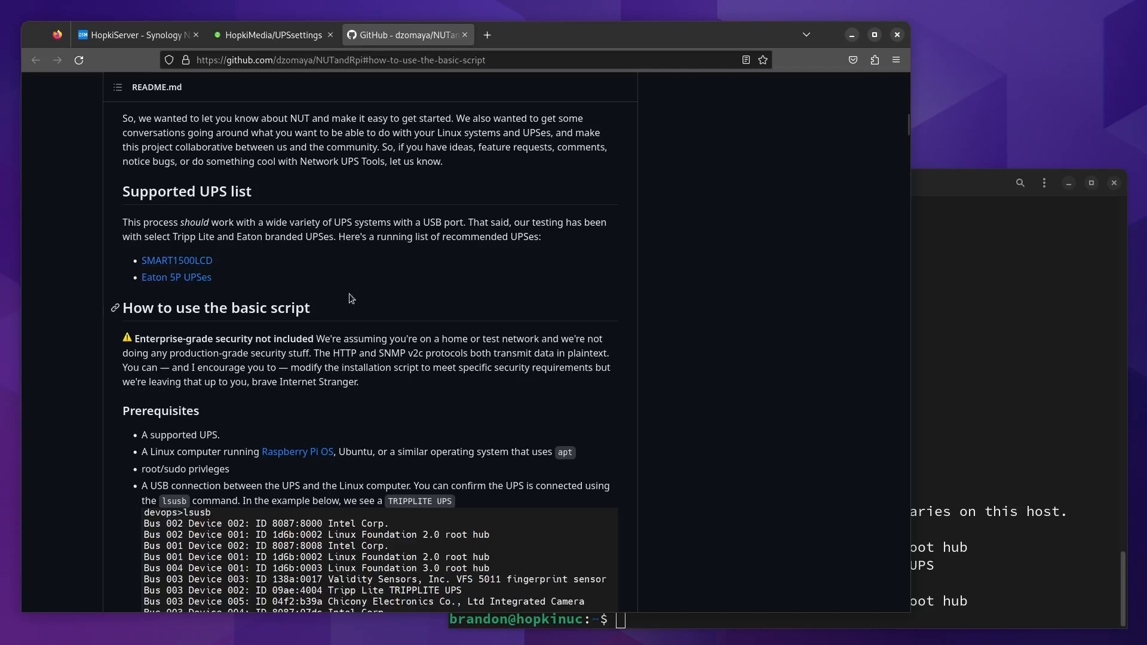
Flip through the Unraid, Synology and GitHub tabs and scroll the repository guide
click(272, 34)
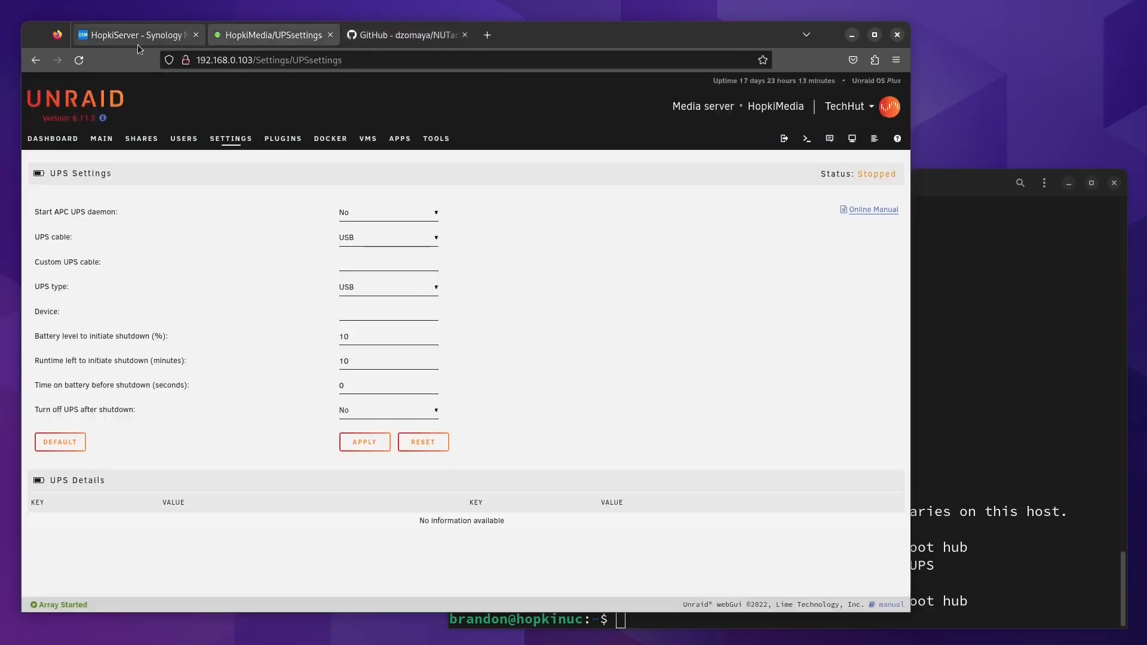
click(136, 35)
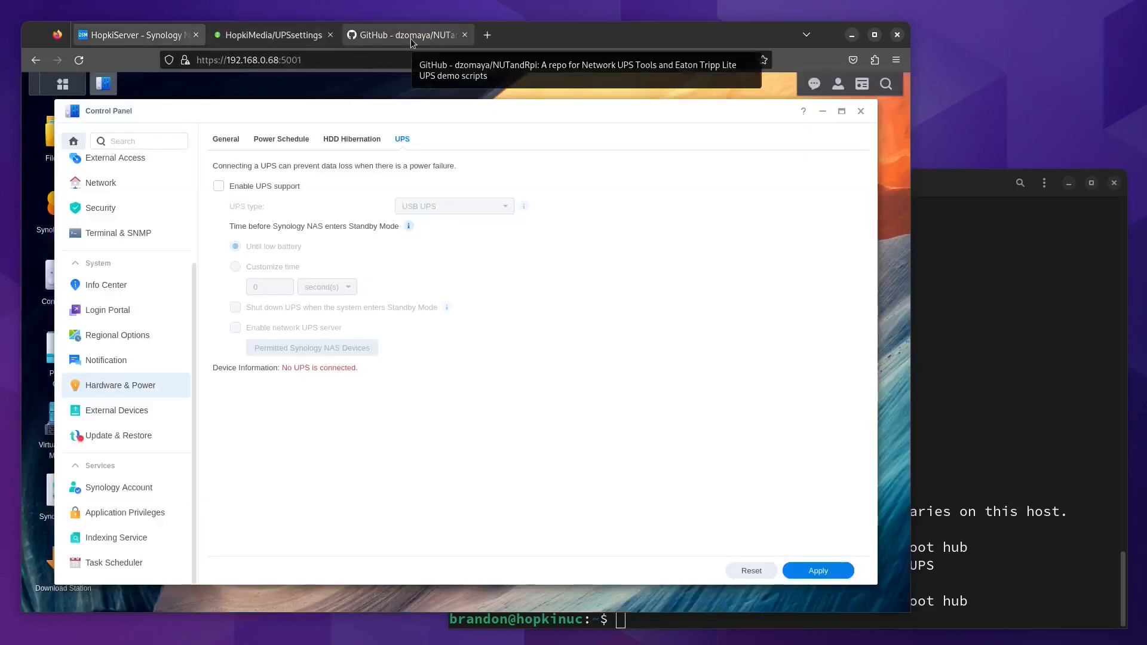
click(406, 35)
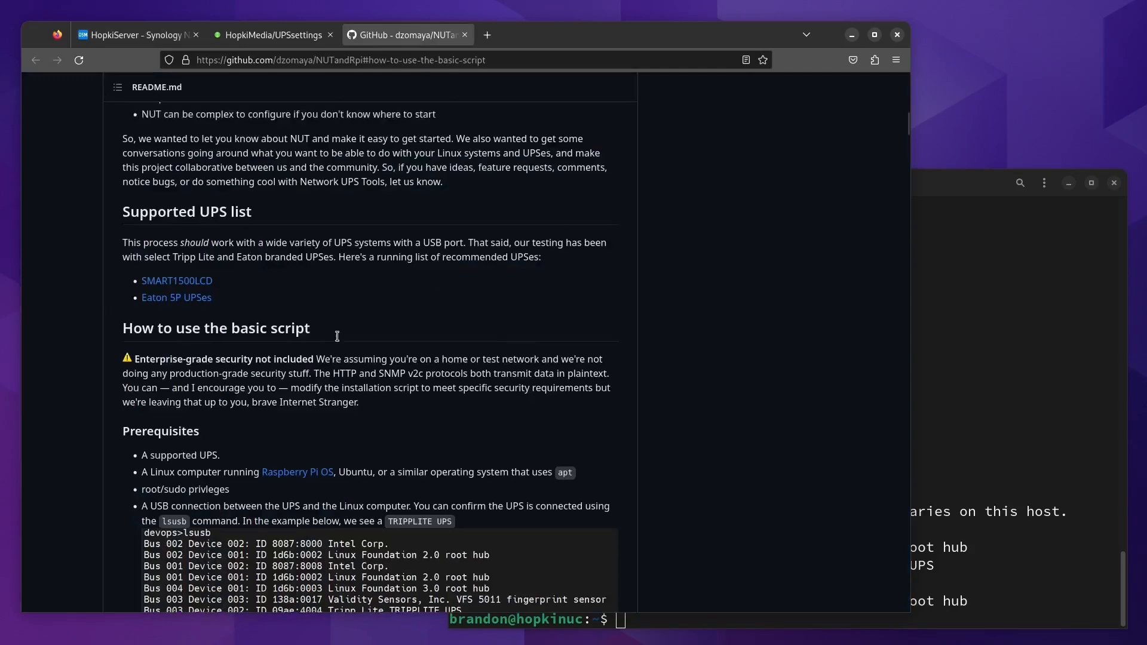
scroll(up, 3)
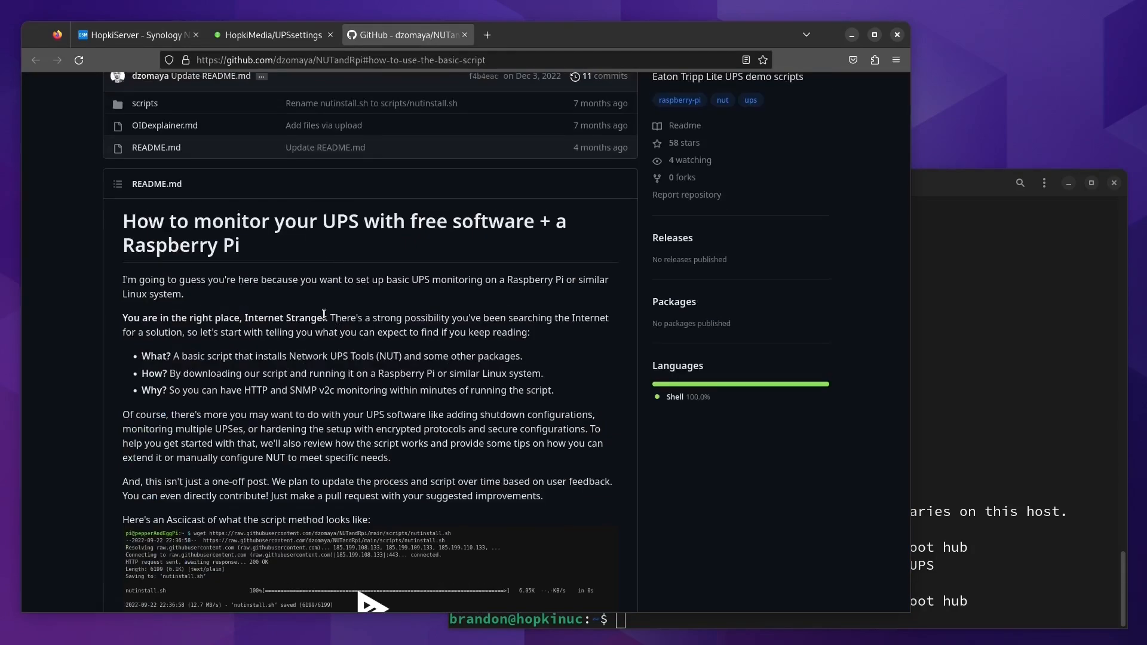
scroll(down, 3)
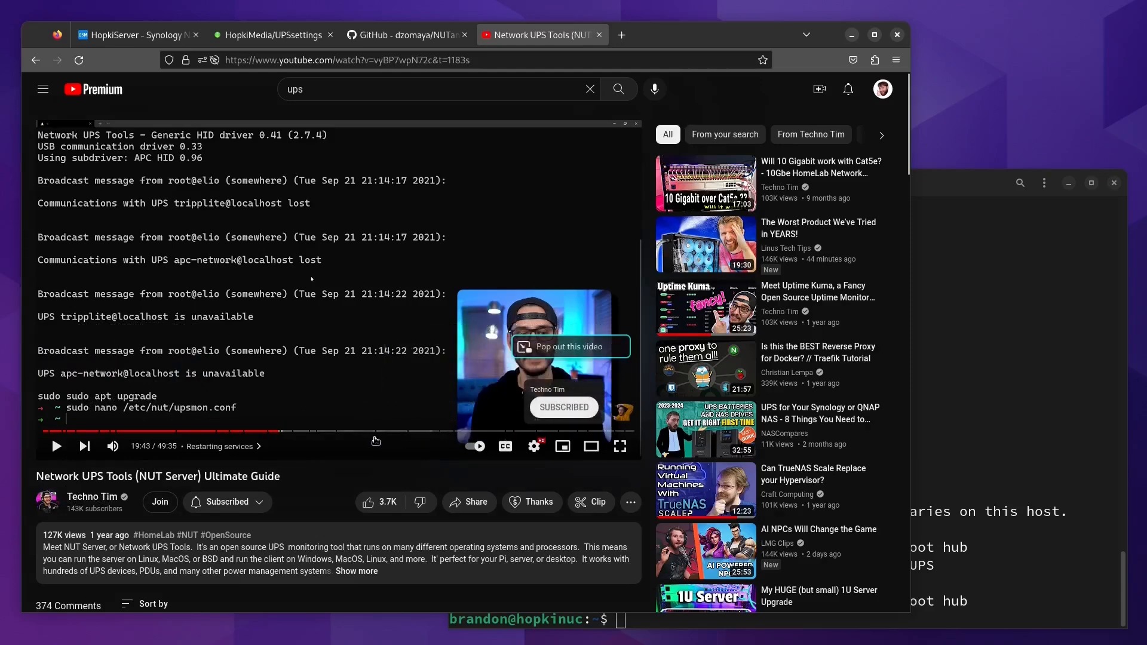
mouse_move(123, 429)
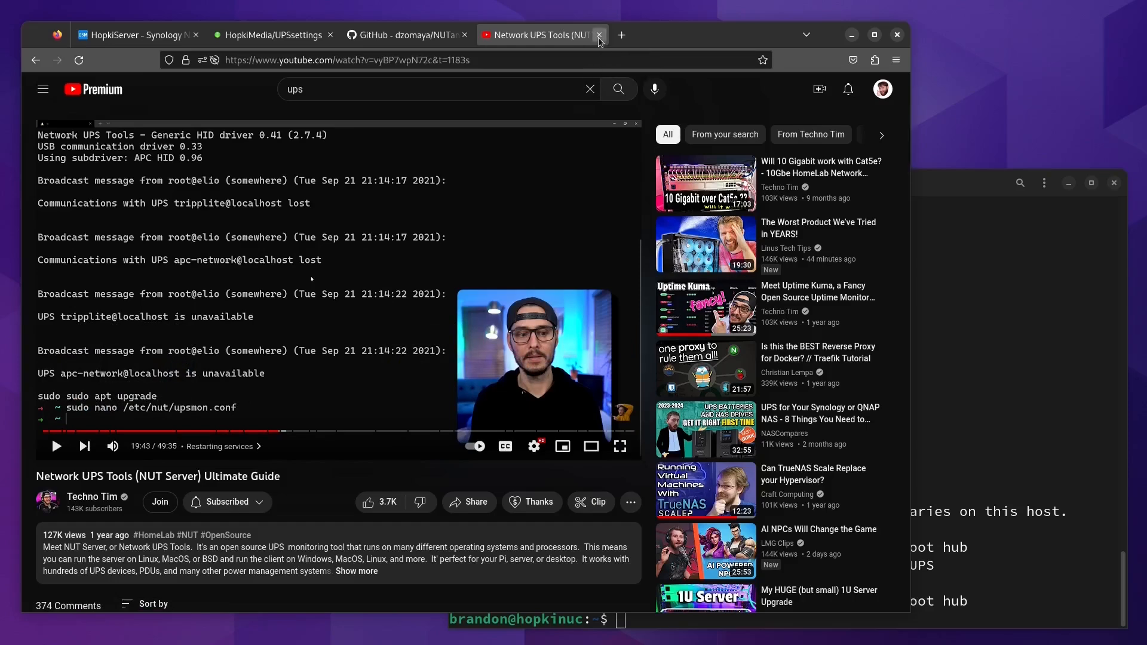
Bring Firefox forward and scroll the NUTandRpi README to Prerequisites
click(599, 34)
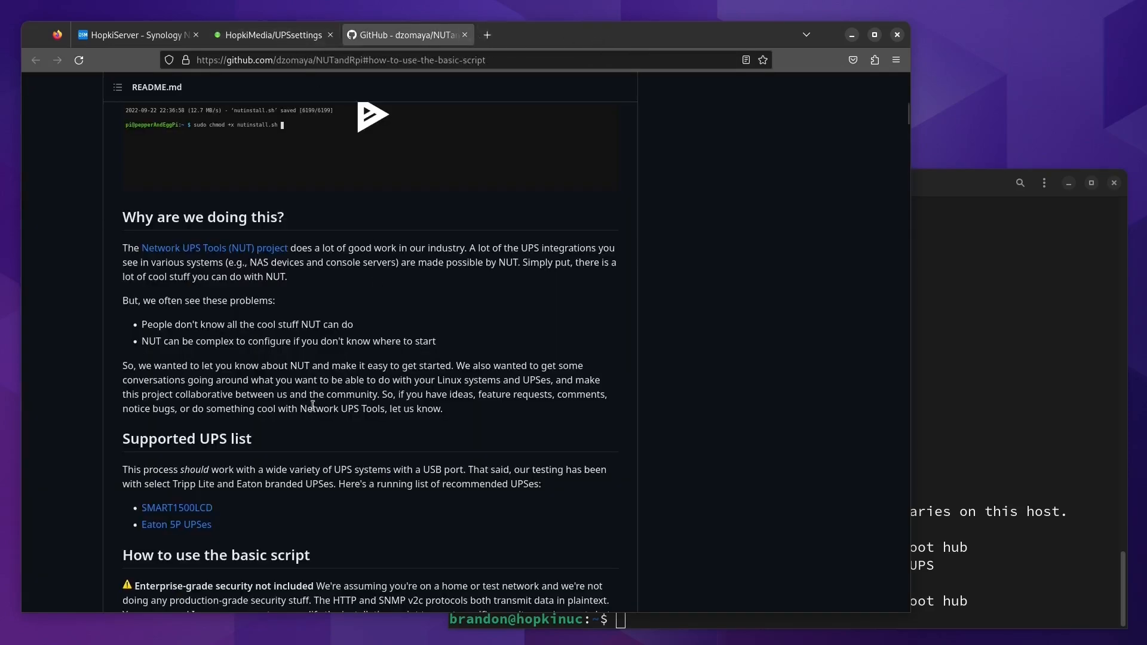
scroll(down, 3)
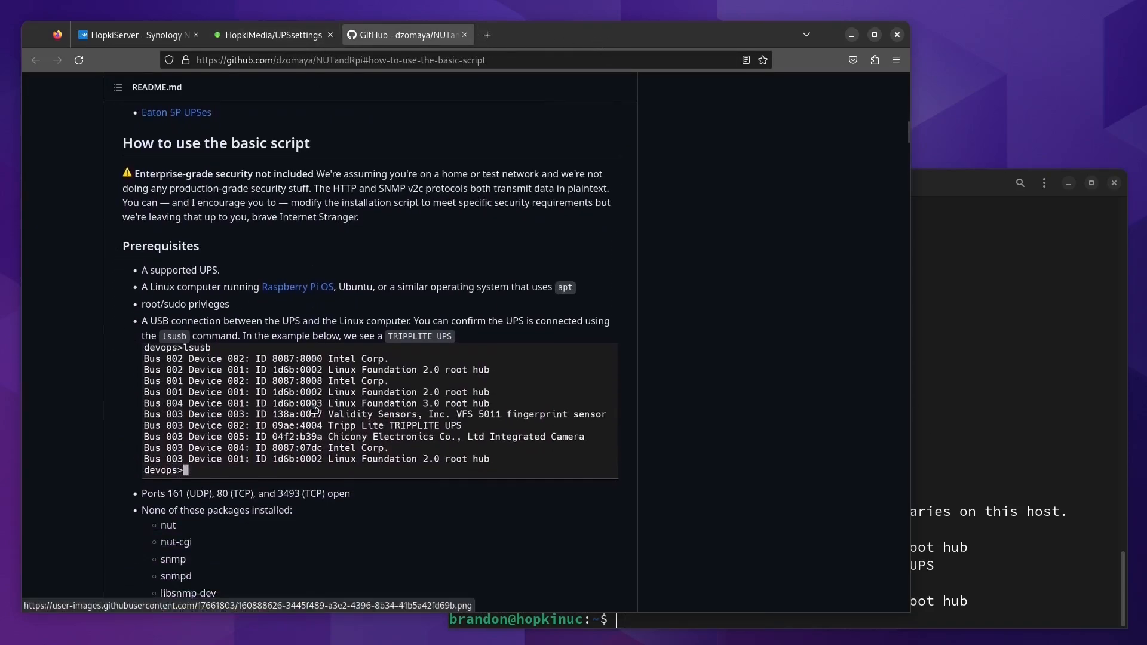
scroll(down, 3)
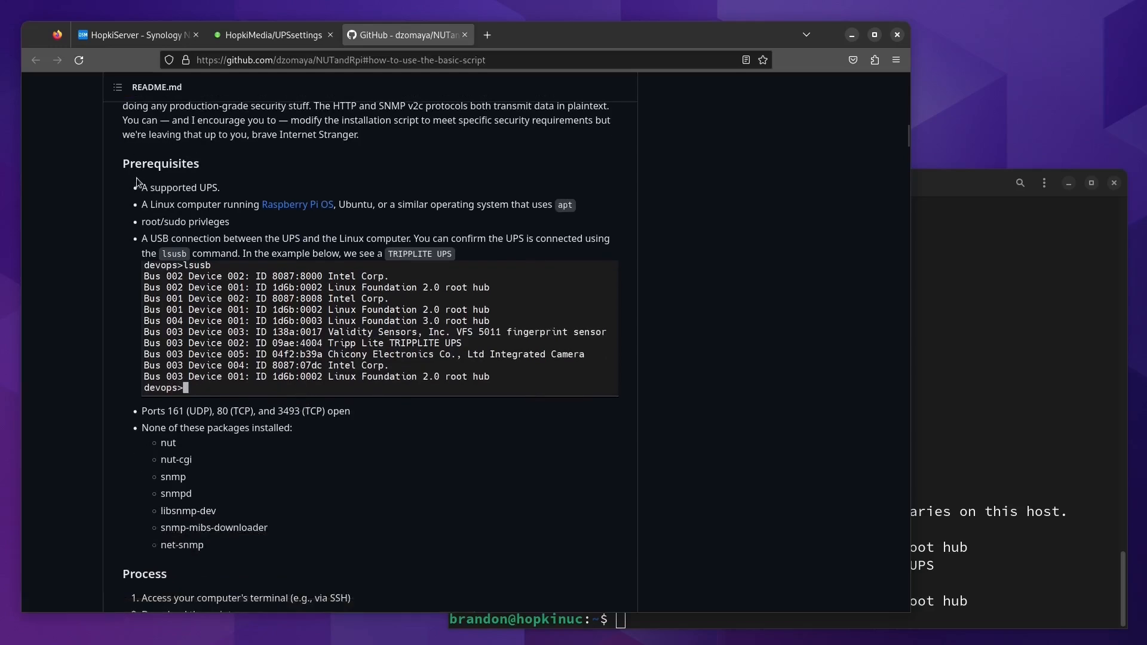
mouse_move(140, 213)
text(neofetch)
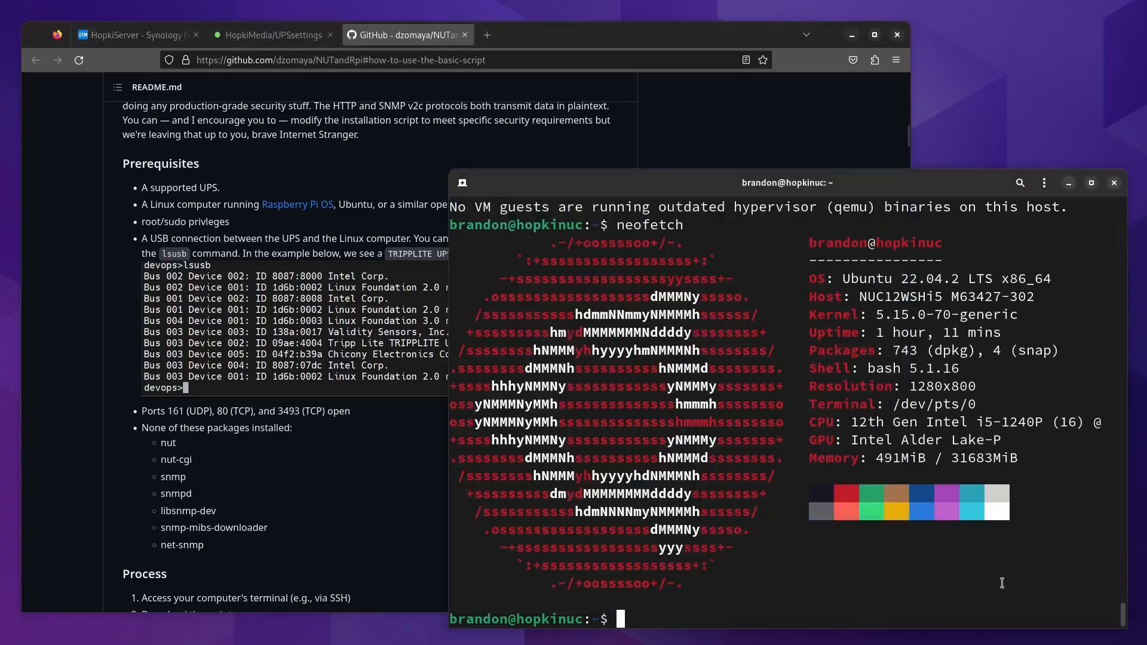
Run lsusb to confirm the Tripp Lite UPS is connected
text(lsusb)
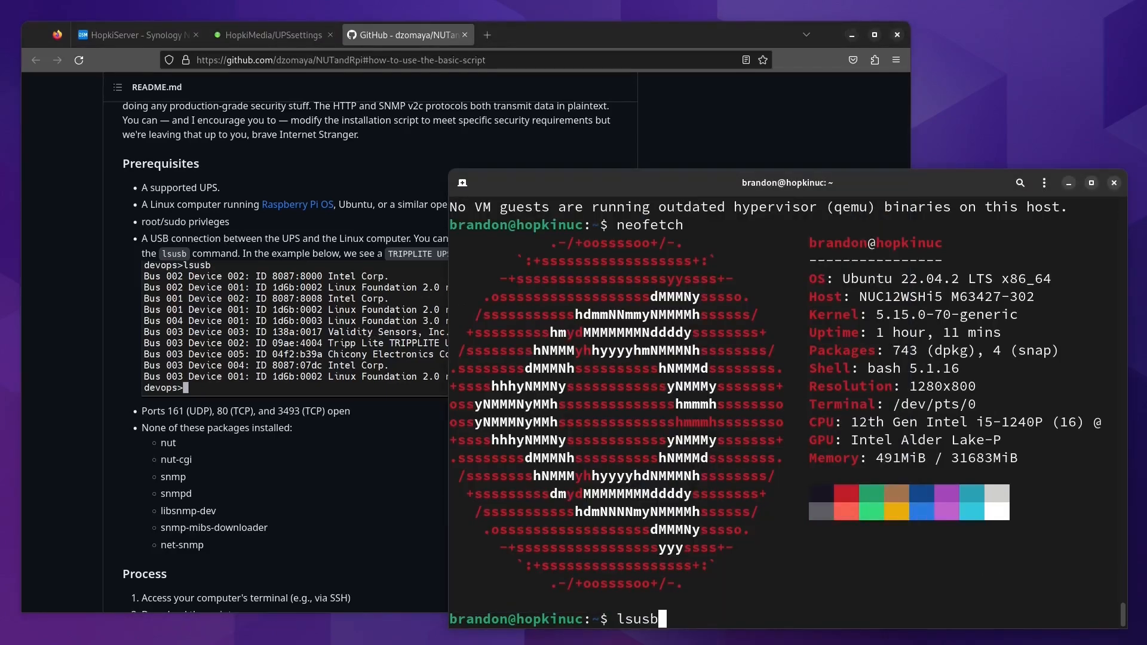
key(Return)
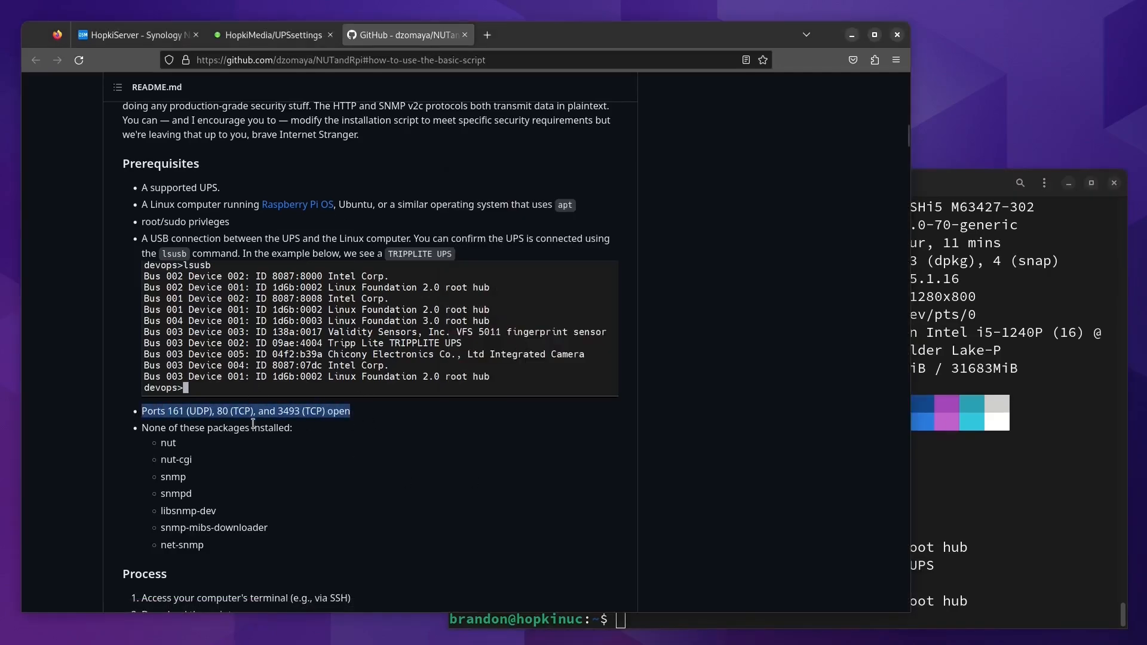
click(179, 432)
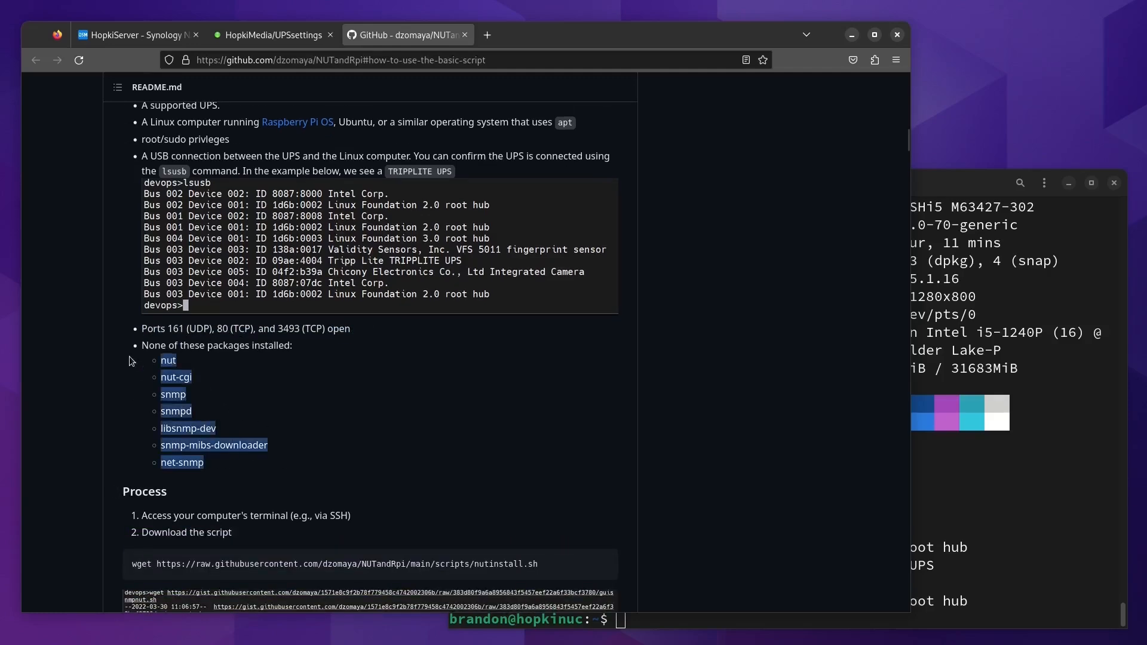
scroll(down, 3)
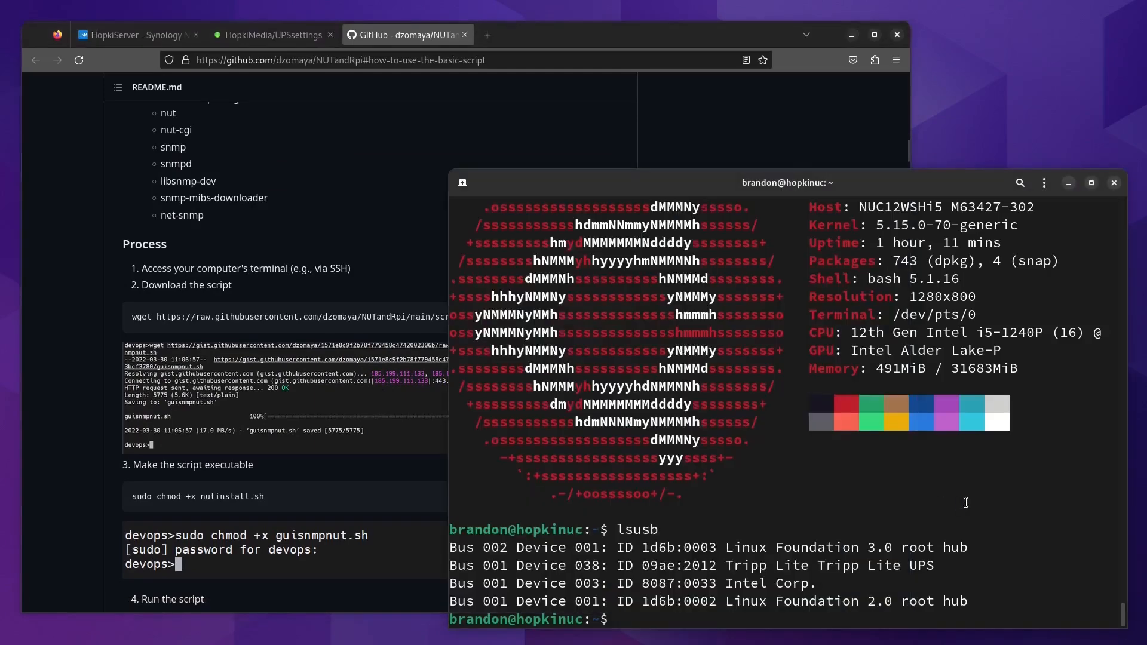
Create a temp folder and wget nutinstall.sh from the NUTandRpi raw URL
text(ls)
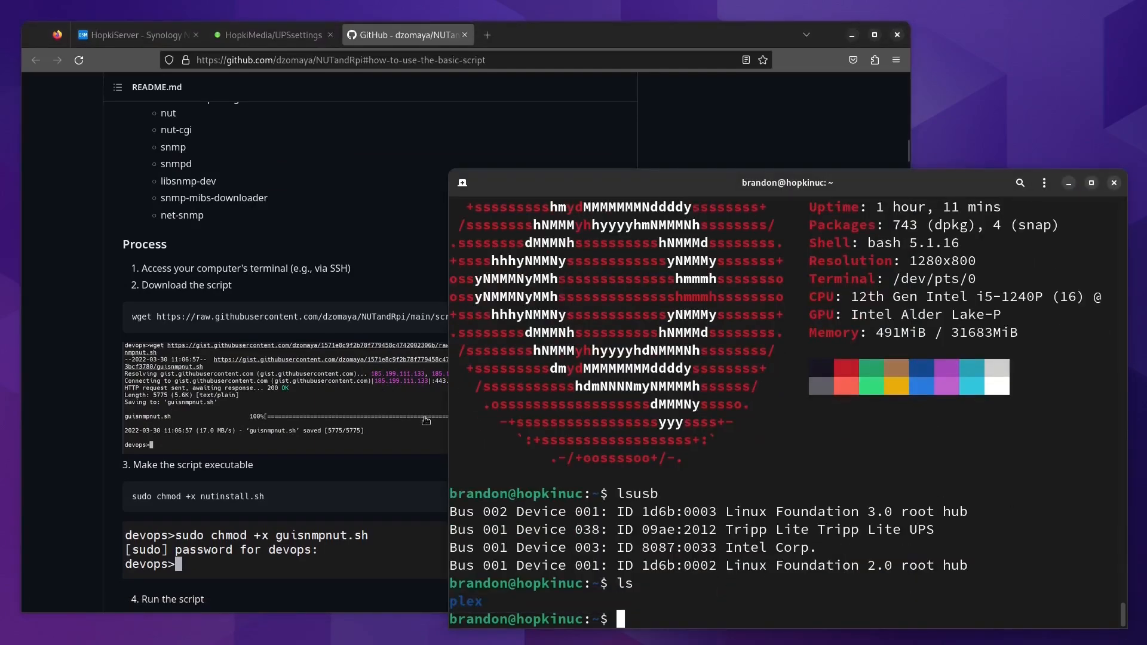
text(mk)
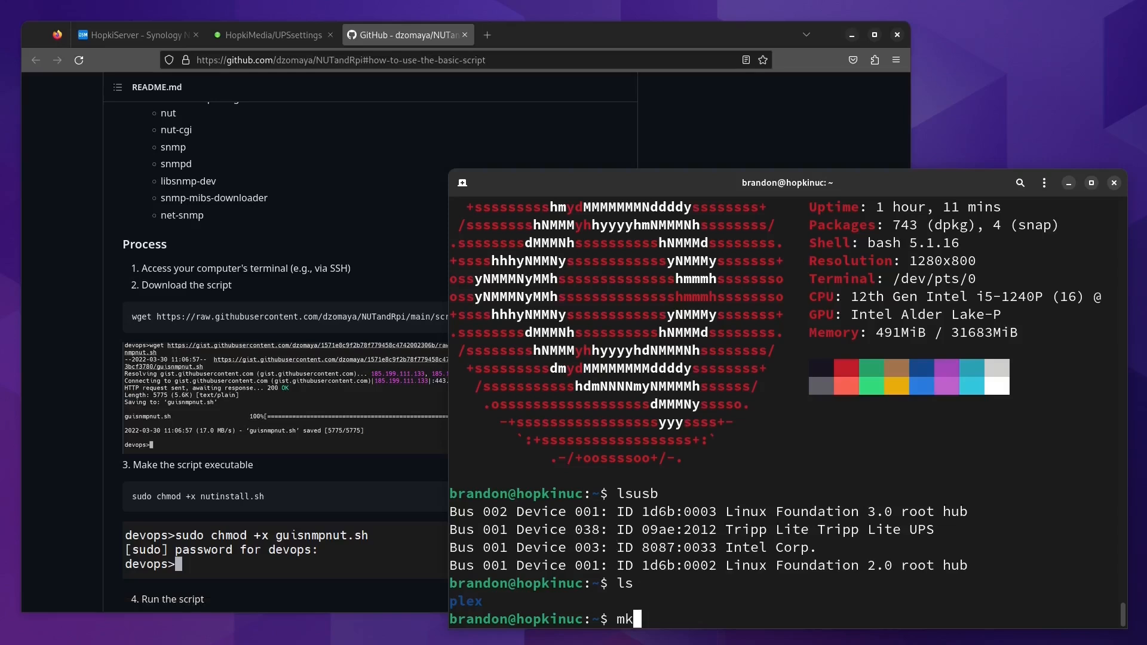
text(dir temp)
text(cd temp)
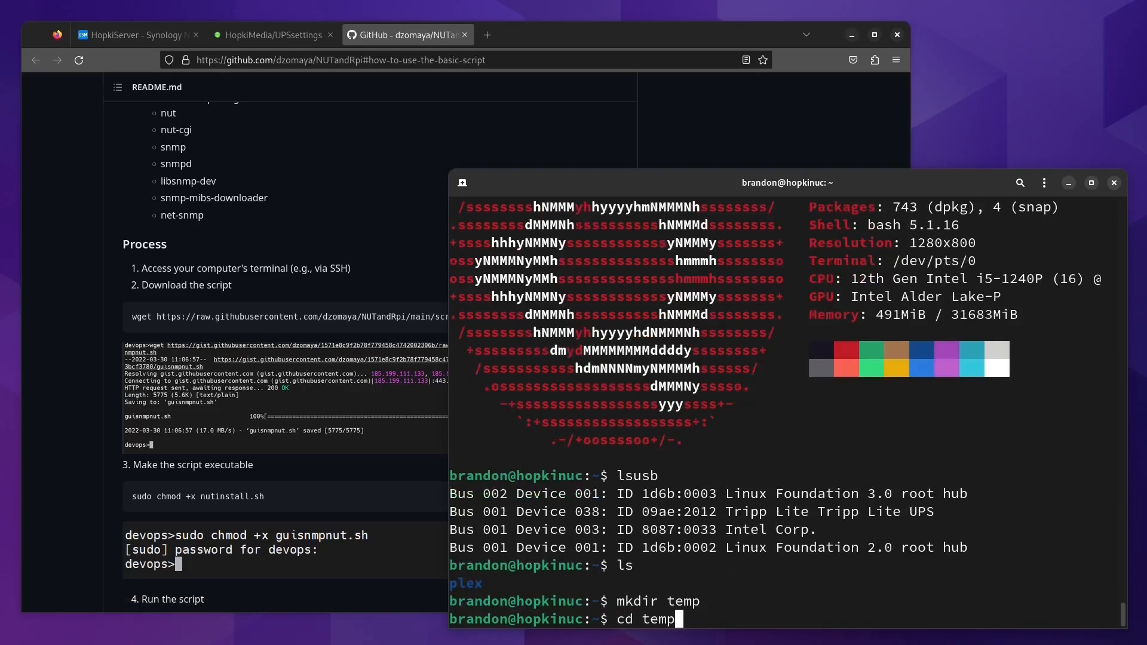
key(Return)
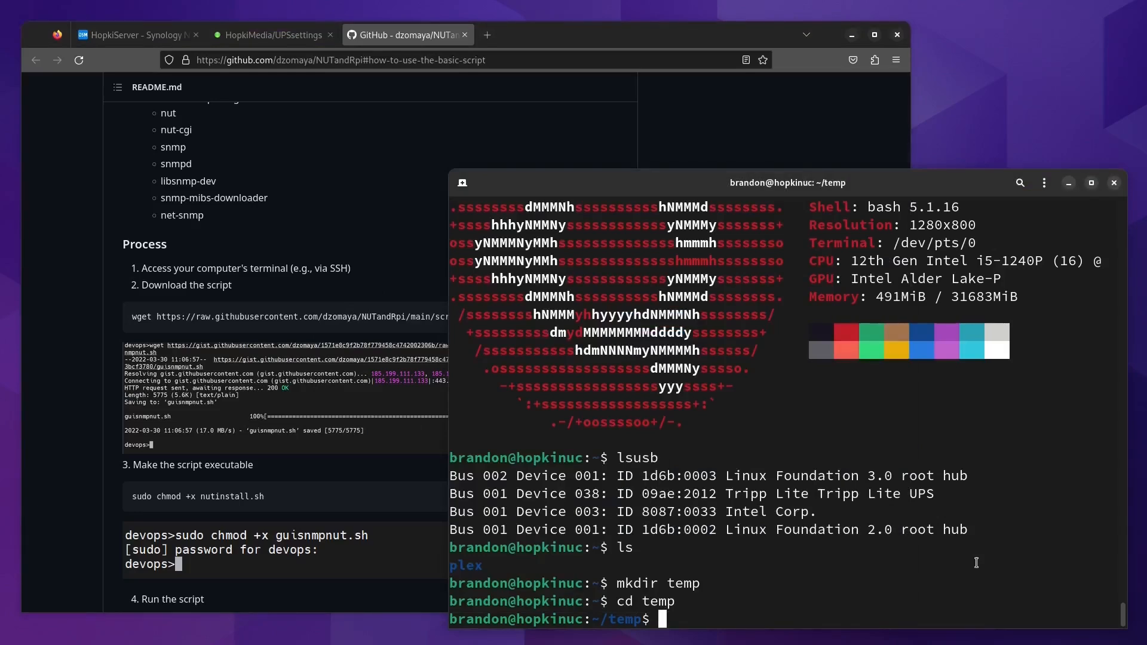
text(wget https://raw.githubusercontent.com/dzomaya/NUTandRpi/main/scripts/nutinstall.sh)
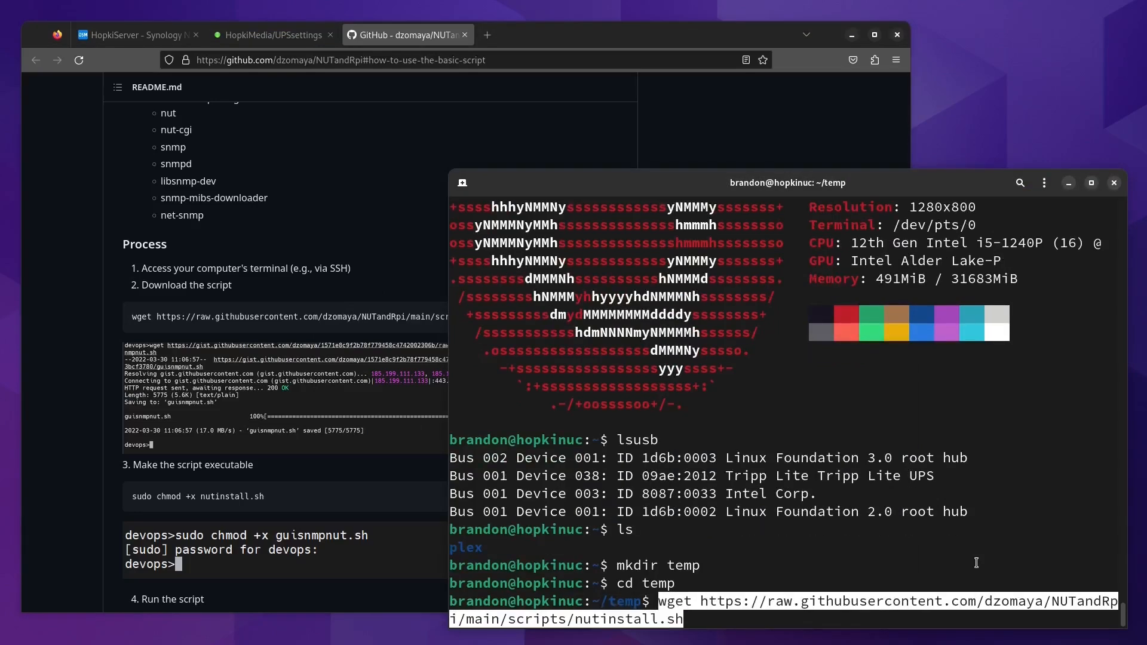
key(Return)
text(sudo chmod +x nutinstall.sh)
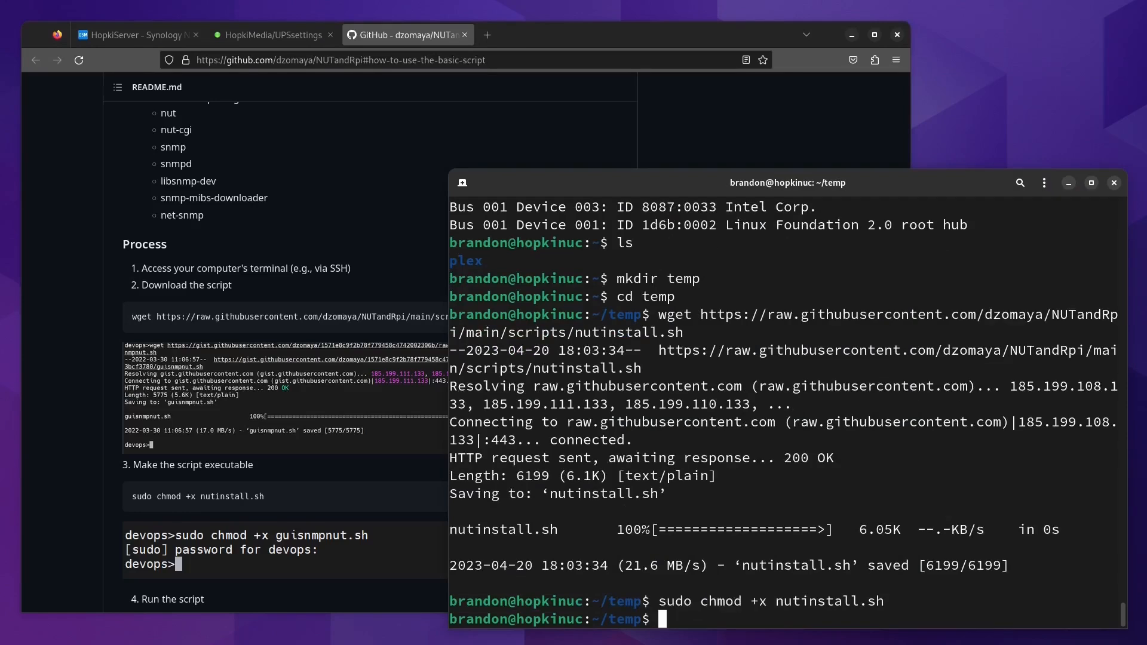
Scroll the terminal as nutinstall.sh accepts the risk prompt and runs apt update
scroll(down, 3)
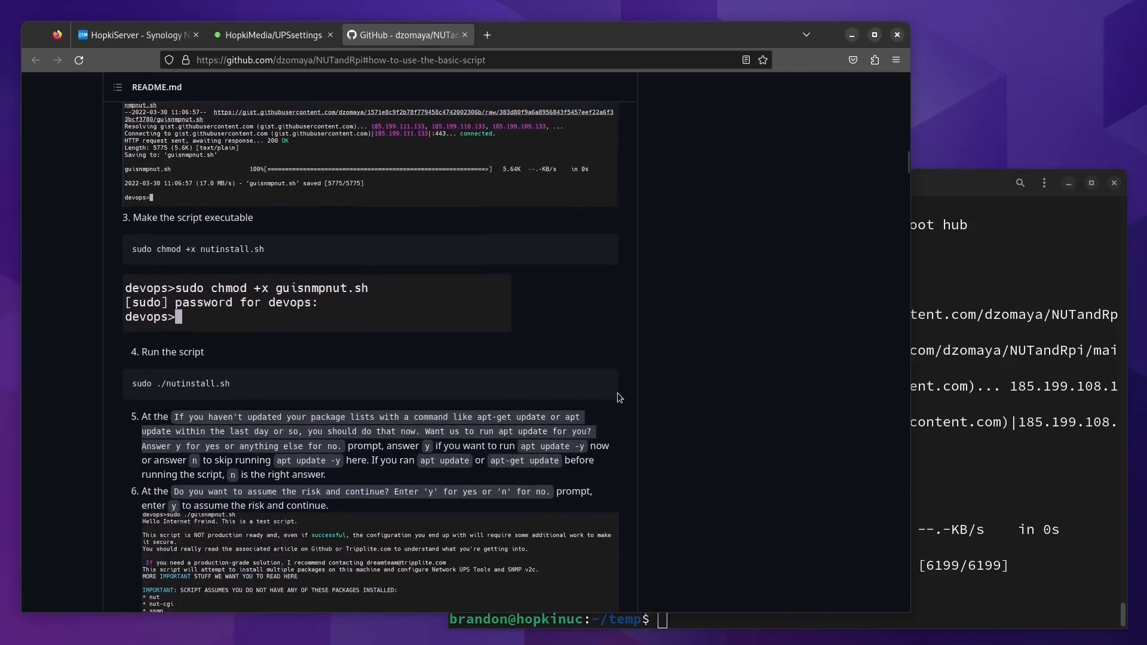
mouse_move(433, 439)
text(sudo ./nutinstall.sh)
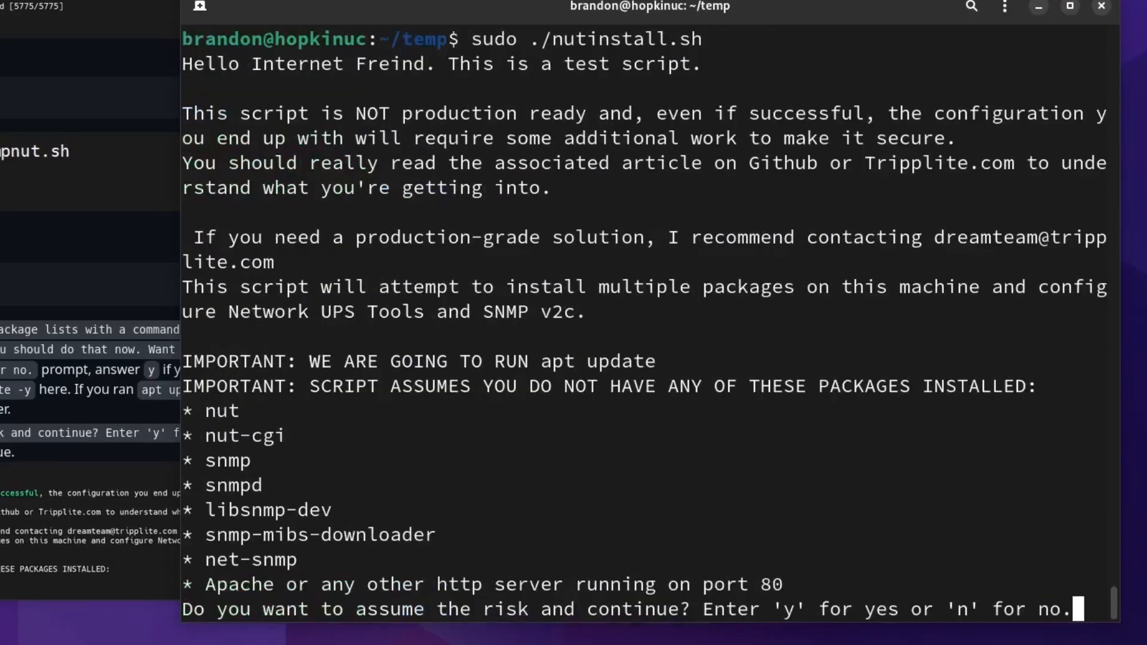
mouse_move(561, 439)
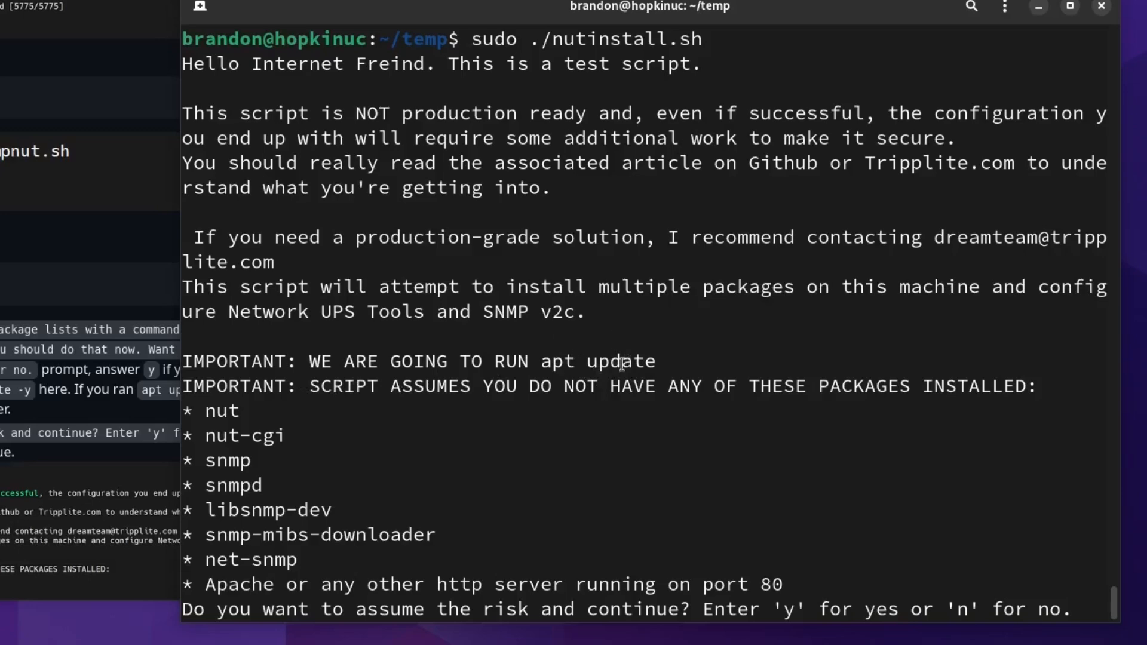
mouse_move(379, 573)
text(y)
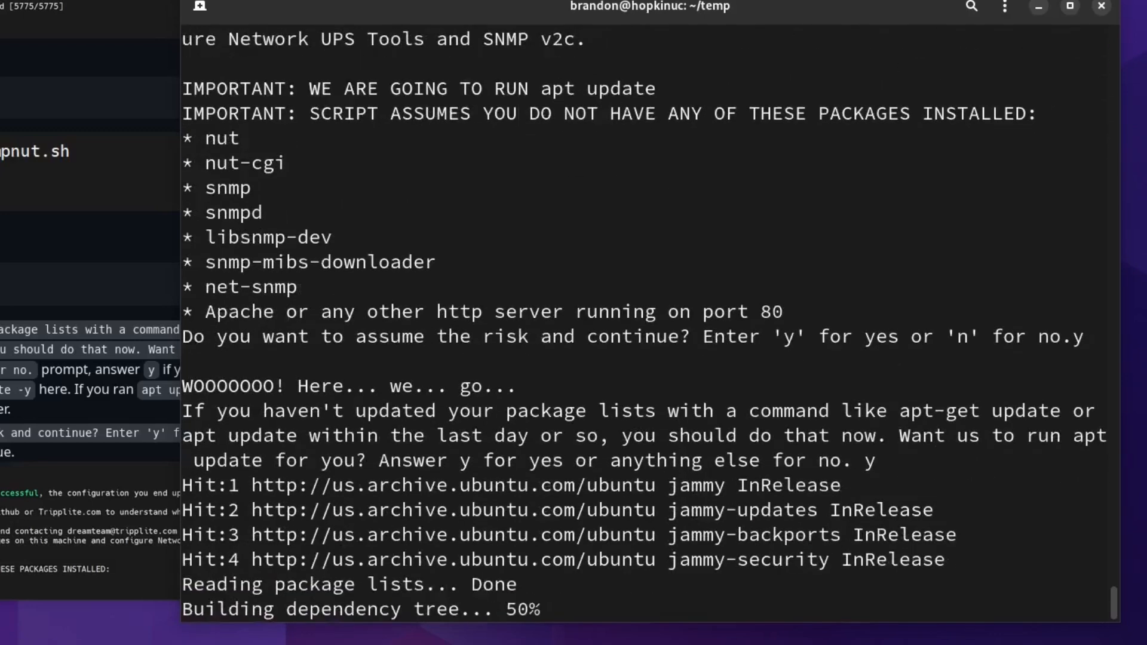
scroll(down, 3)
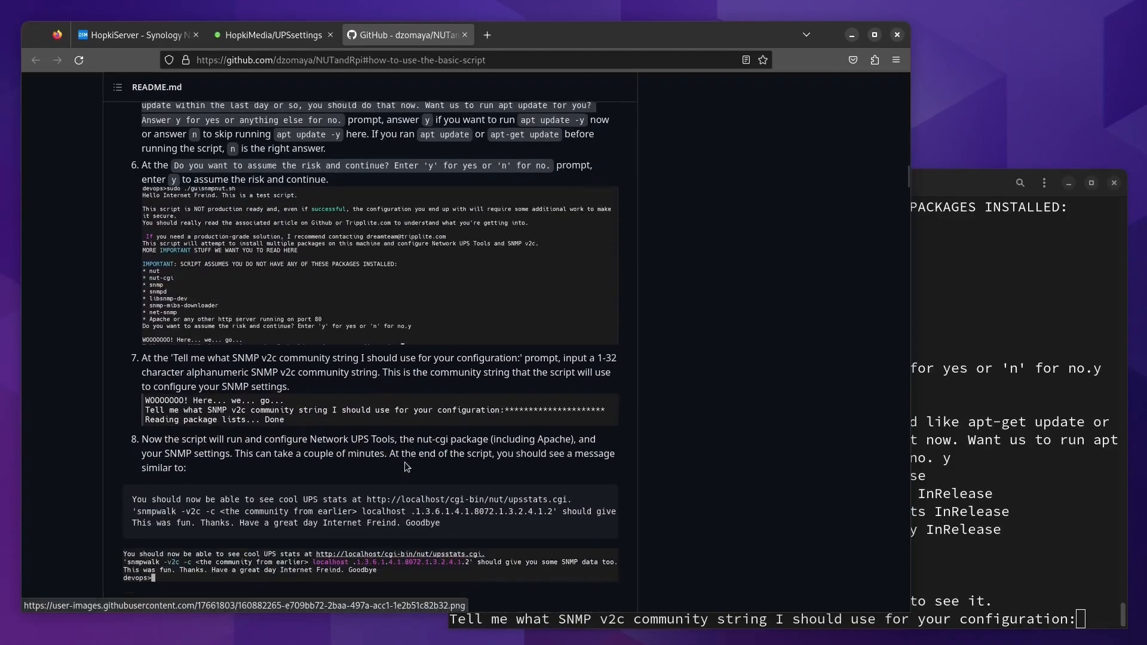
Highlight SNMP in the README and set the Unraid UPS cable to Ether
scroll(down, 3)
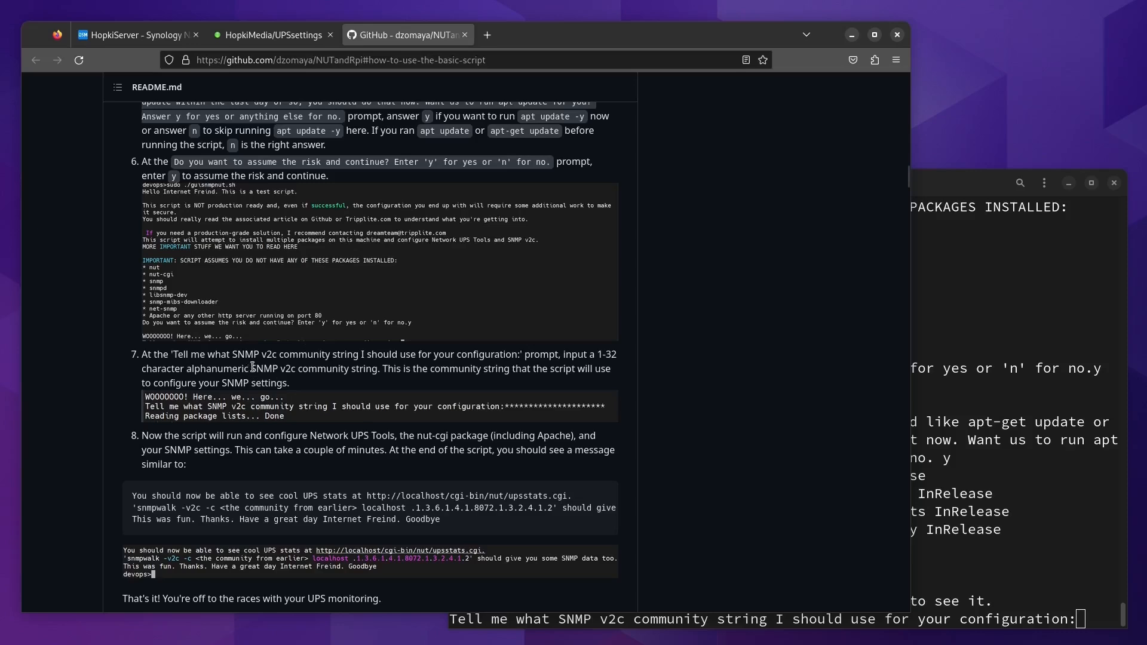
double_click(264, 368)
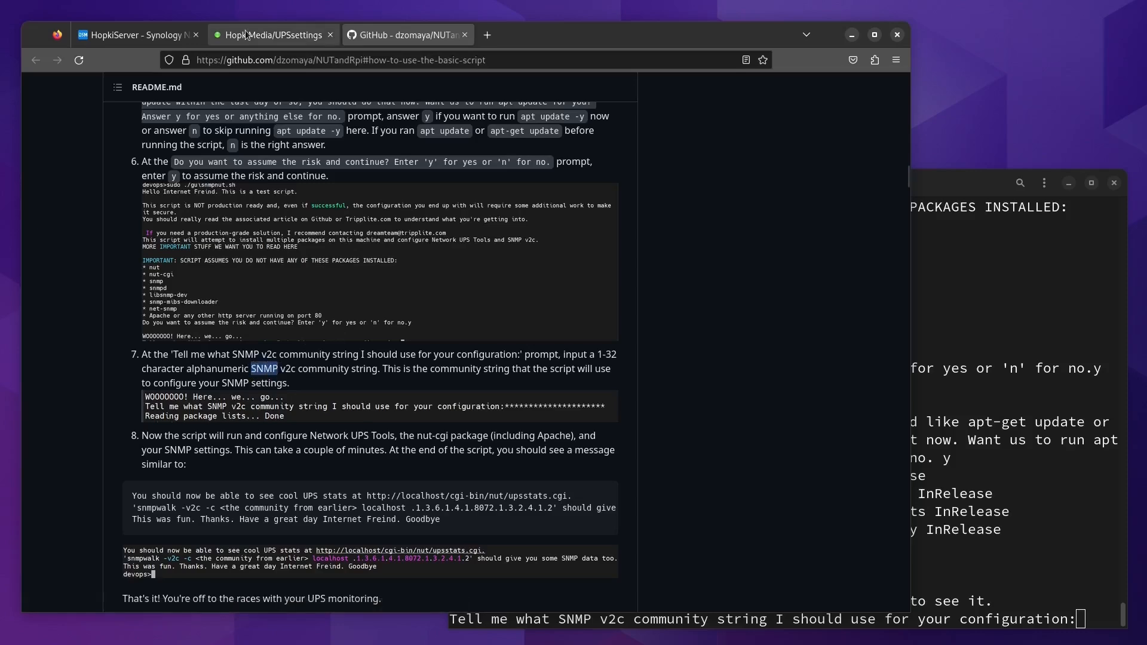
click(271, 35)
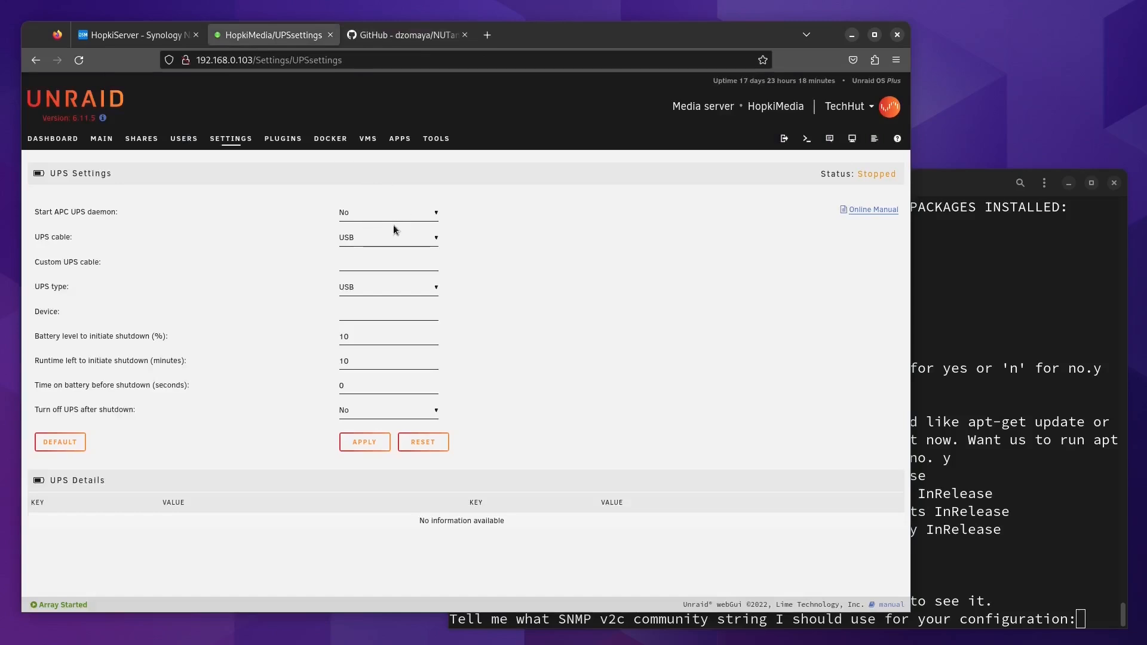
click(388, 237)
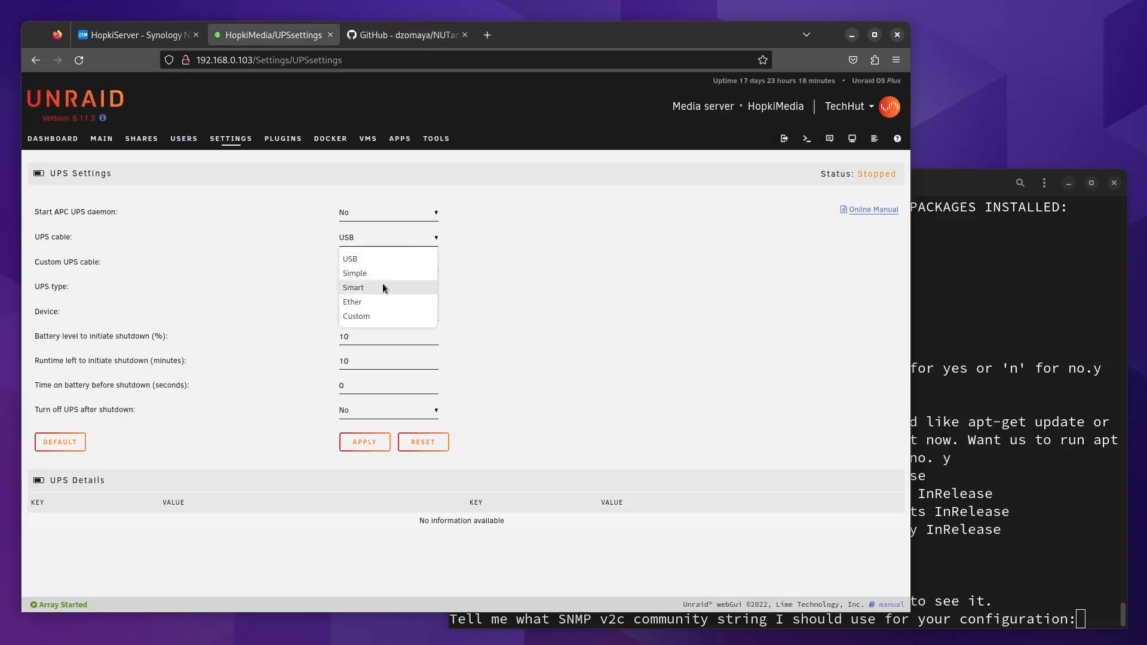
click(352, 301)
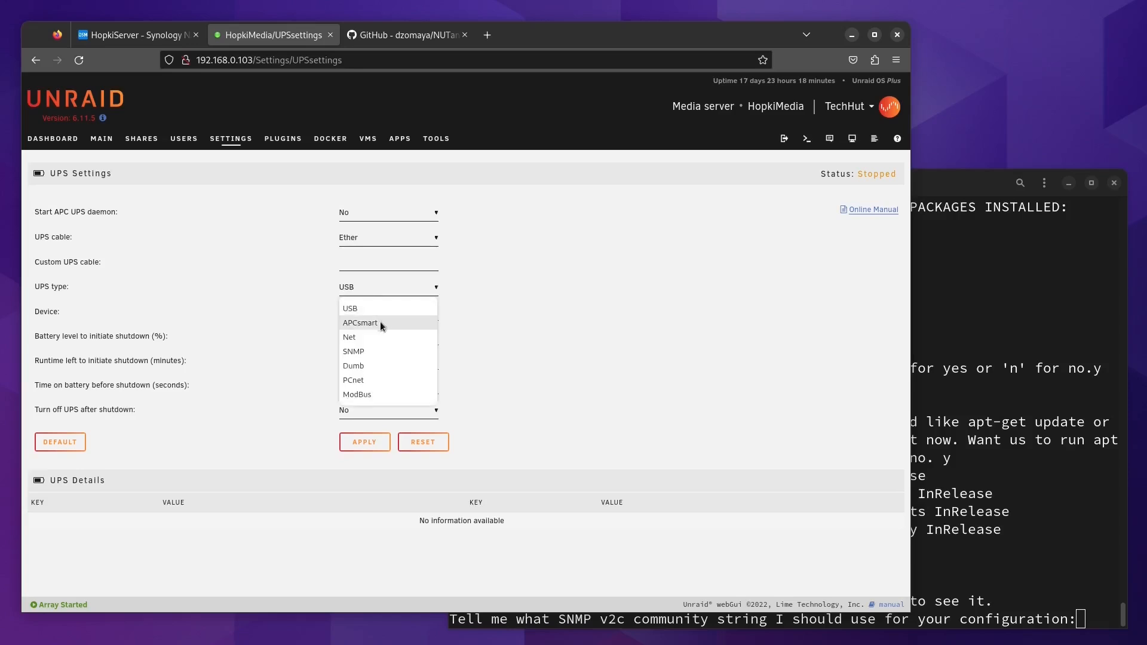
click(353, 351)
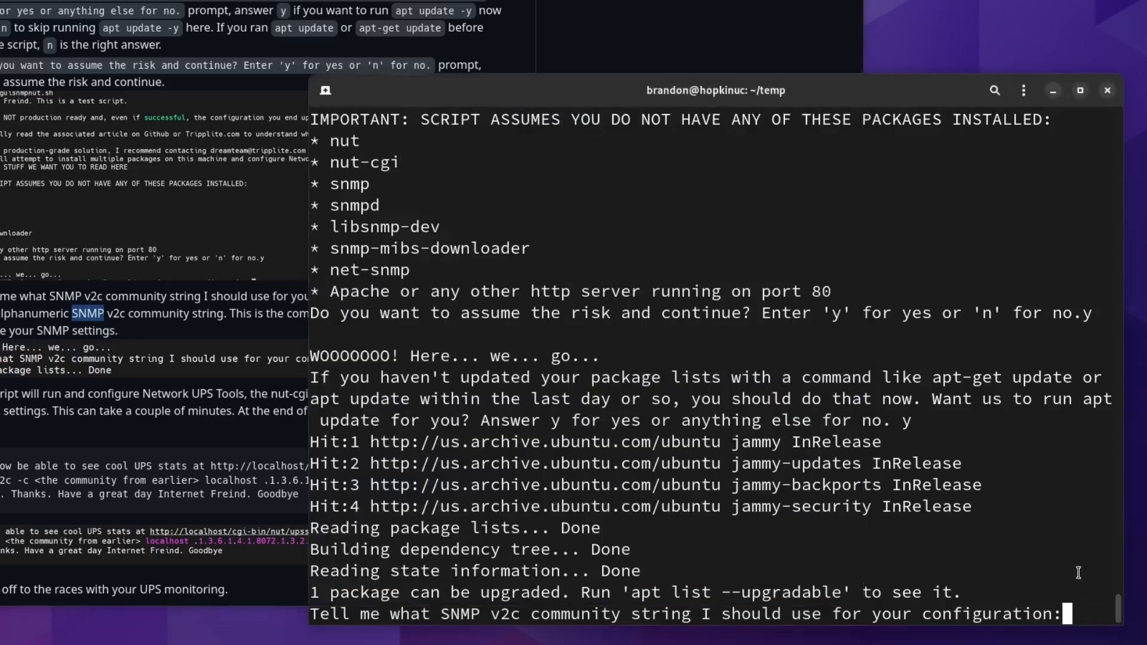
Let the install finish, restarting unattended-upgrades.service from the outdated-libraries dialog
text(hopkiups)
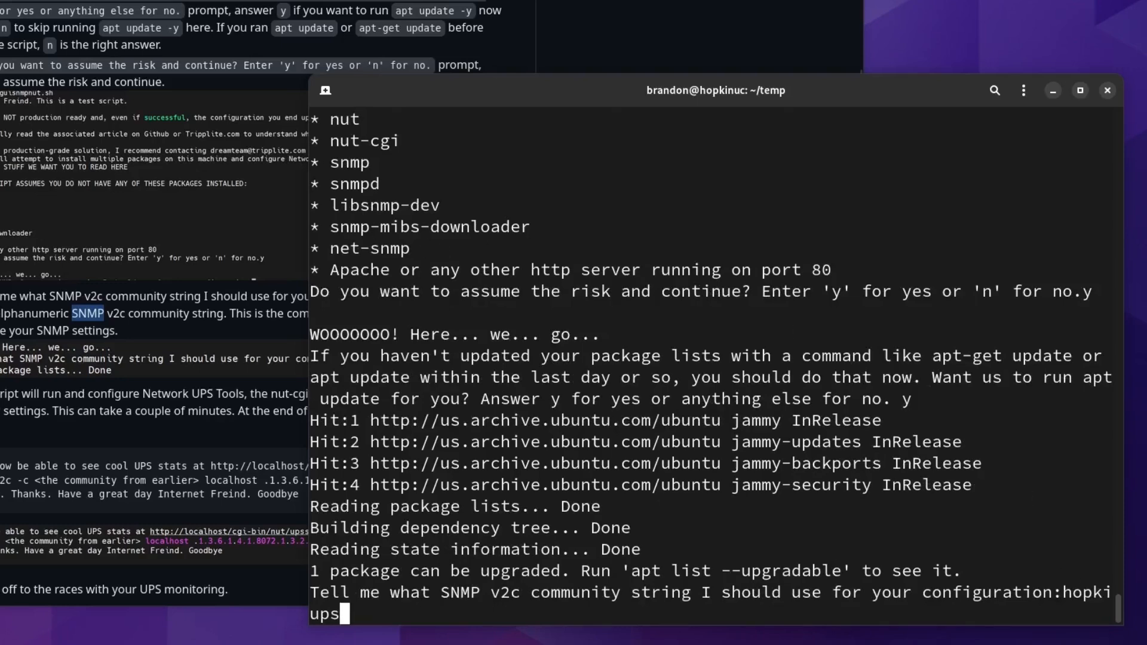
mouse_move(749, 477)
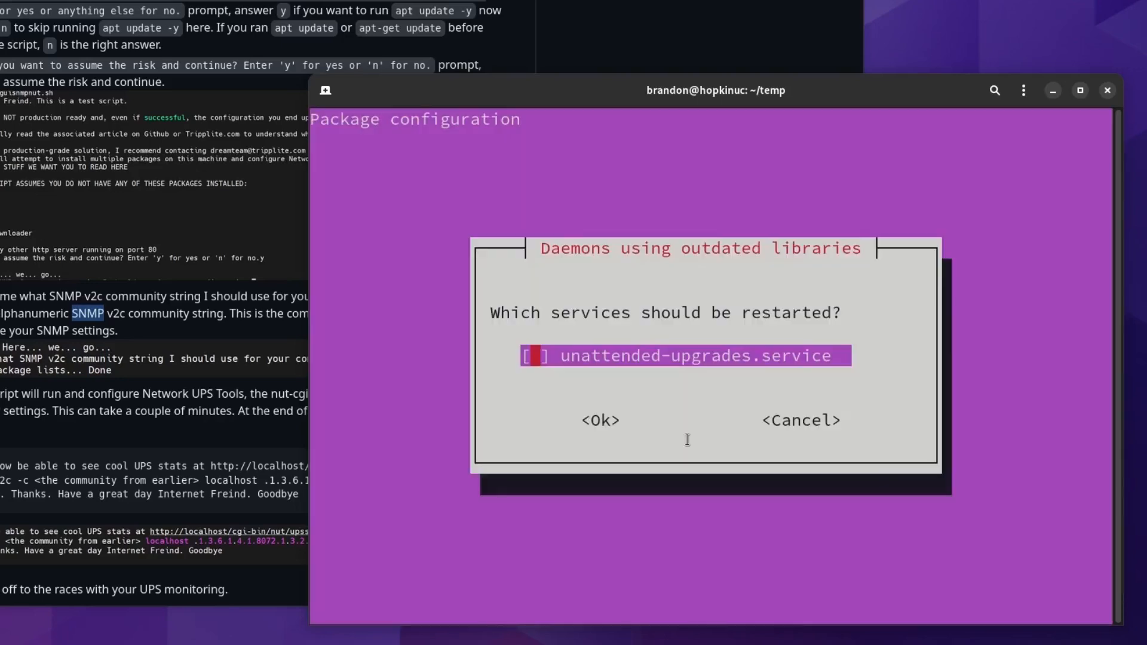
click(599, 420)
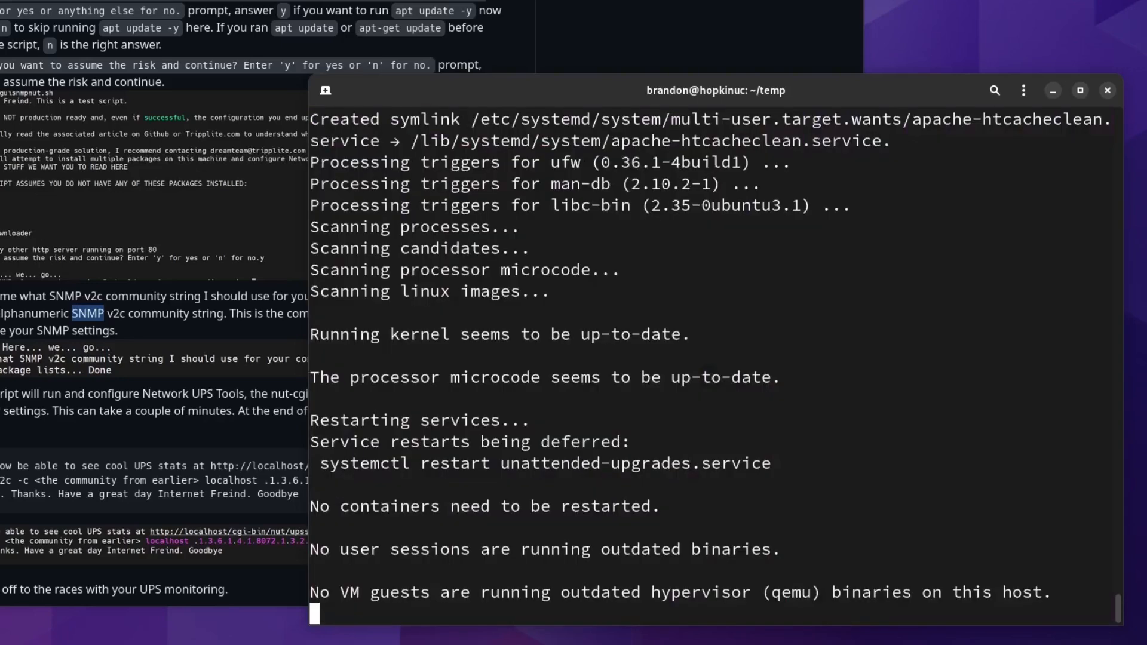
scroll(down, 3)
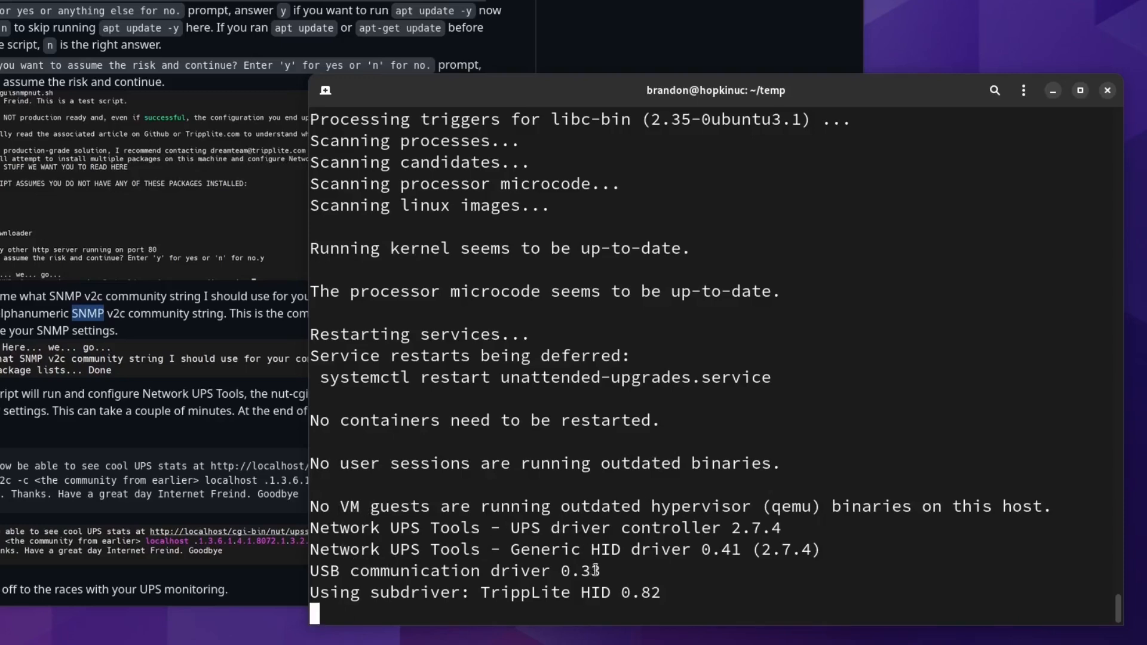
scroll(down, 3)
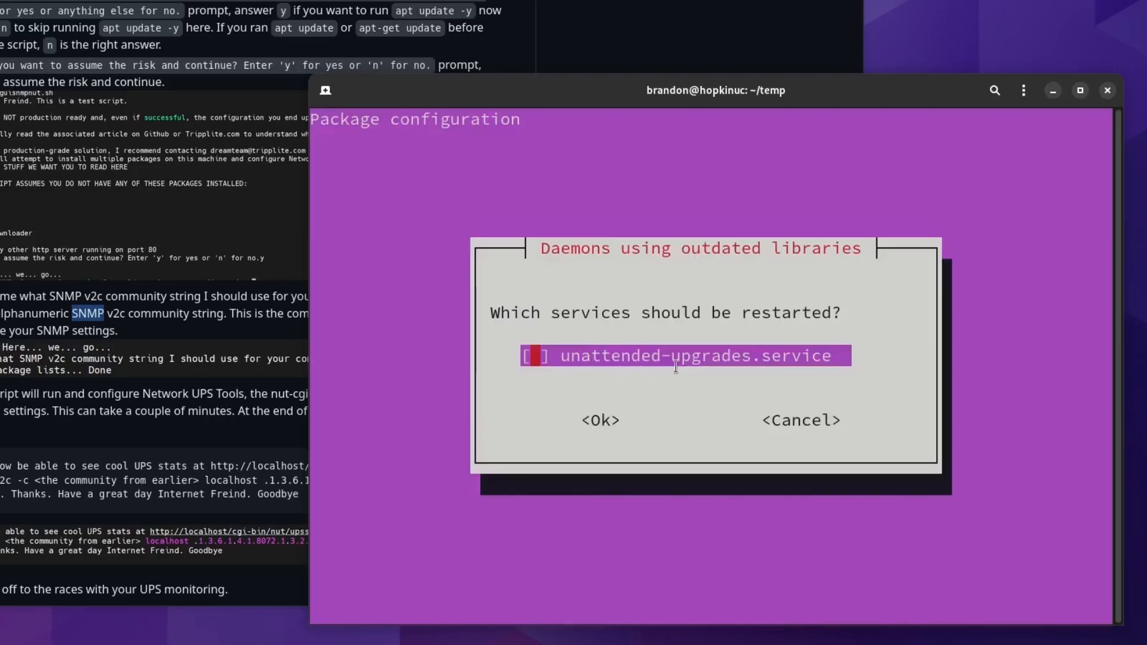
click(534, 357)
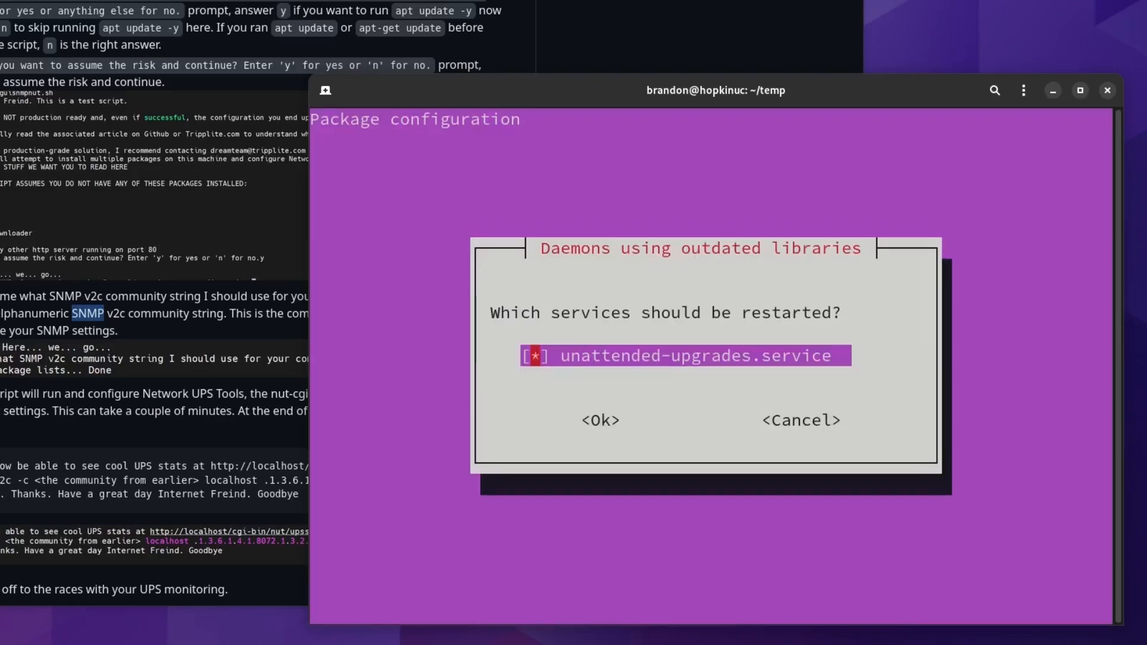
click(599, 420)
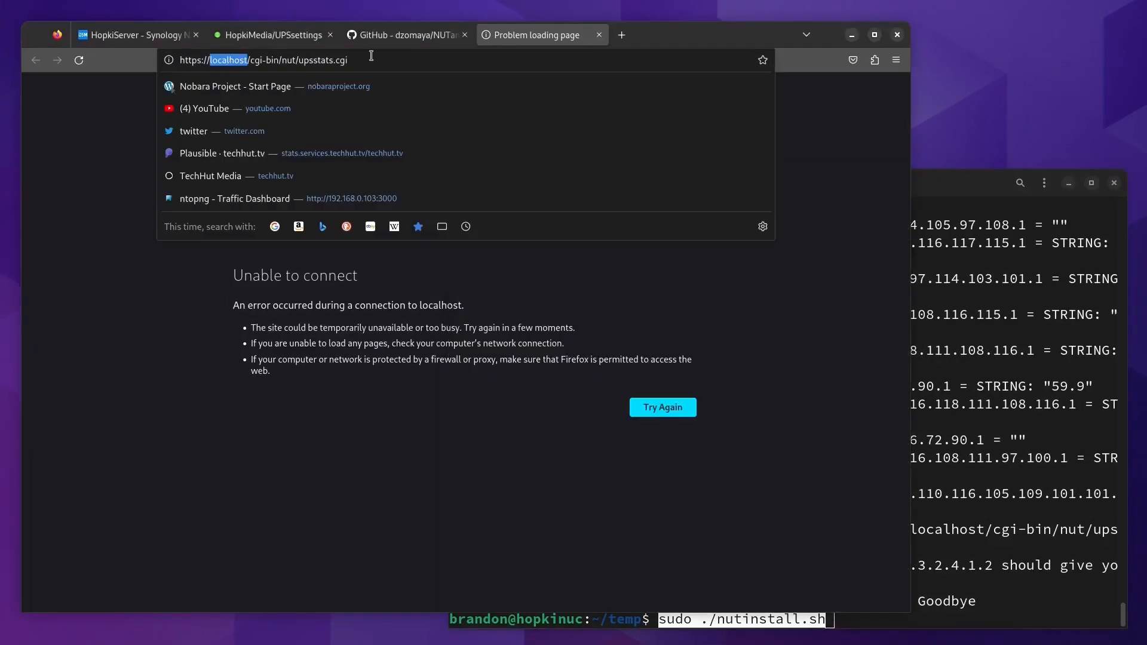
Load upsstats.cgi from 192.168.0.105 instead of localhost and inspect the UPS listing
text(192.168.0.105)
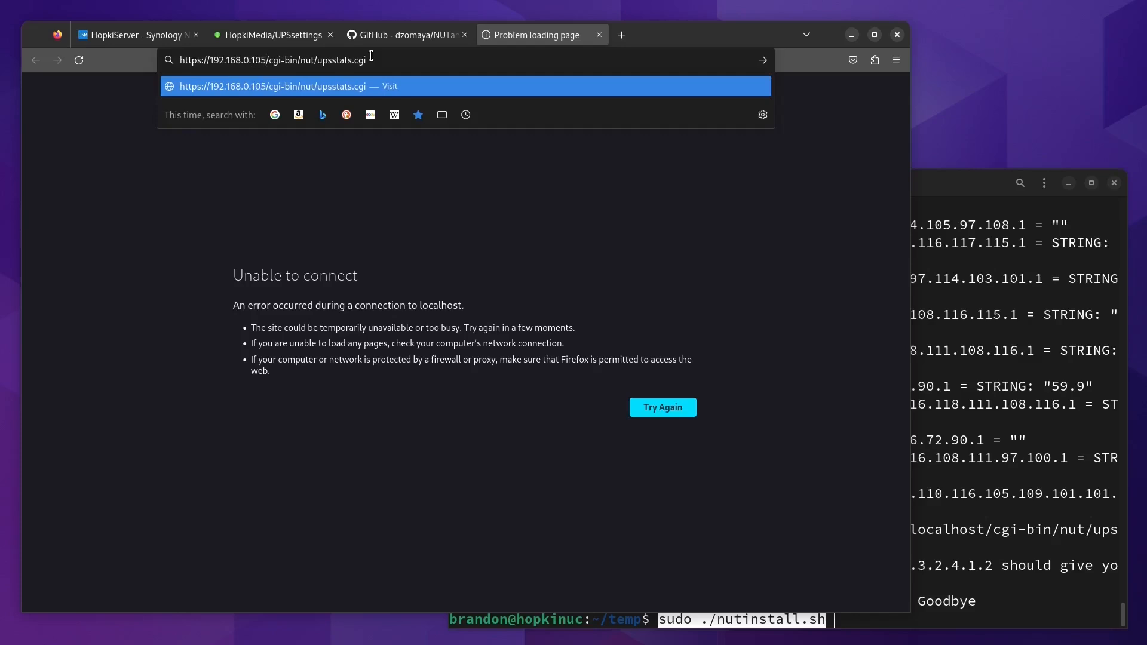
key(Return)
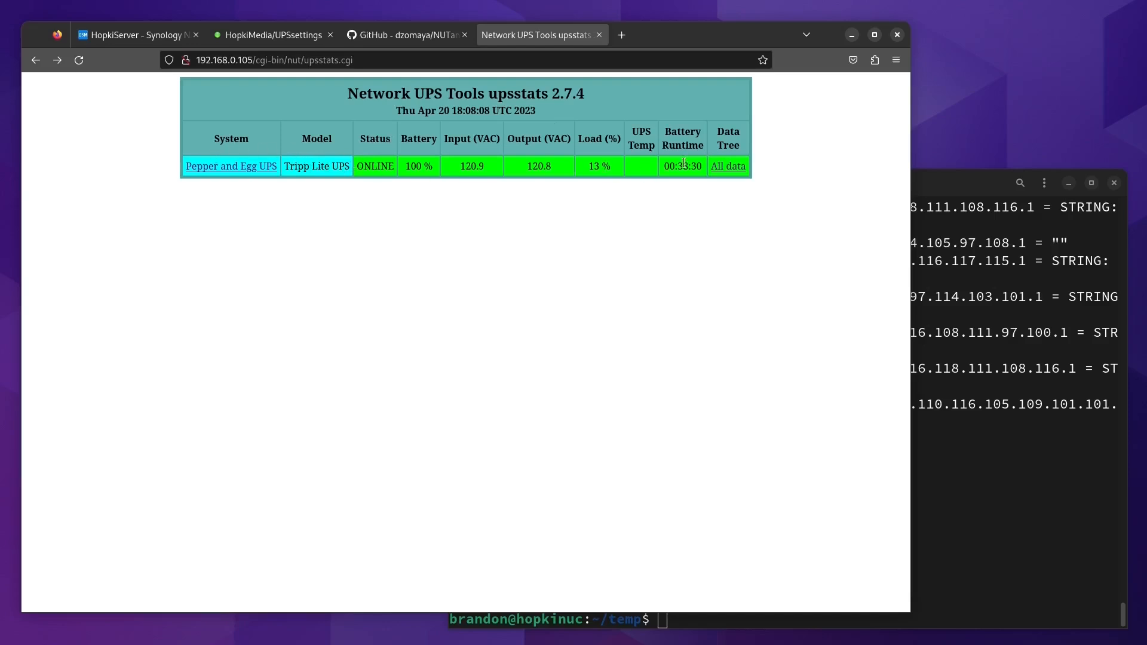
double_click(681, 166)
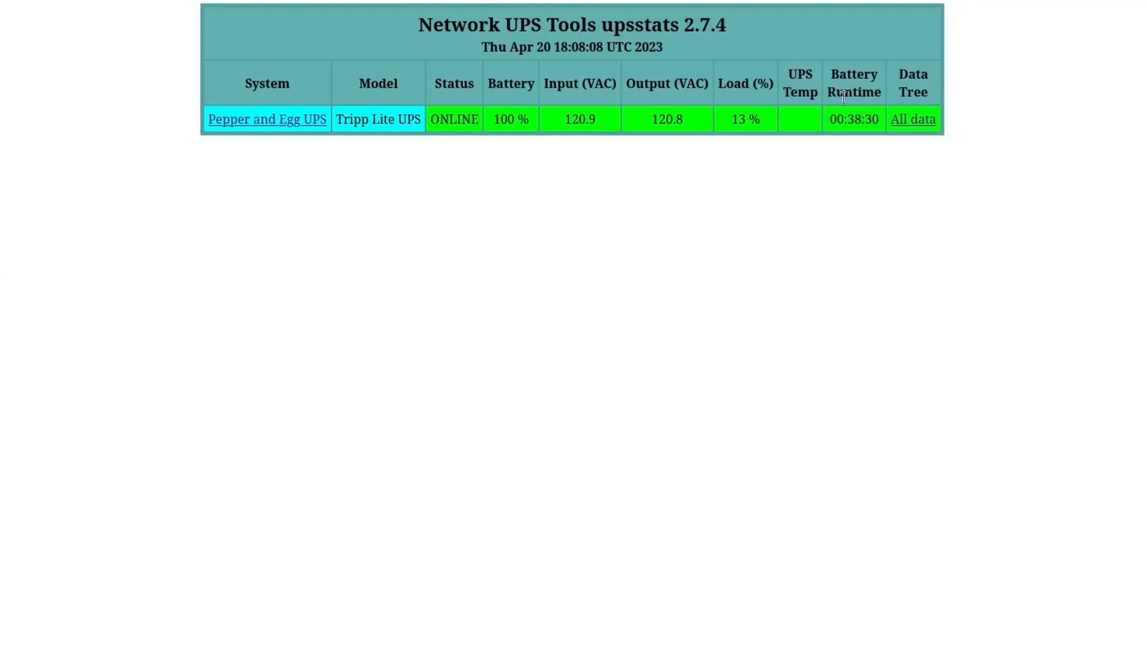
mouse_move(644, 121)
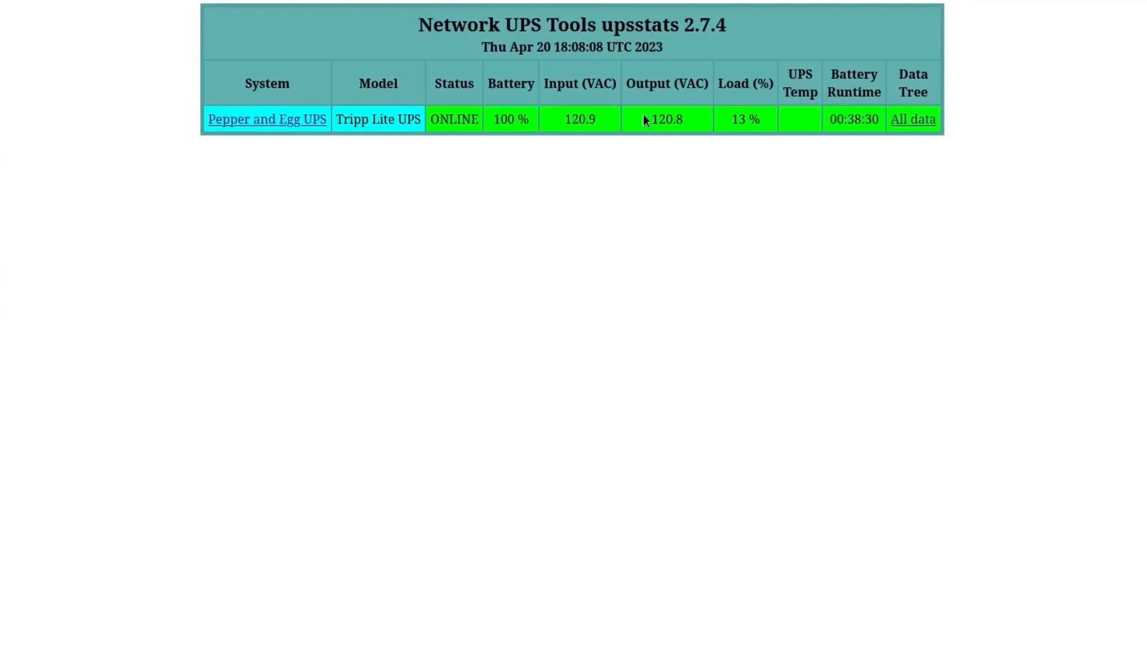
double_click(745, 119)
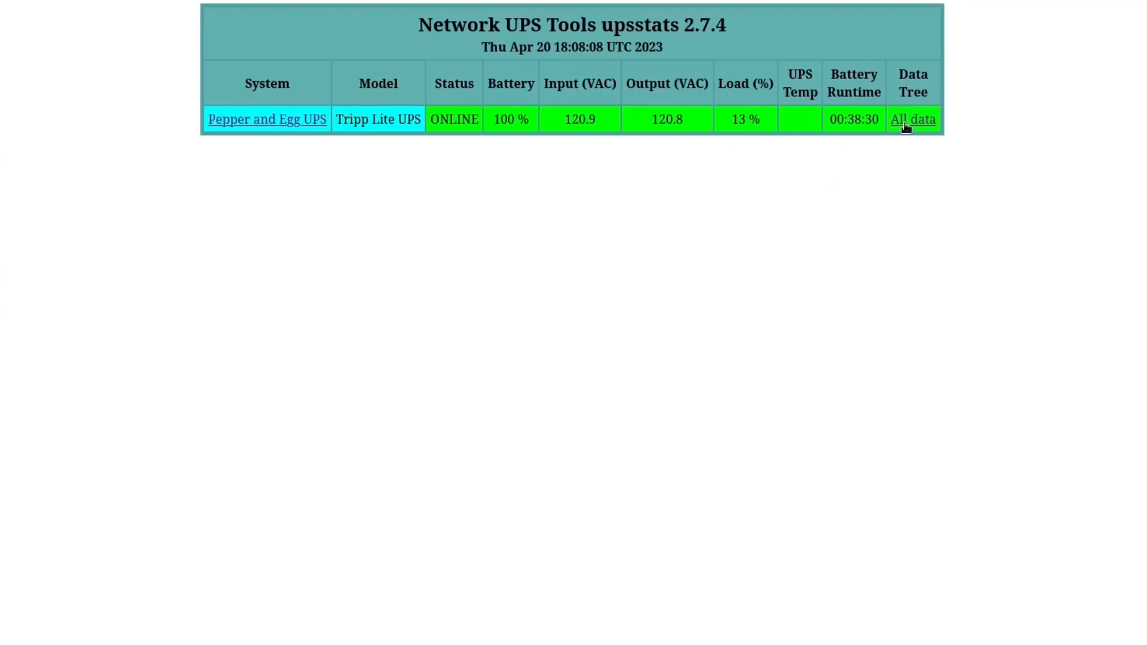
click(912, 120)
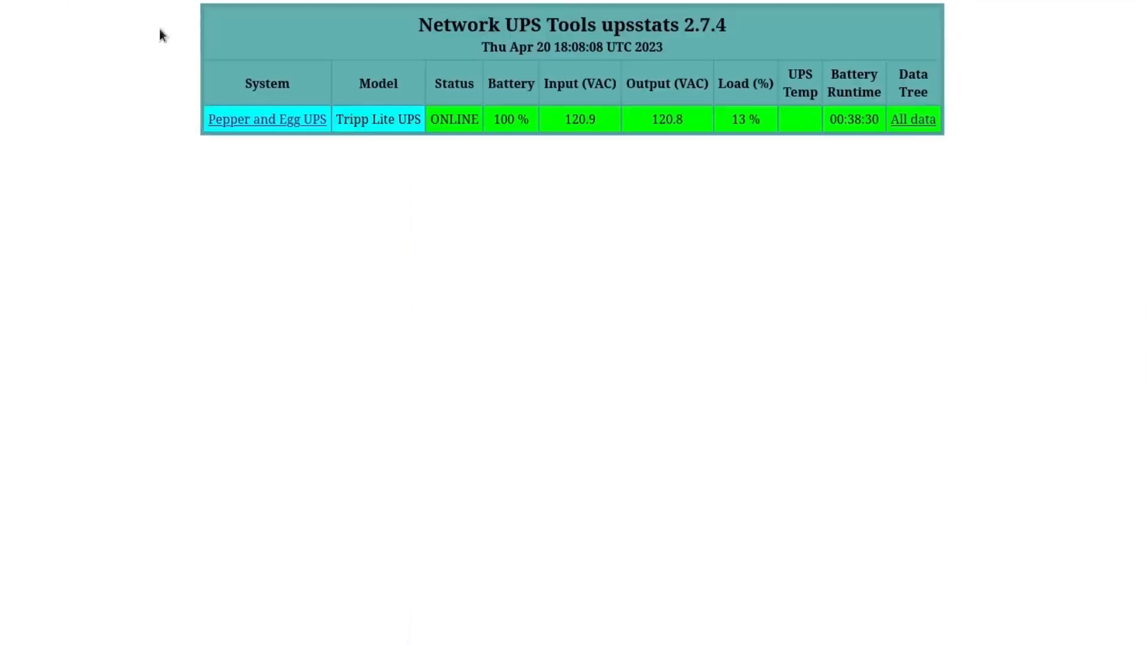
Open the Pepper and Egg UPS detail gauges, then switch to Unraid's Main page
click(267, 119)
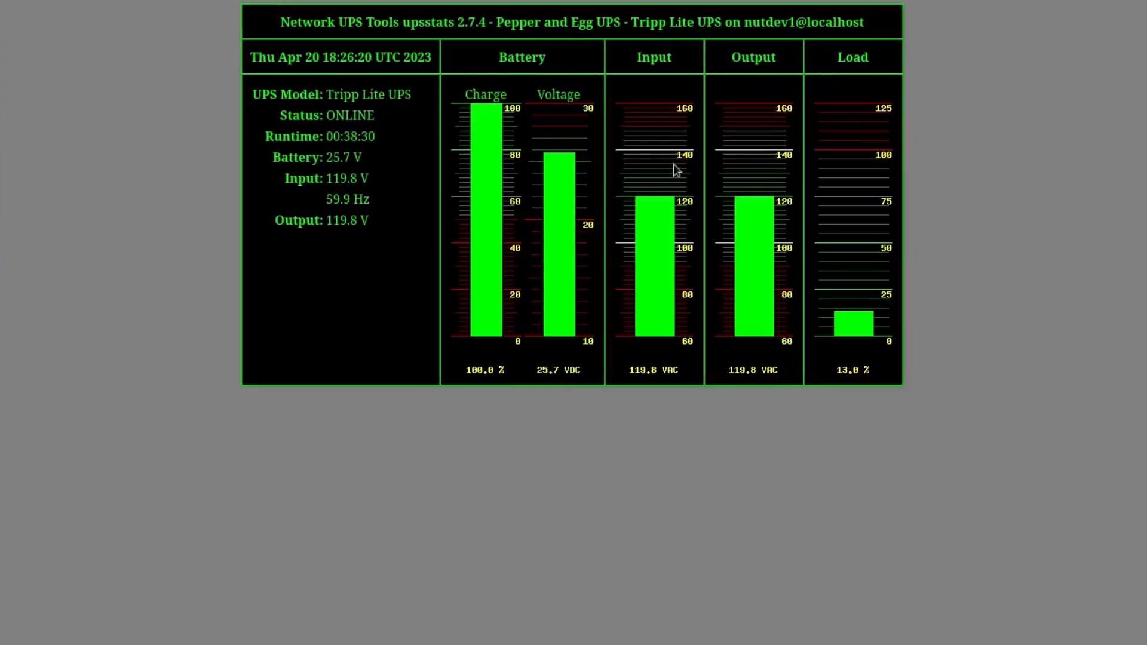
mouse_move(750, 173)
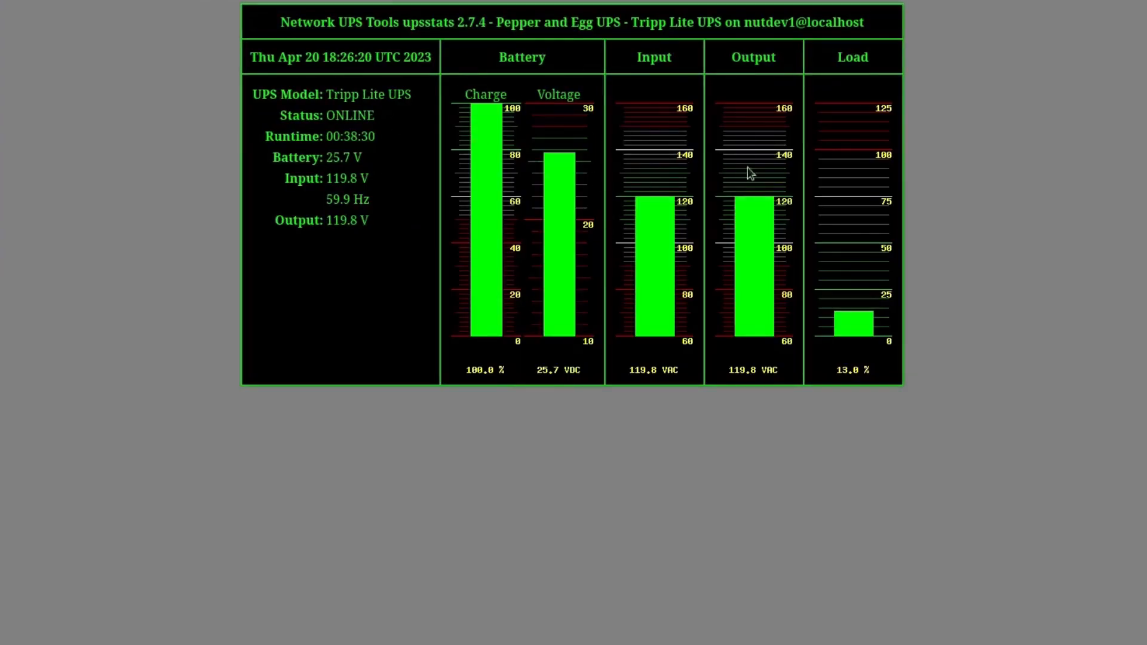
mouse_move(907, 331)
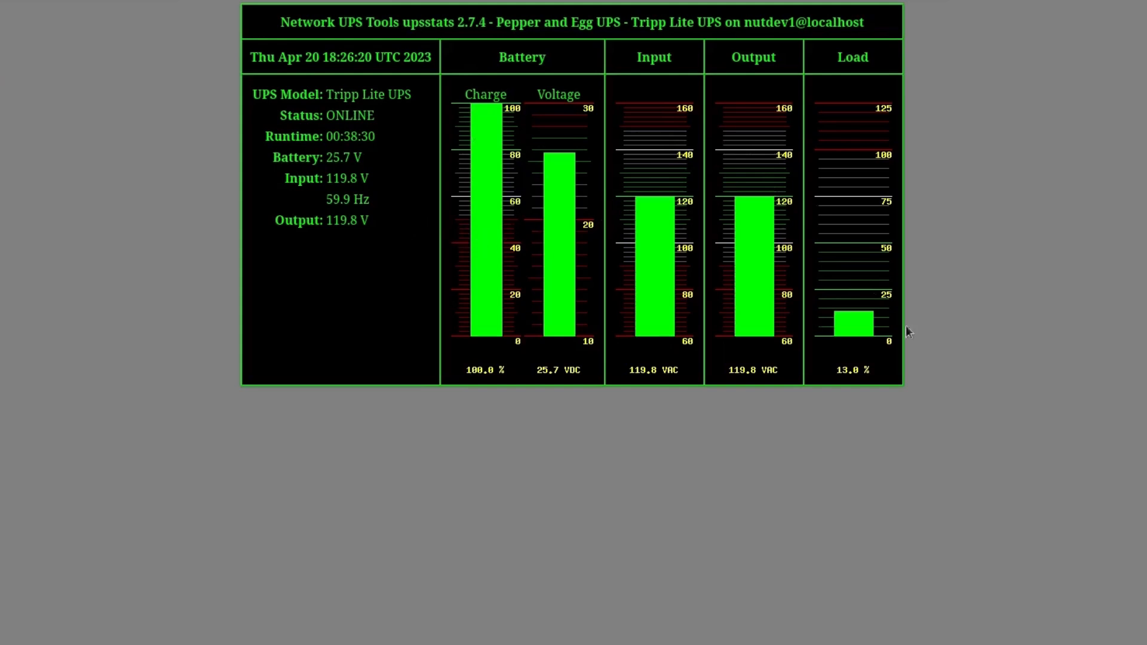
mouse_move(378, 225)
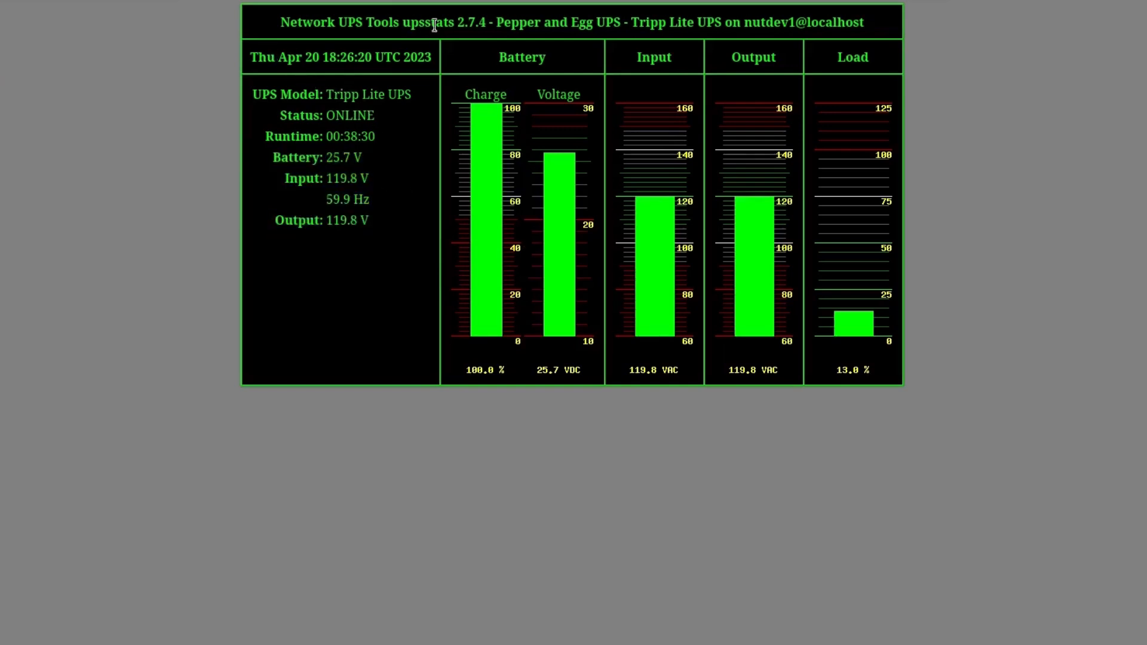
click(625, 46)
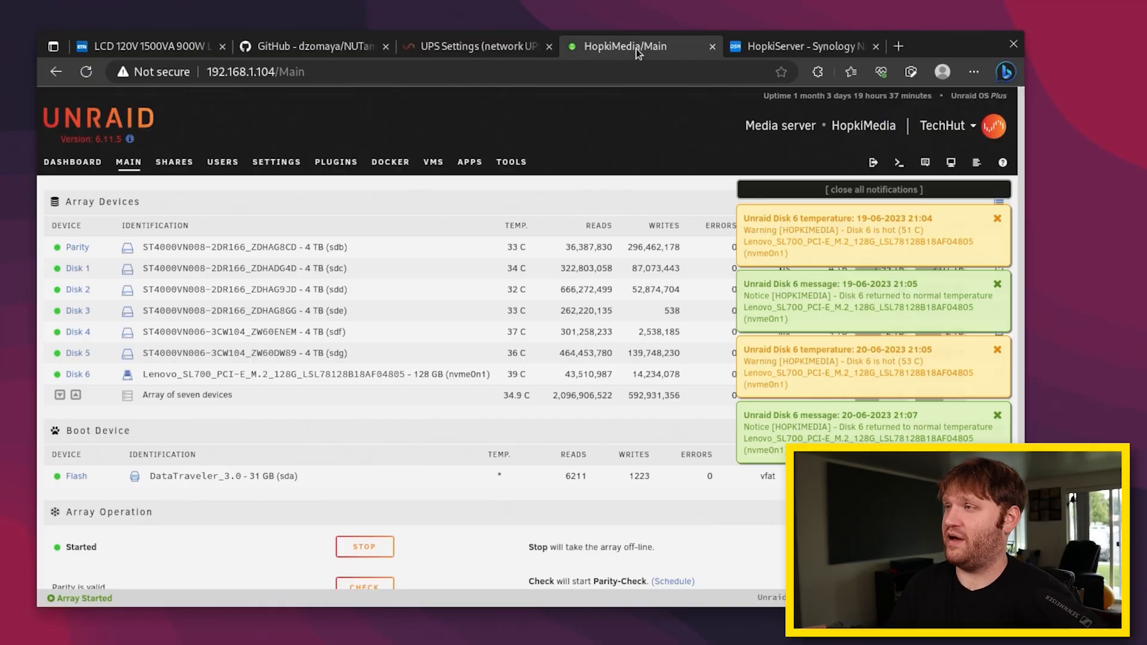
Switch to the HopkiServer Synology DSM browser tab
click(802, 46)
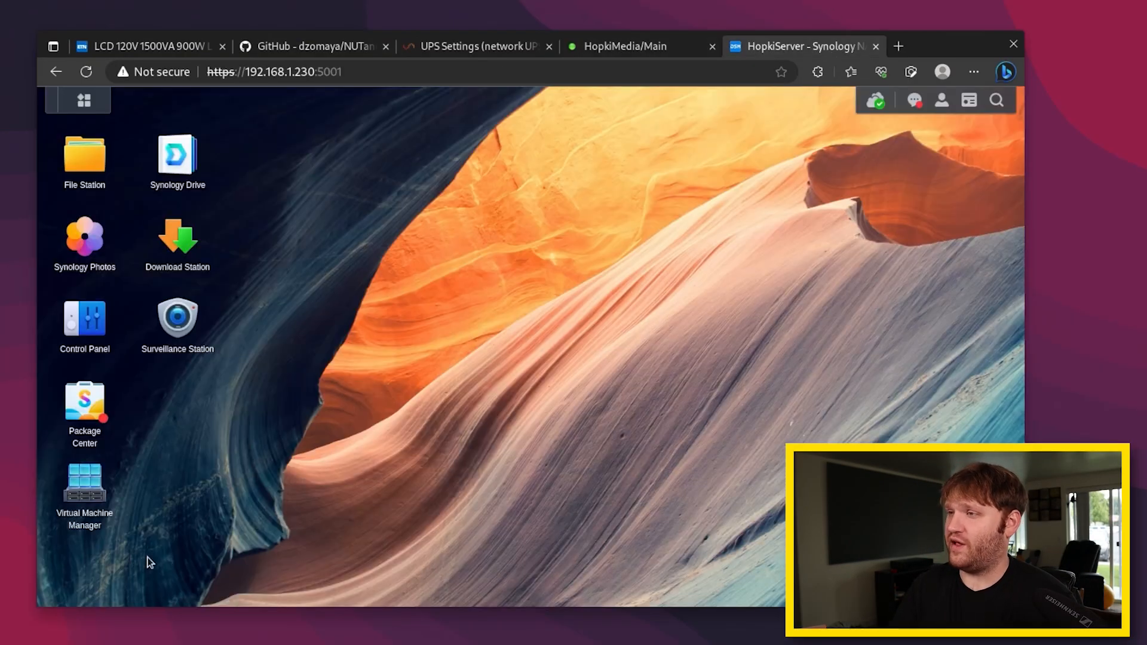
mouse_move(124, 277)
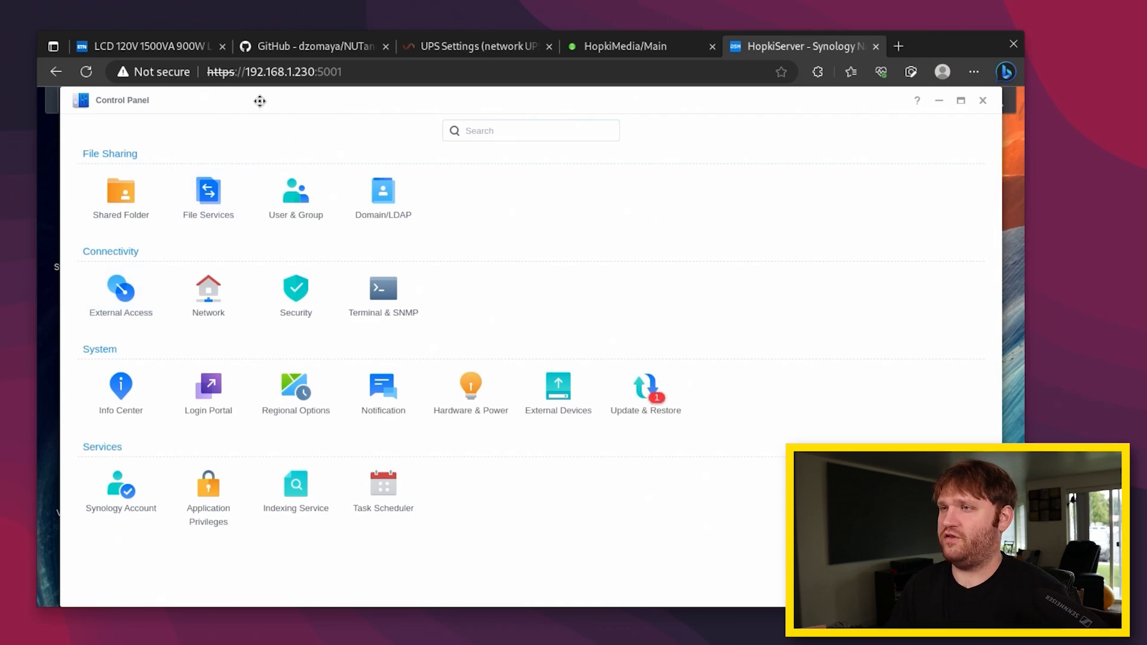
mouse_move(557, 391)
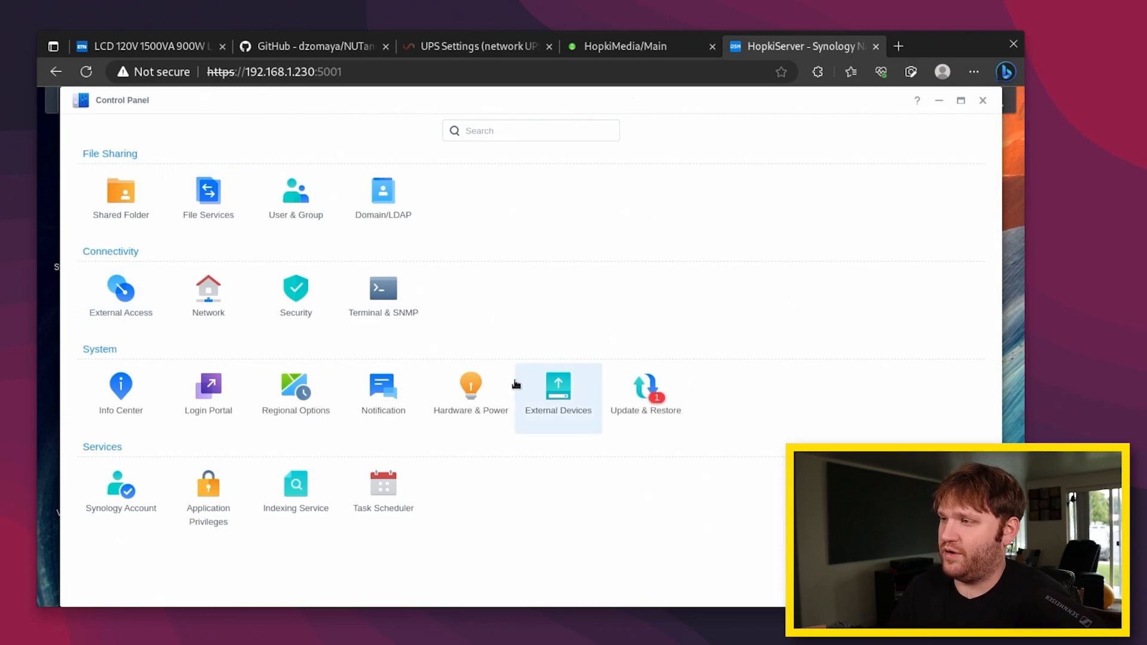
Open DSM's Hardware & Power UPS tab and review the connected Tripp Lite device information
click(470, 391)
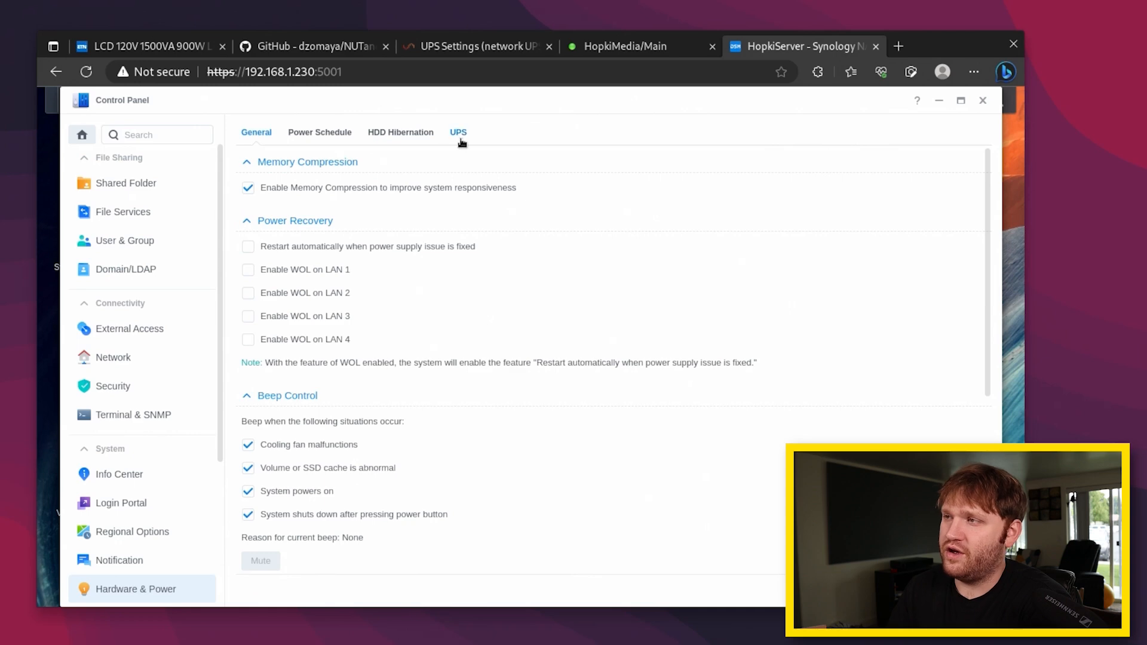
click(458, 133)
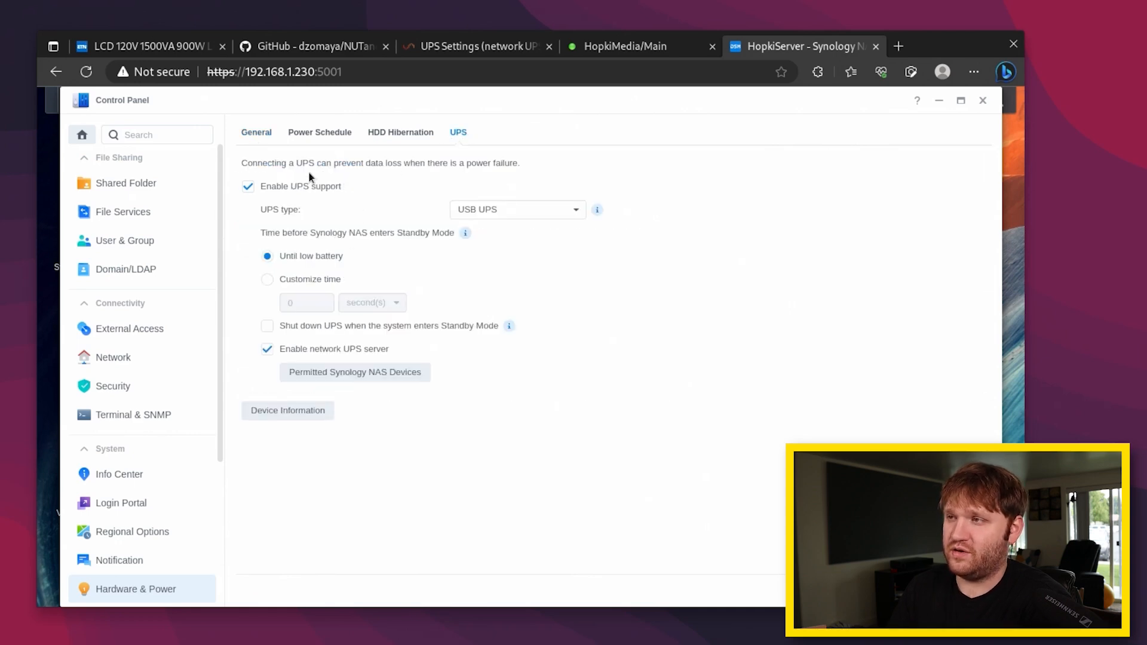
mouse_move(316, 195)
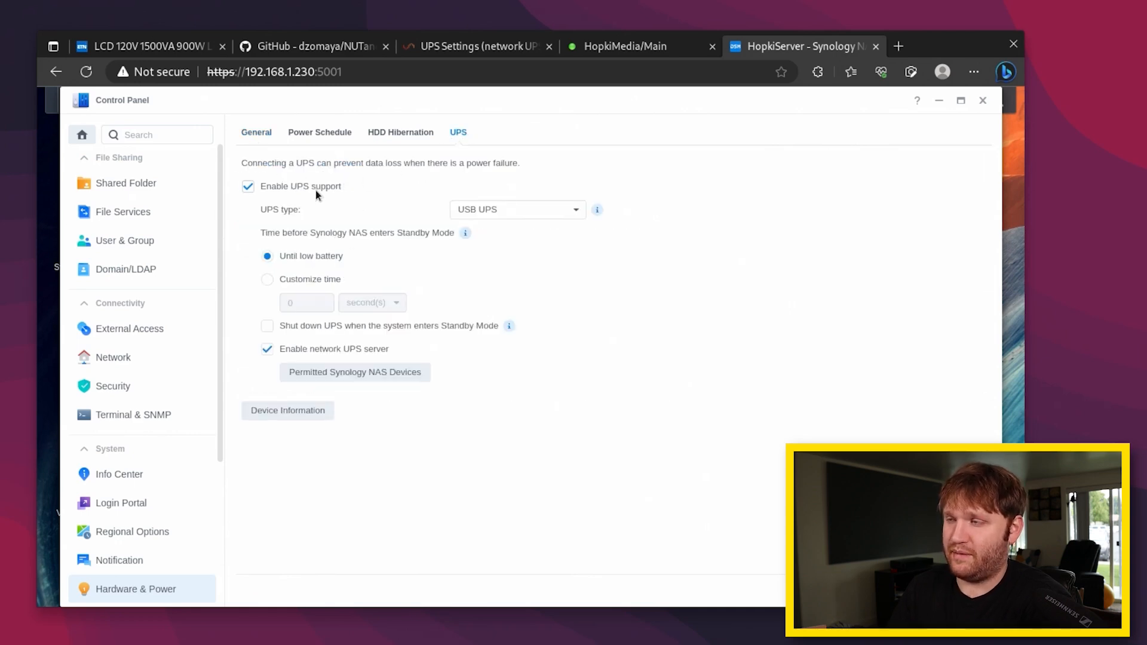
mouse_move(469, 215)
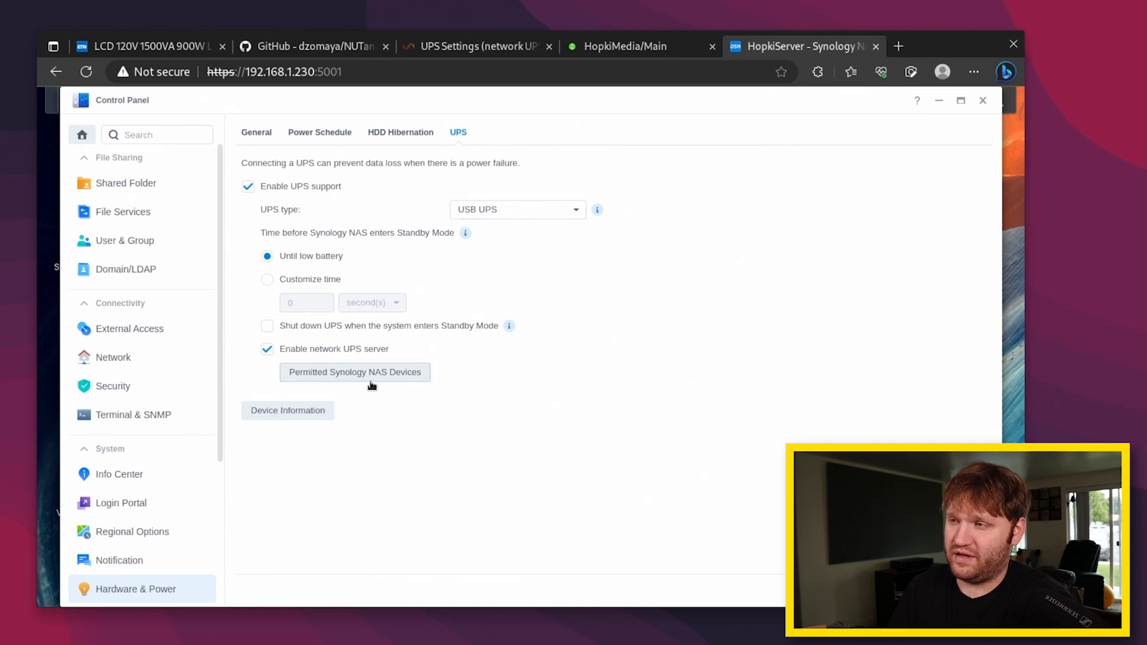
click(286, 410)
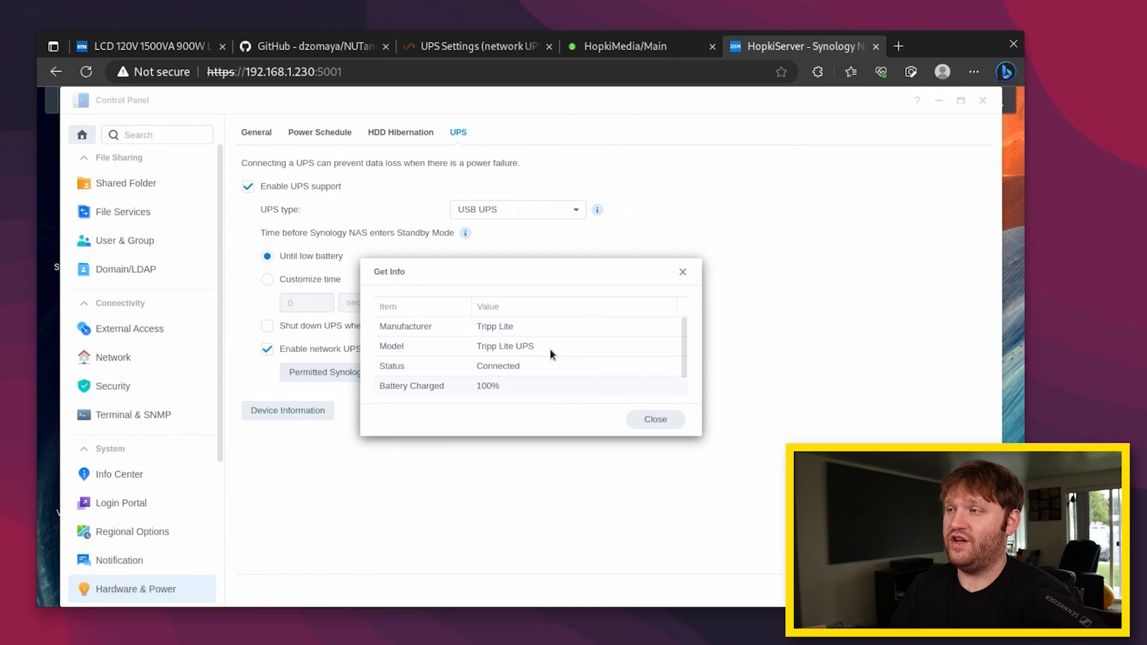
mouse_move(447, 366)
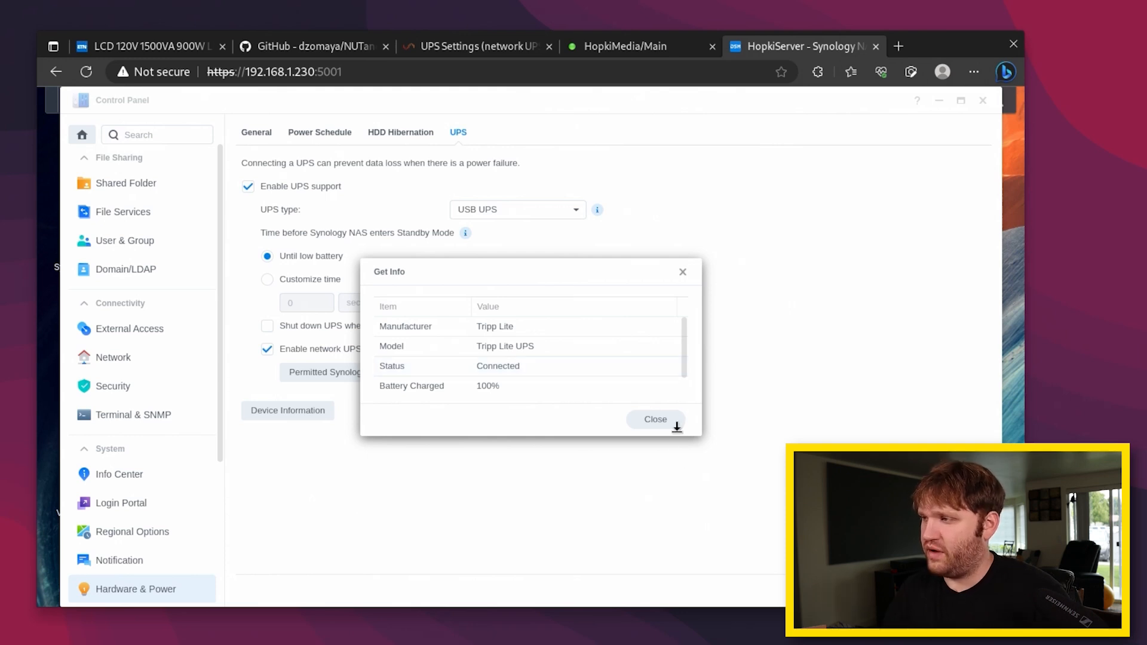
click(655, 420)
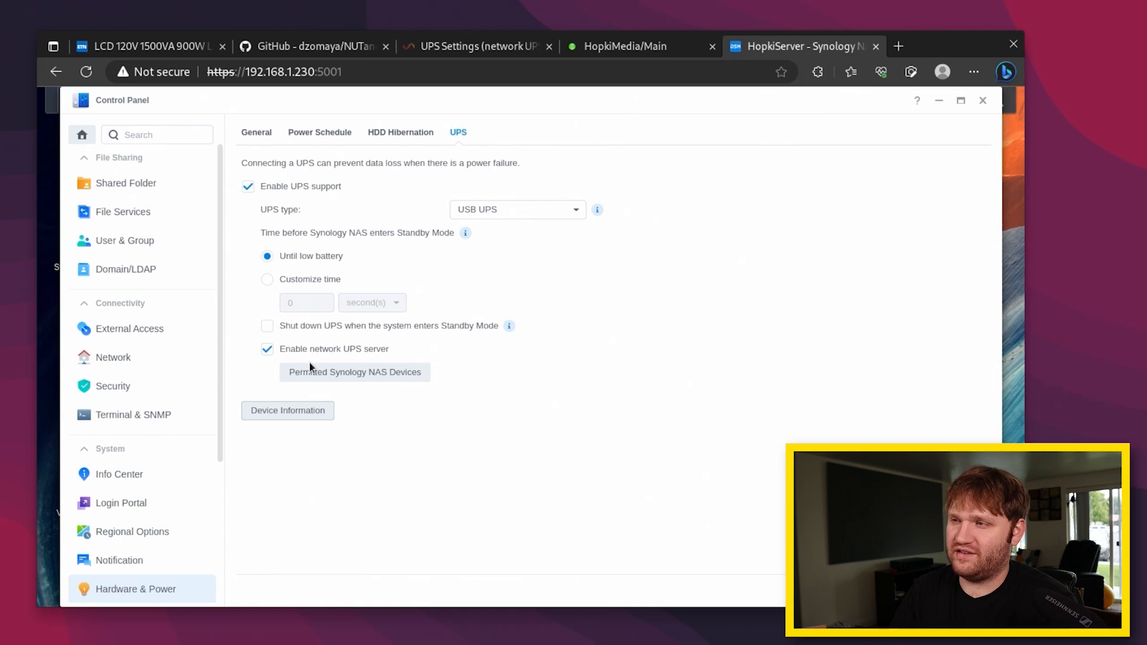
Confirm 192.168.1.104 and 192.168.1.24 in the permitted Synology NAS devices list
click(354, 372)
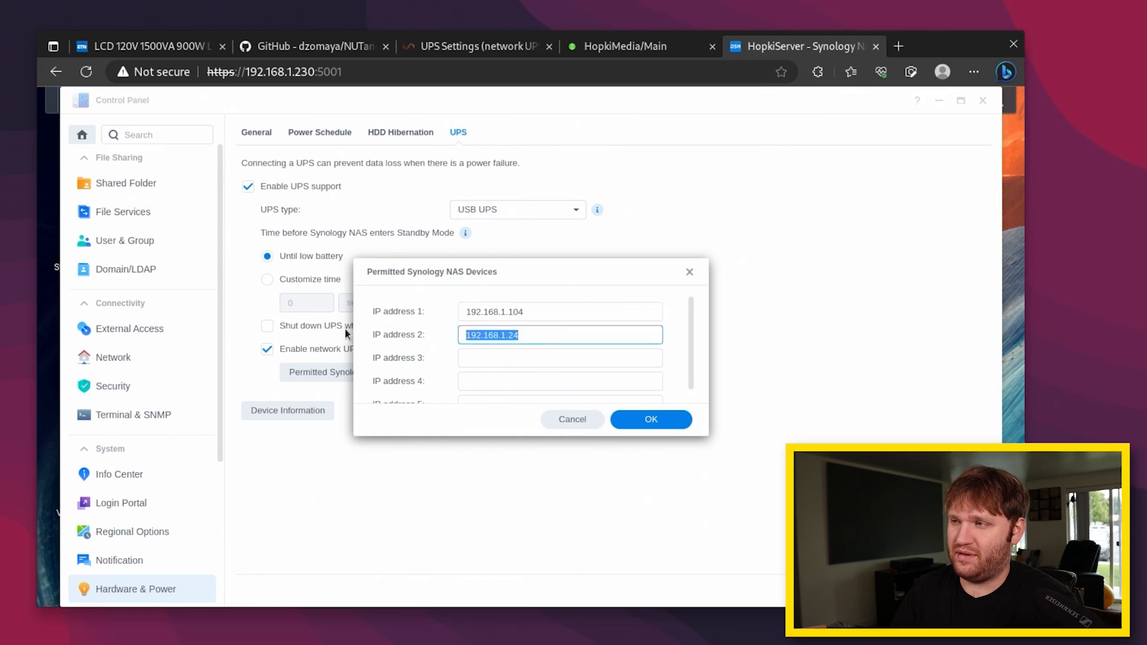
mouse_move(427, 305)
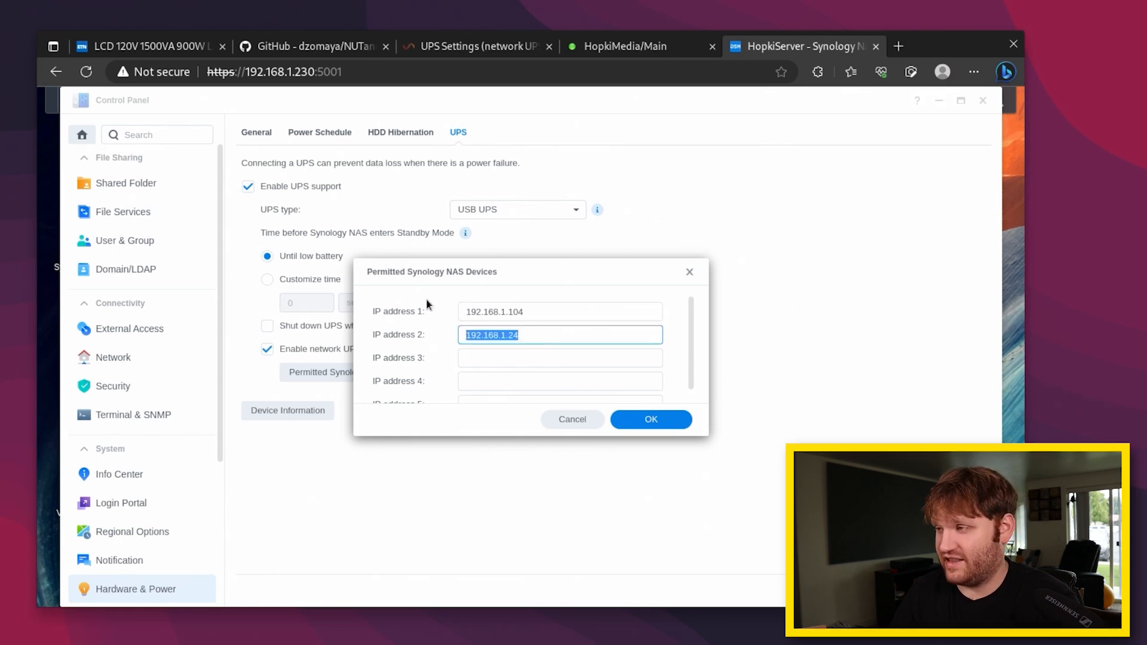
mouse_move(547, 330)
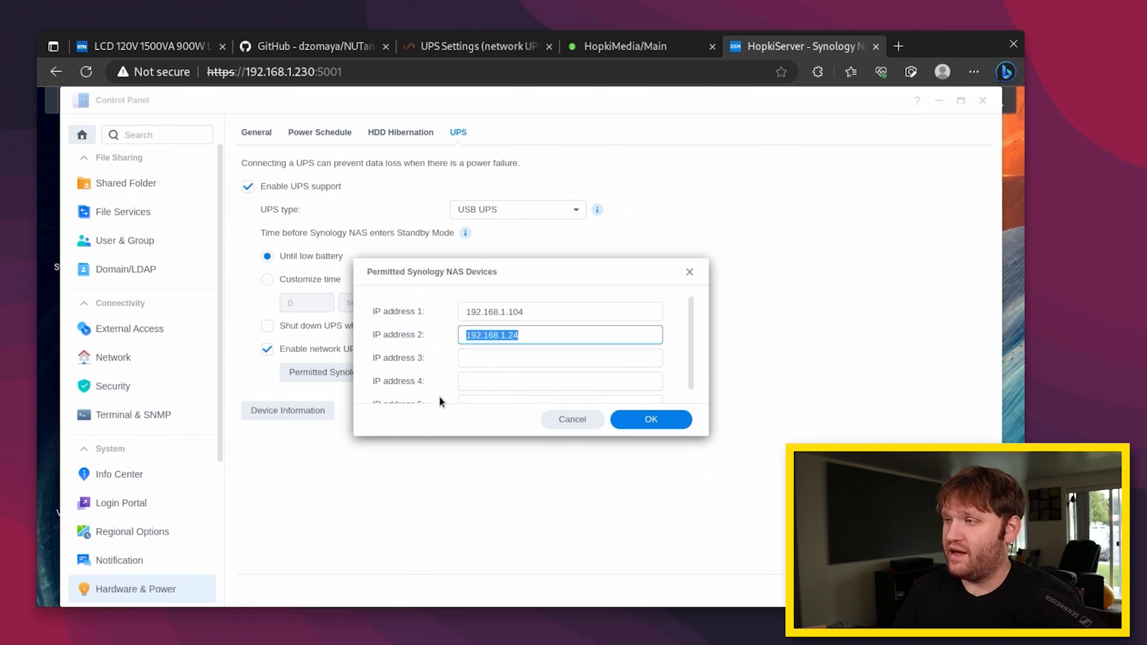
click(649, 420)
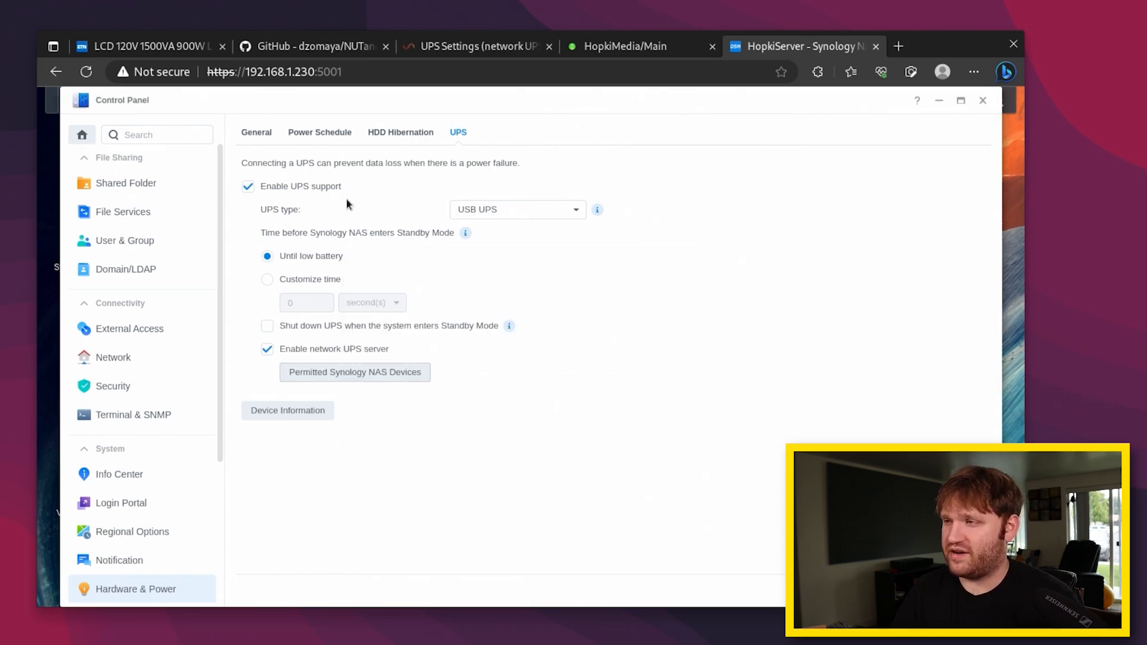
mouse_move(530, 26)
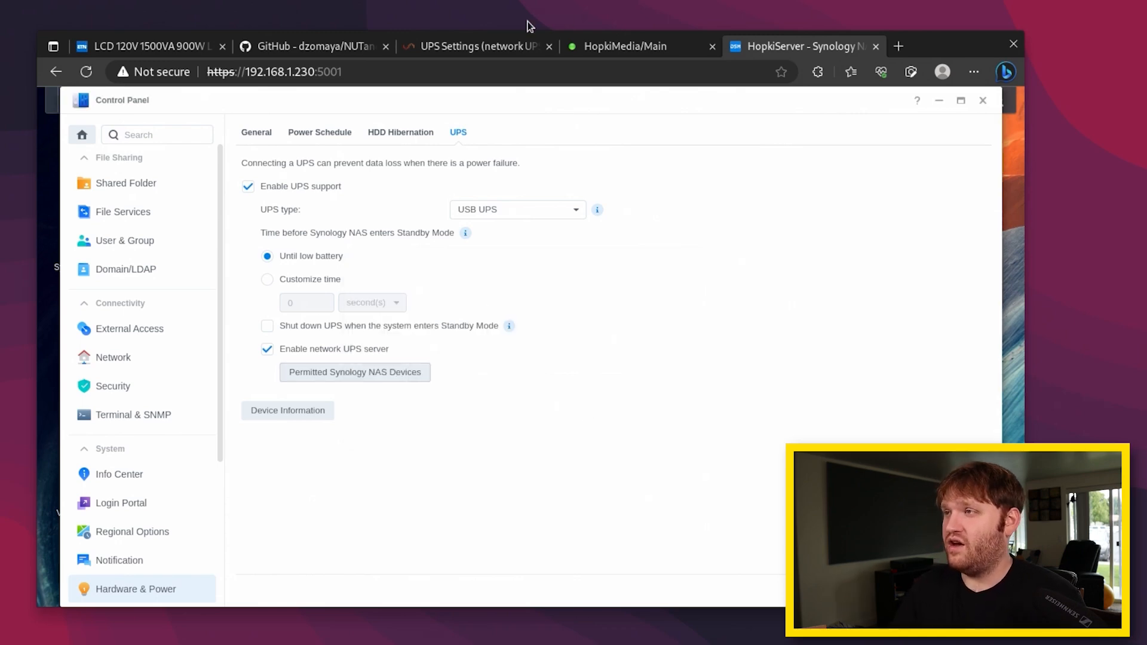
click(475, 46)
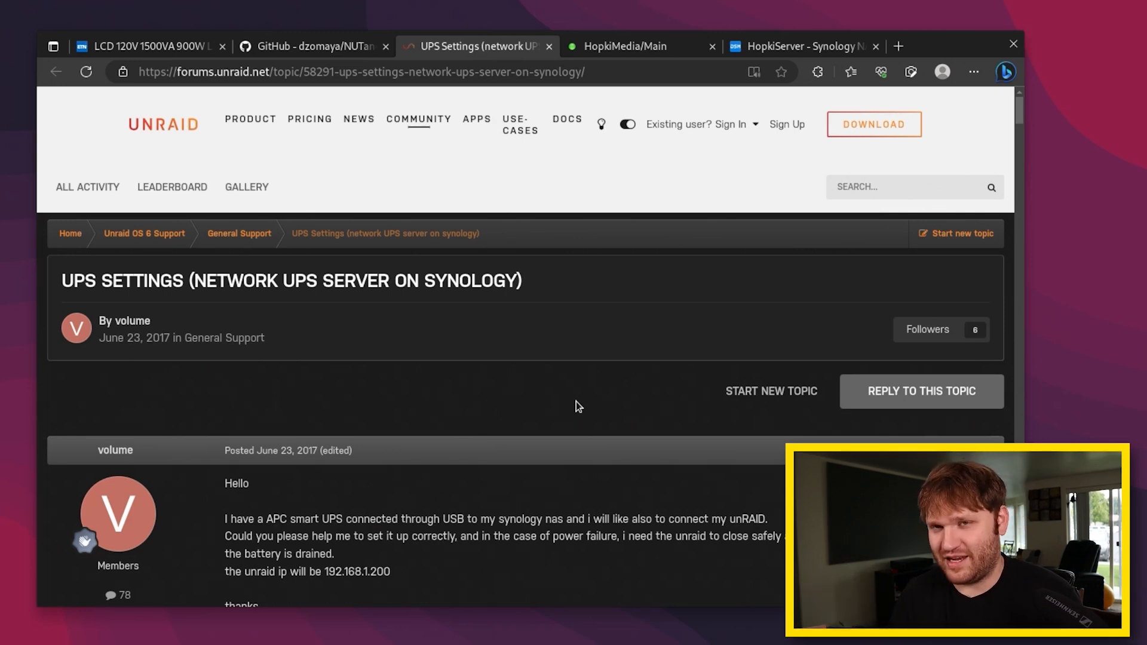
mouse_move(604, 331)
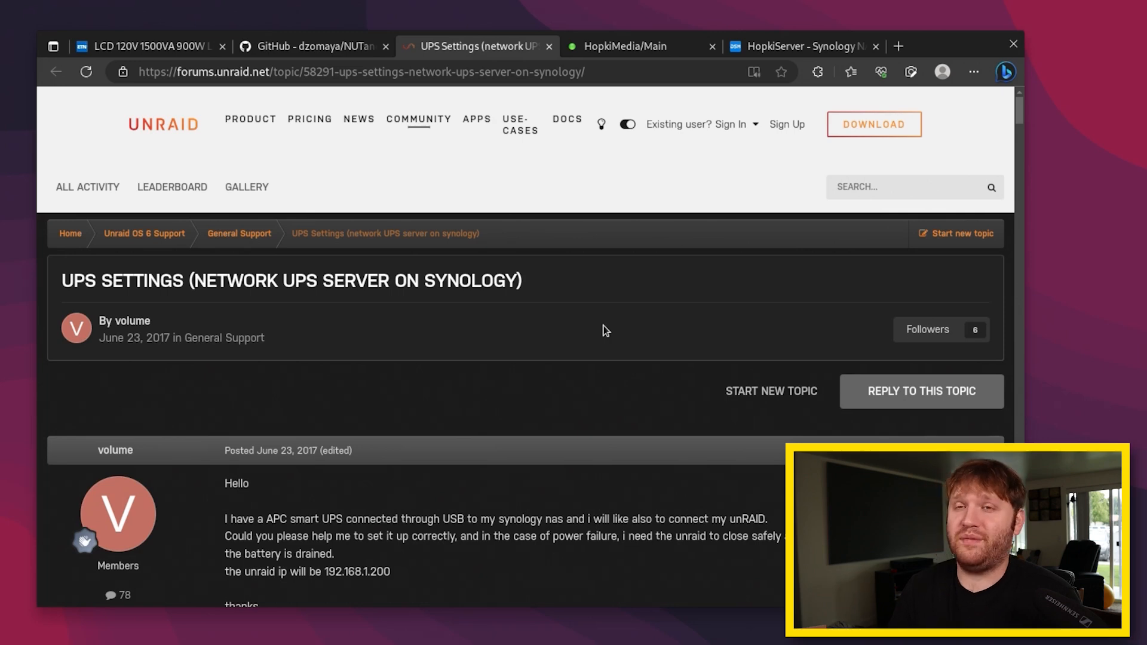
Scroll through the Synology UPS forum thread to the NUT - Network UPS Tools reply
scroll(down, 3)
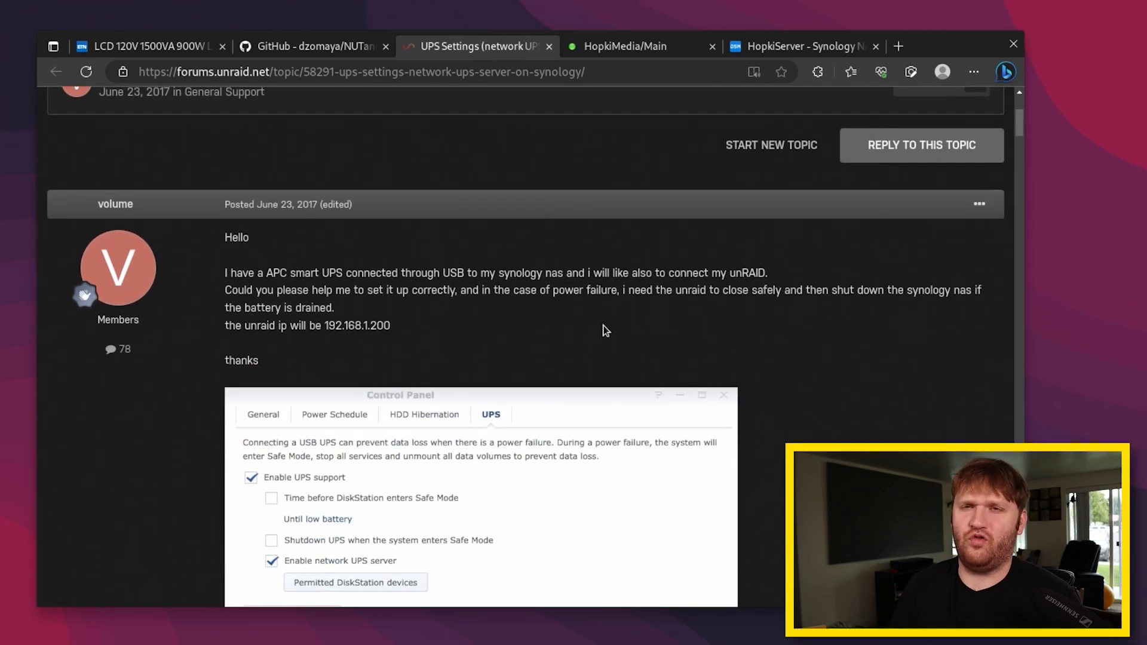
mouse_move(372, 201)
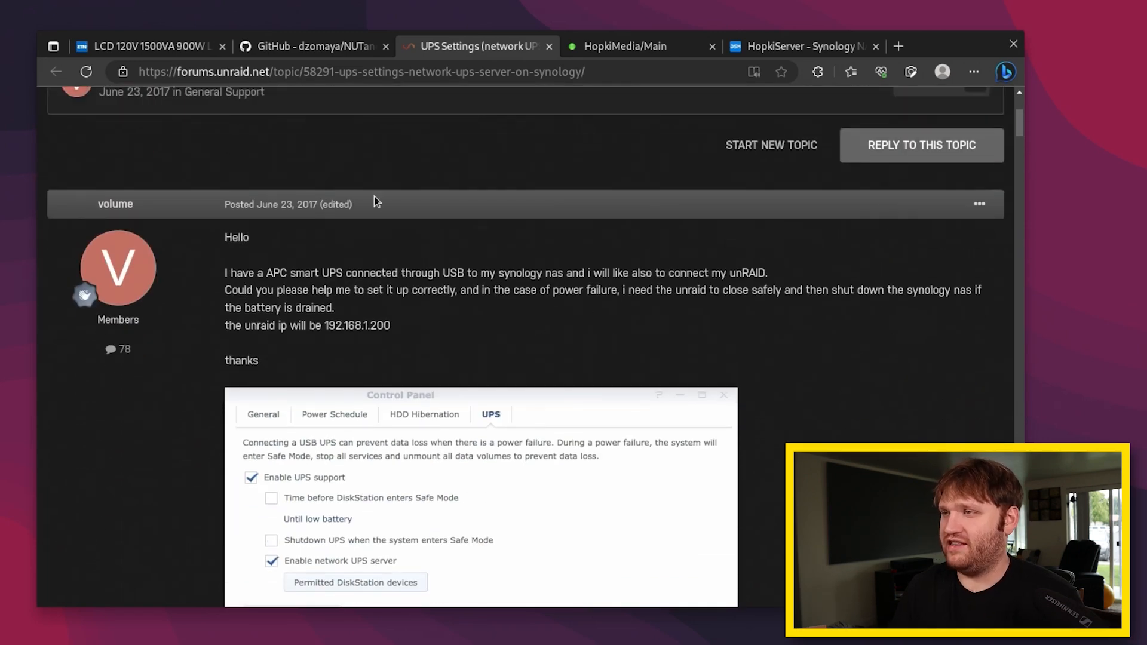
mouse_move(514, 312)
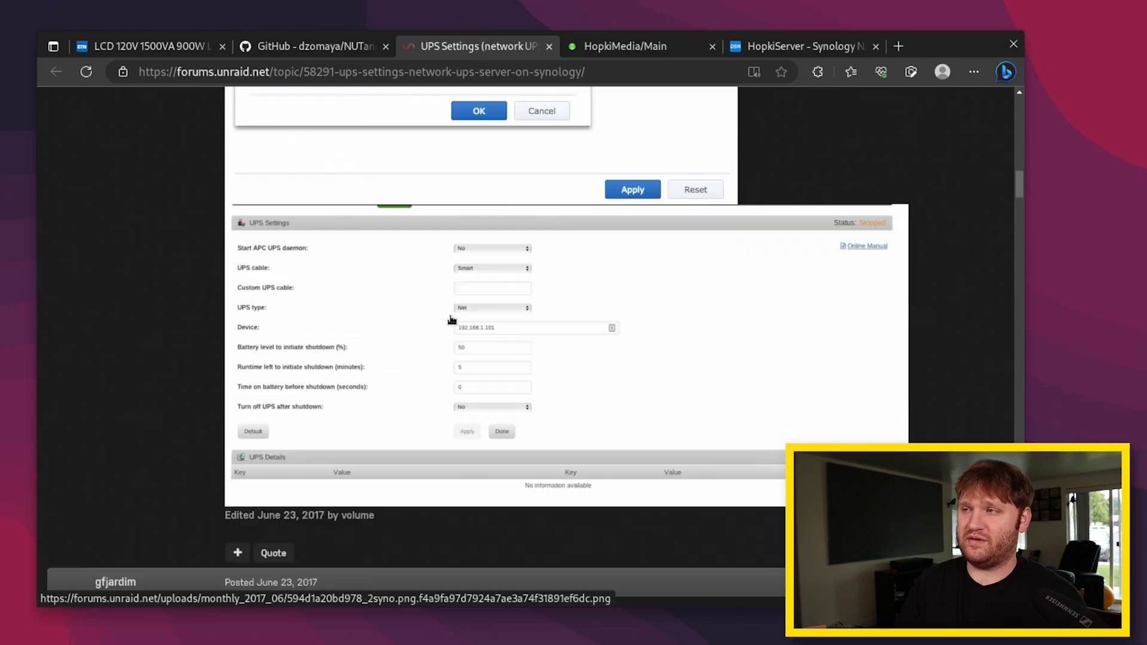
scroll(down, 3)
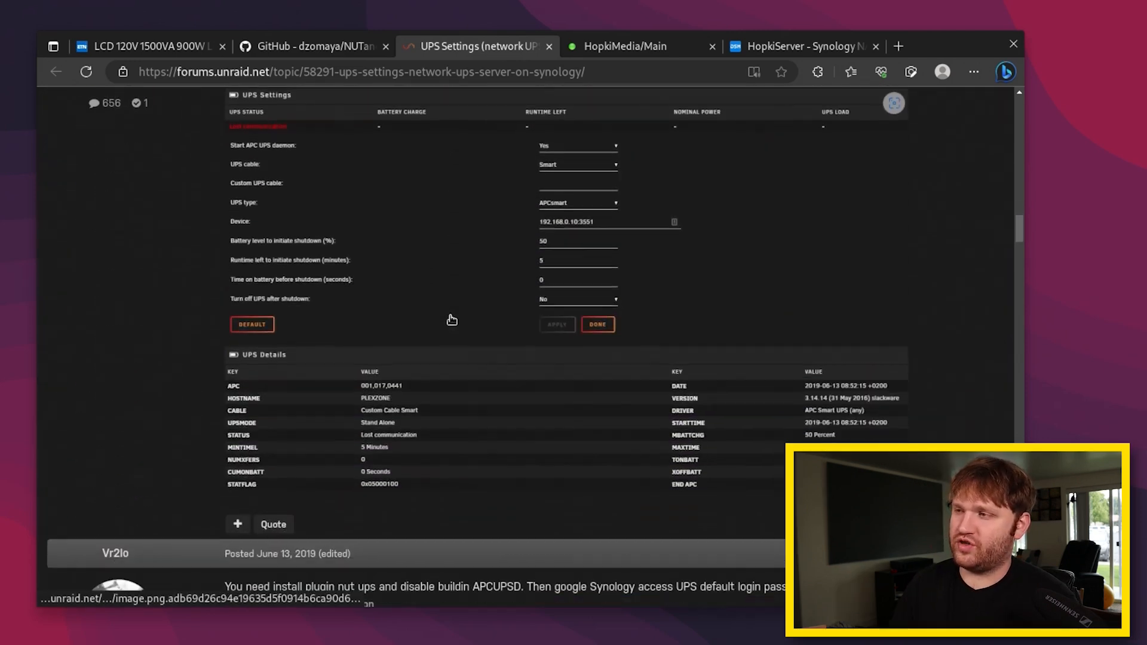
scroll(up, 3)
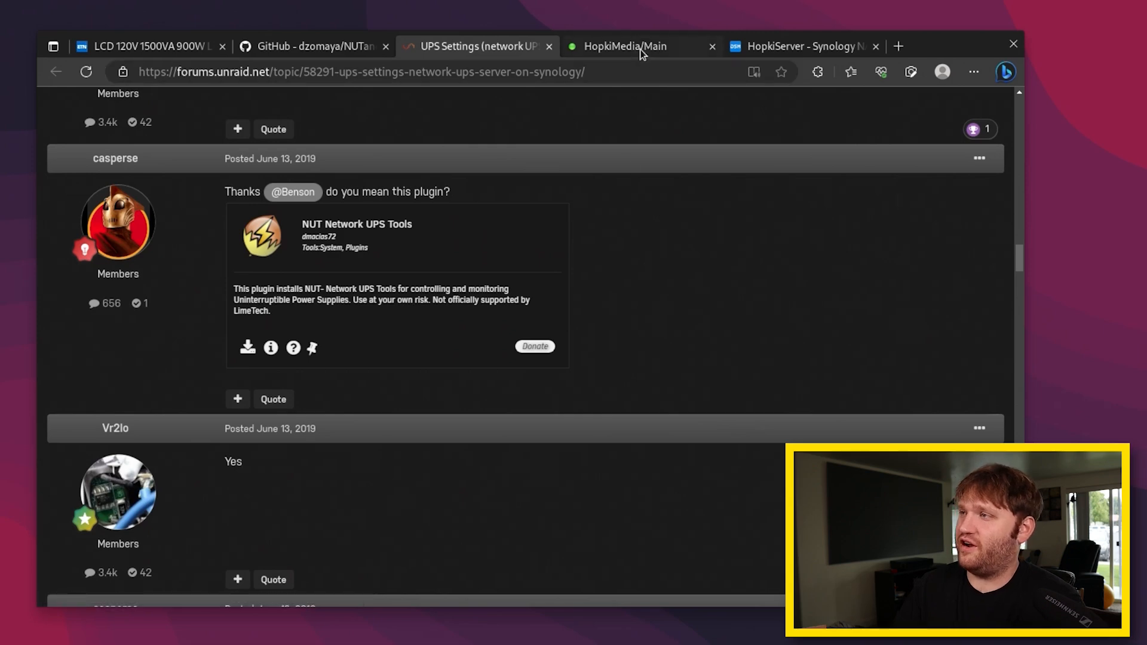
Check Unraid's built-in UPS Settings page under Settings
click(625, 46)
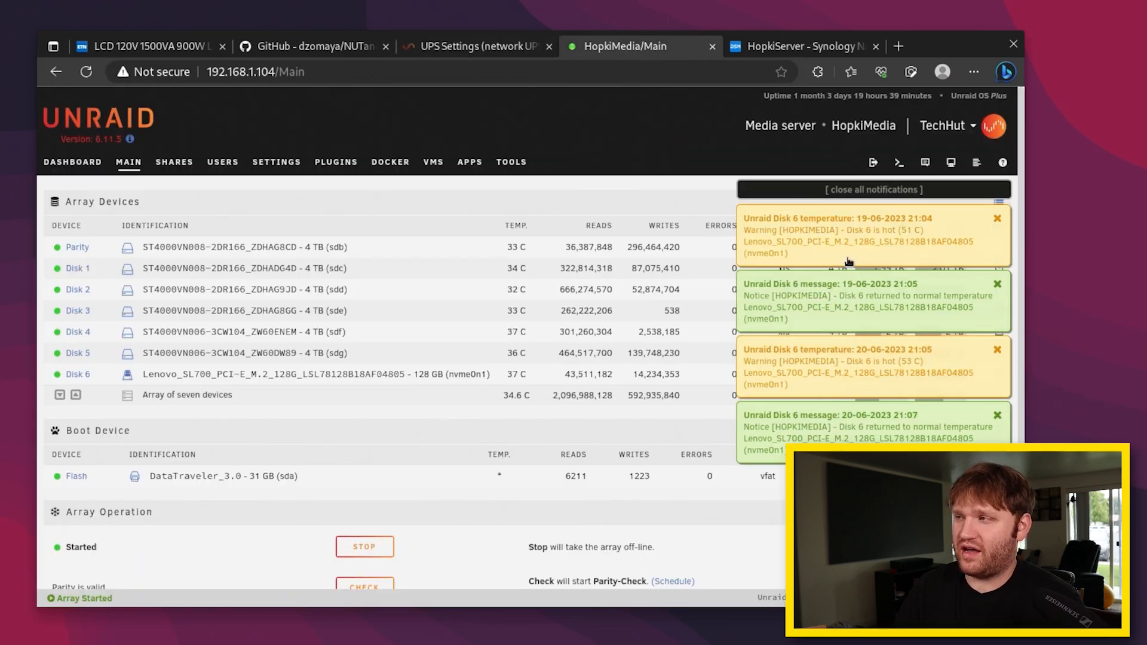
click(276, 162)
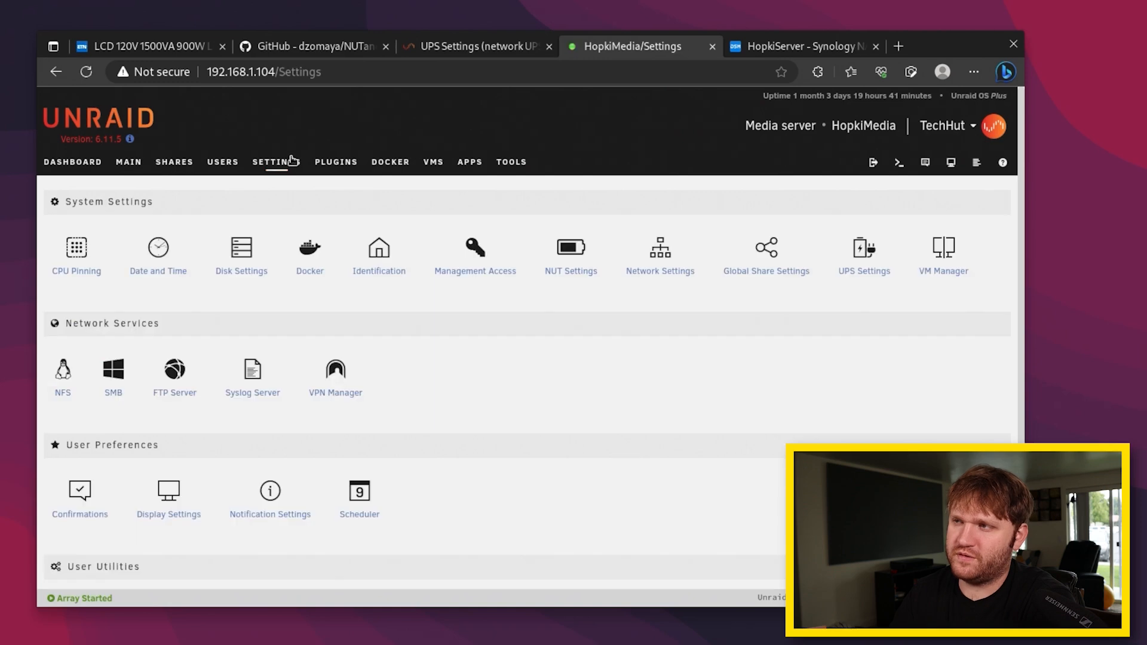
mouse_move(863, 267)
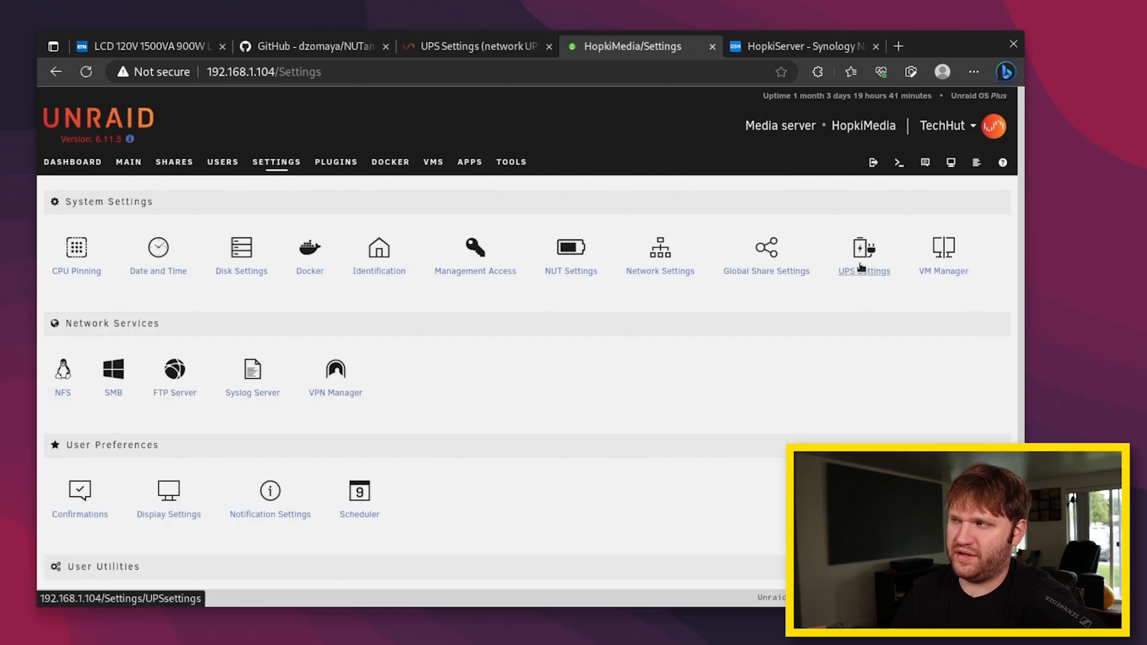
click(864, 252)
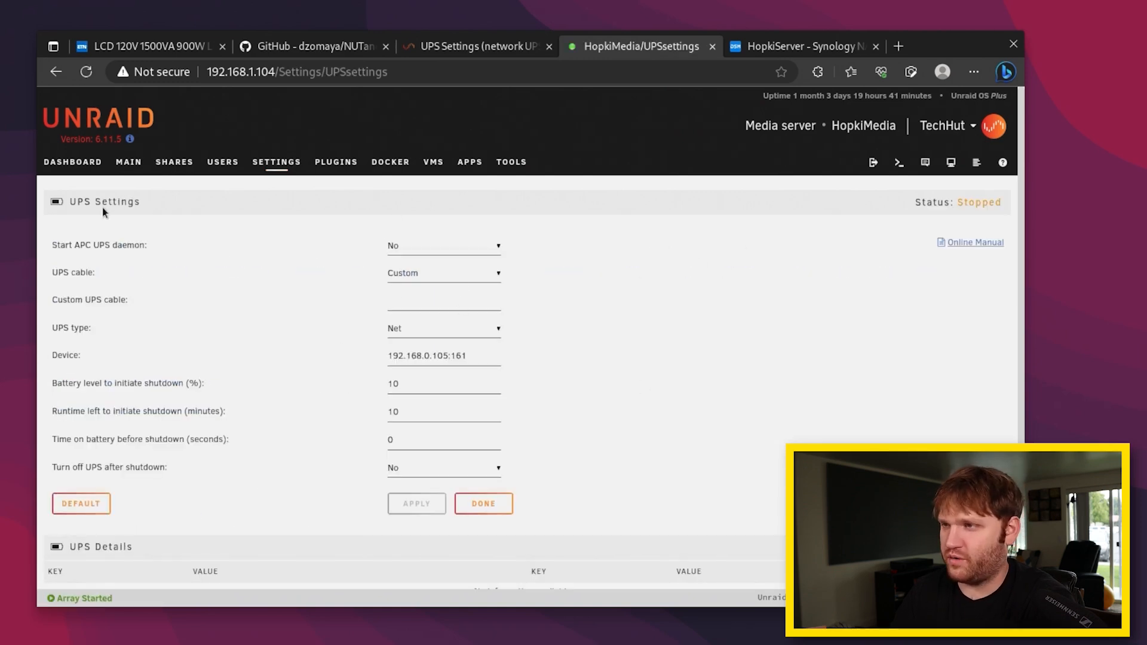
mouse_move(199, 92)
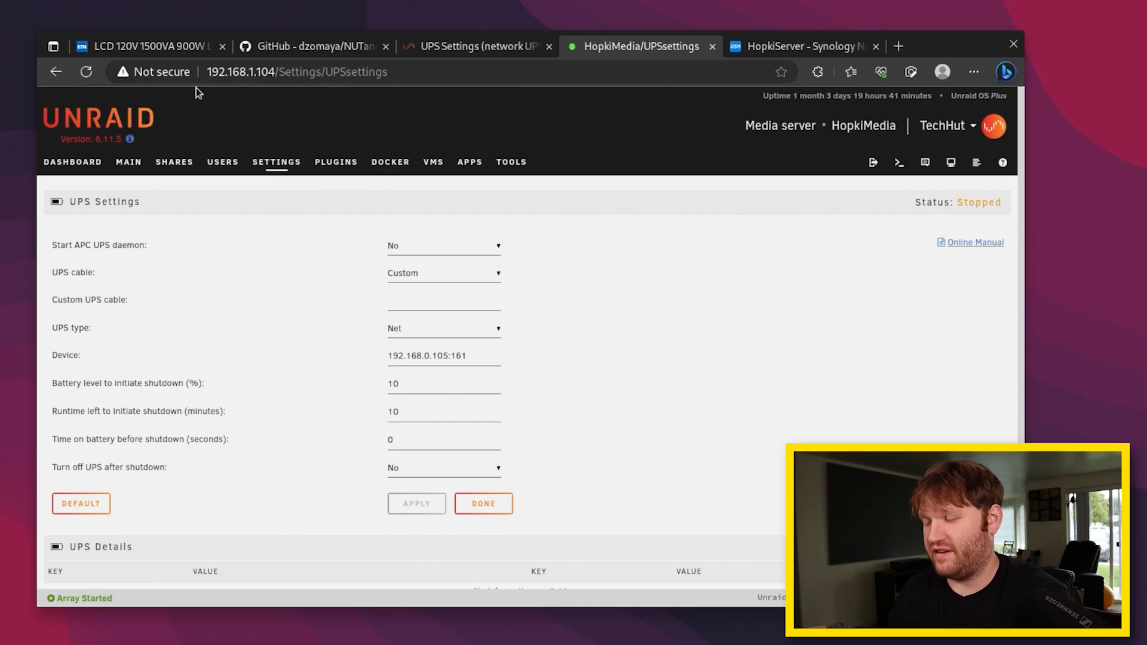
mouse_move(336, 162)
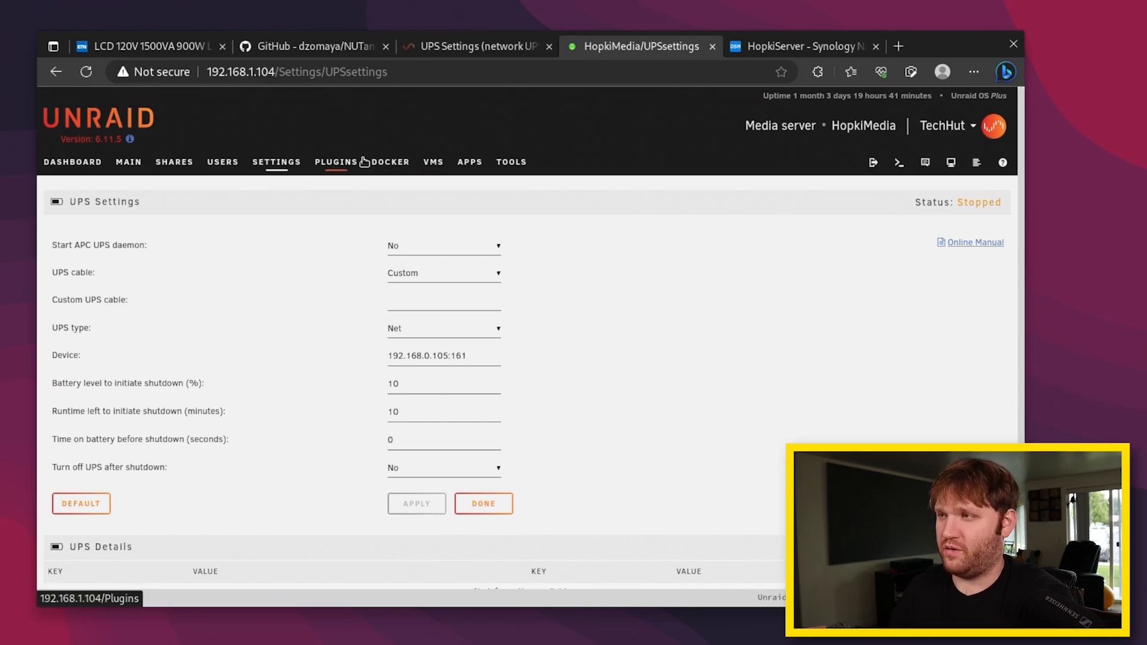
Search Apps for 'nut' and confirm NUT - Network UPS Tools is installed
click(469, 162)
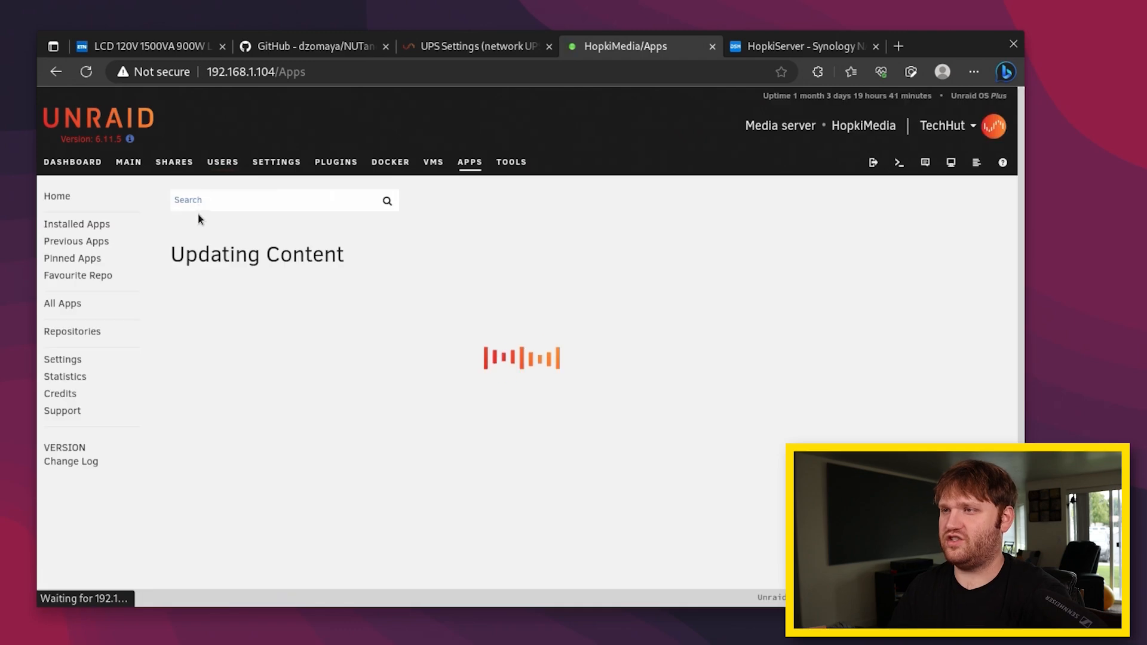
text(n)
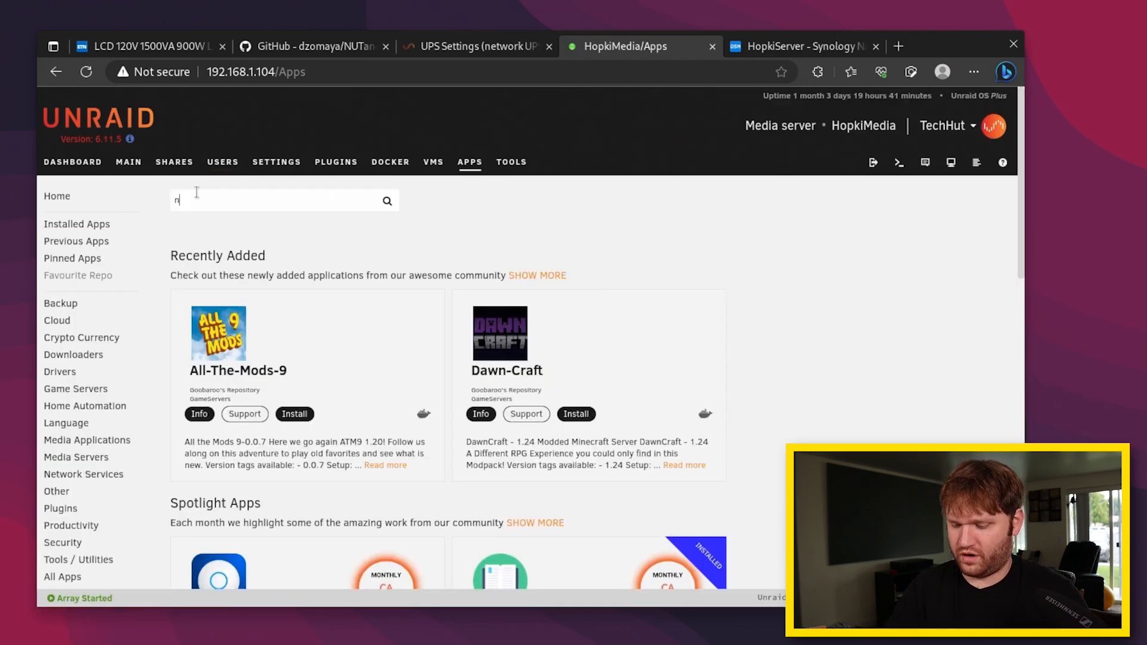
text(ut)
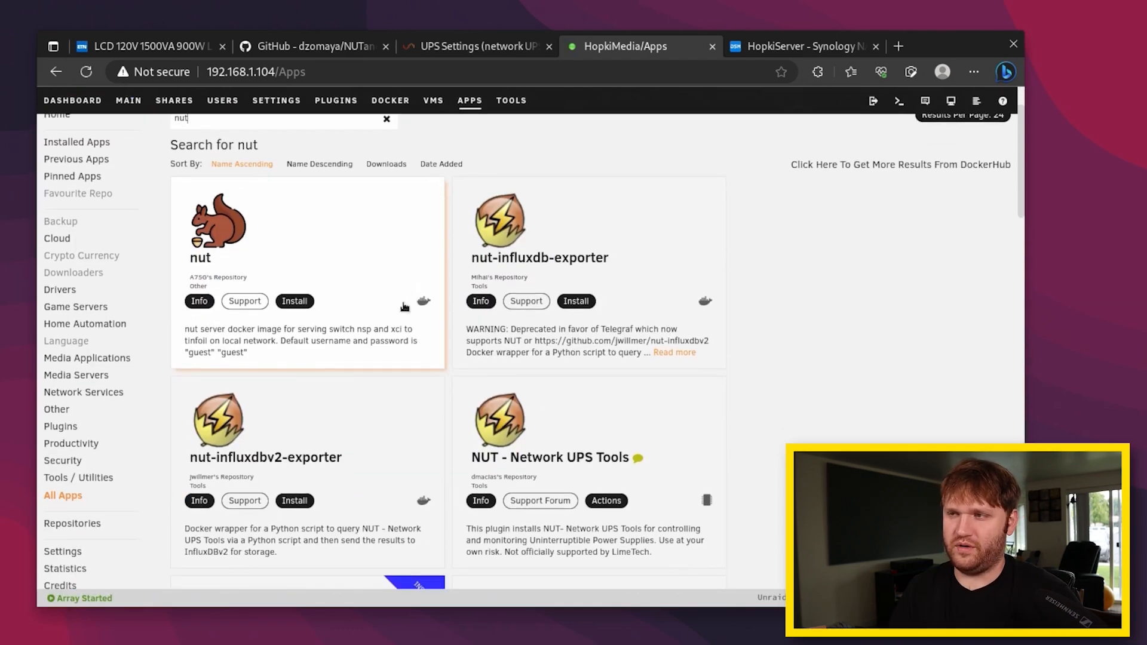
mouse_move(307, 472)
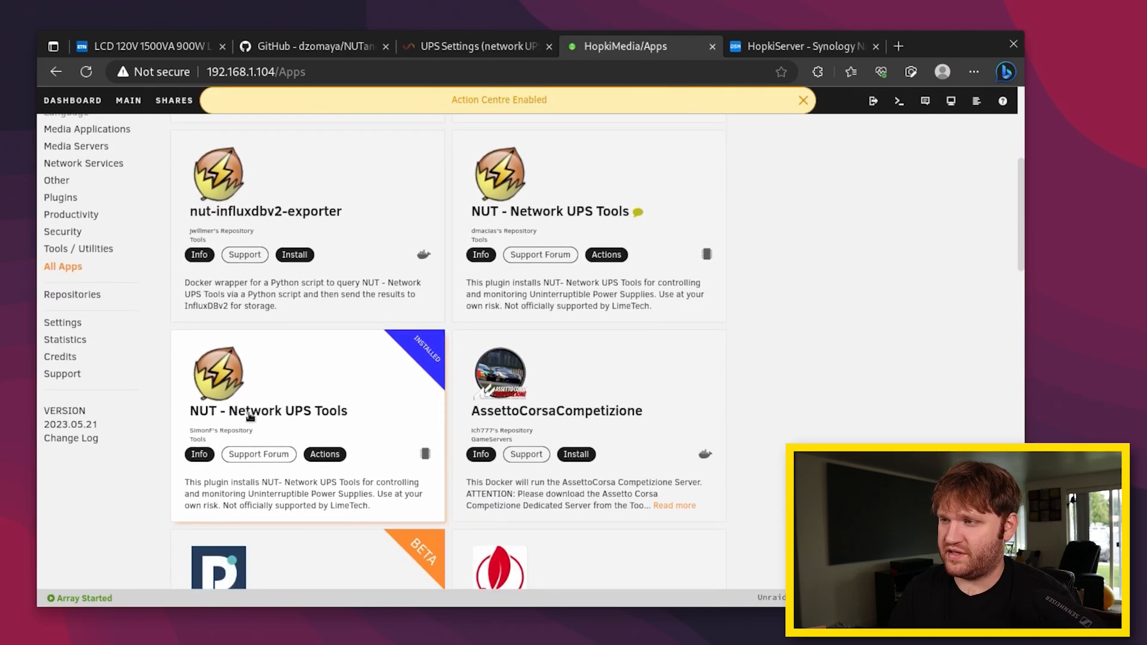
text(nut)
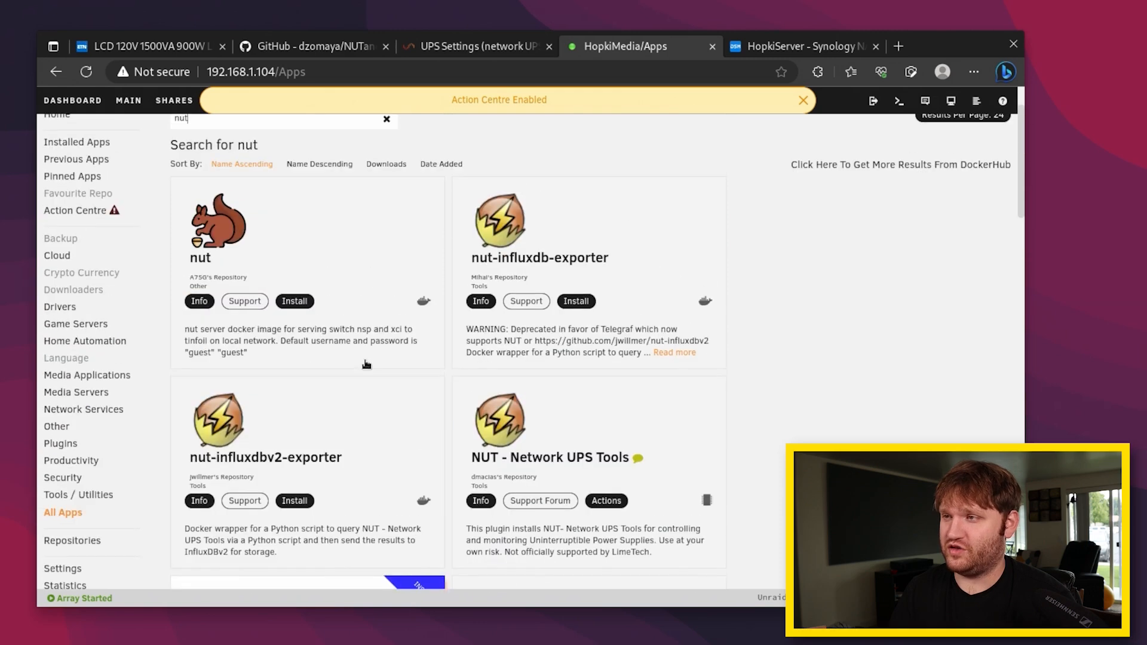
click(277, 162)
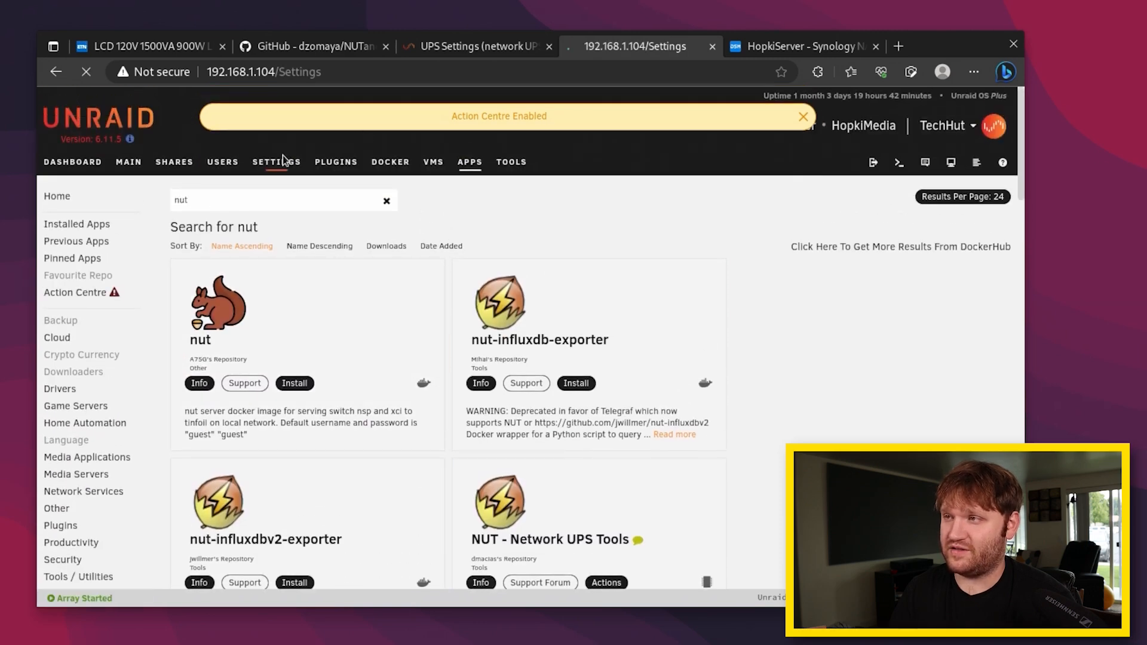
click(277, 162)
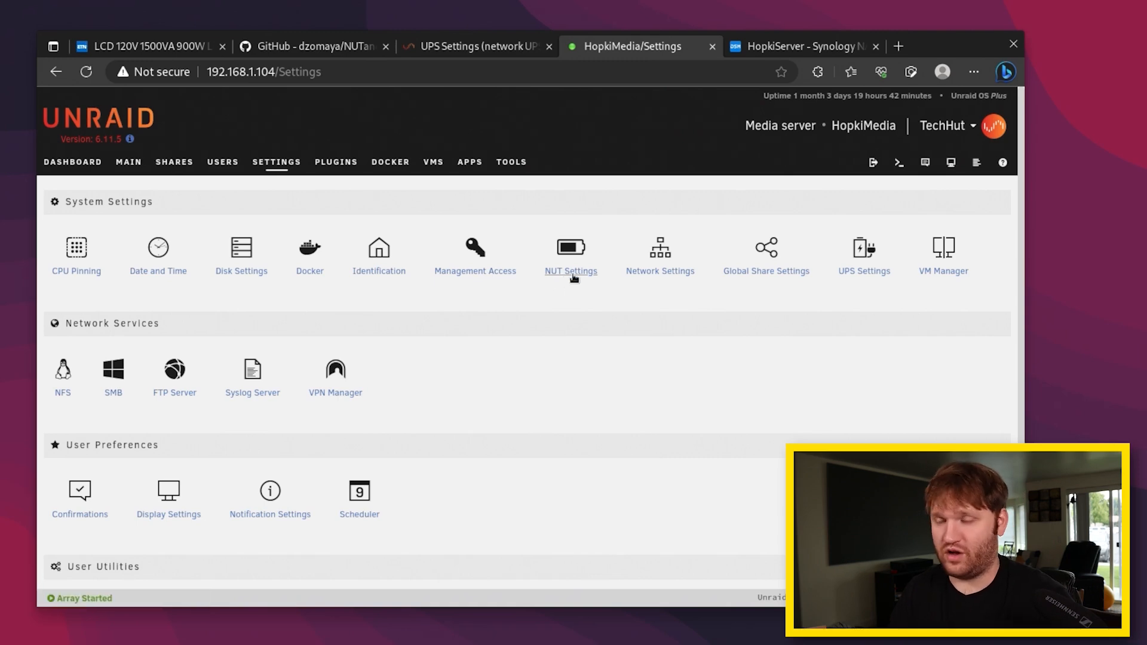
mouse_move(475, 260)
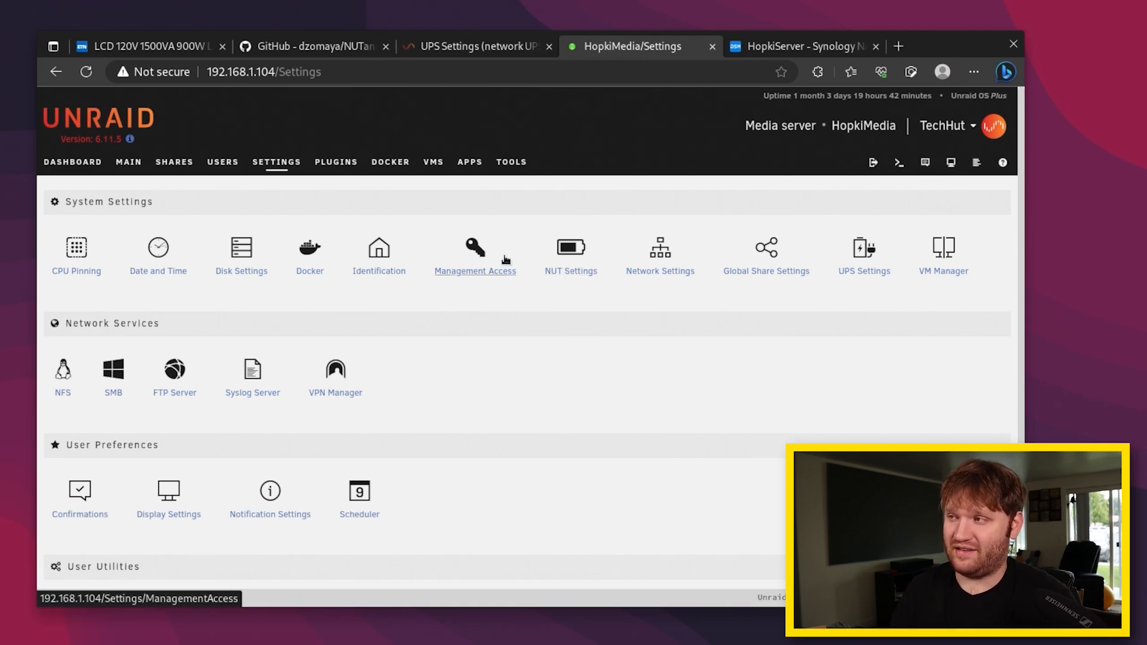
click(570, 252)
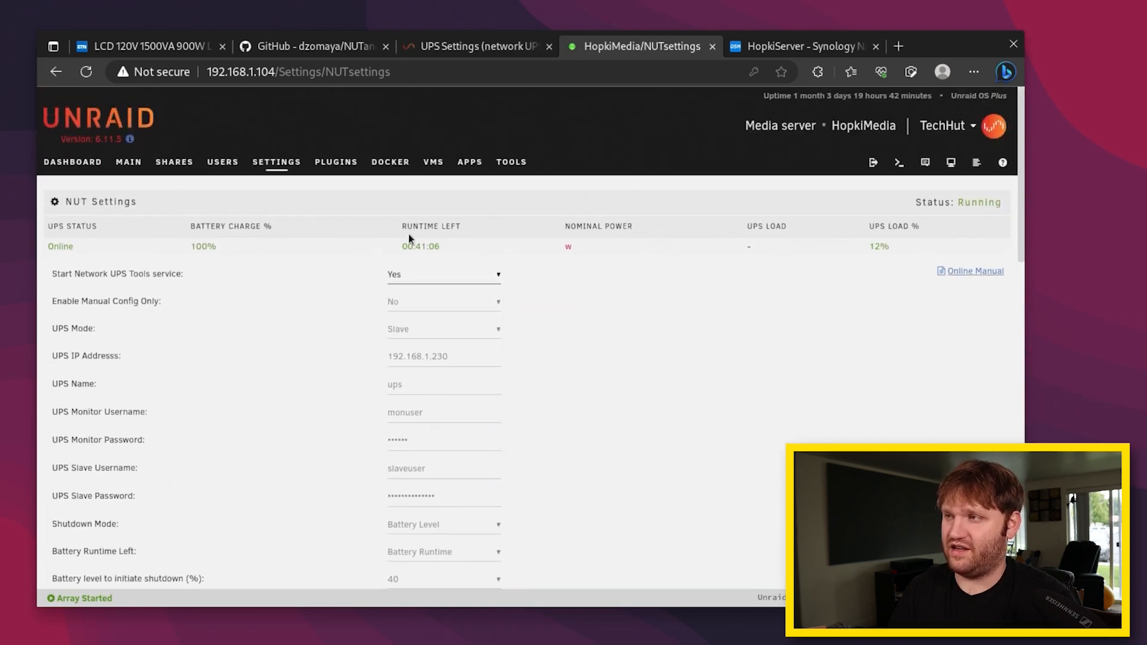
double_click(410, 246)
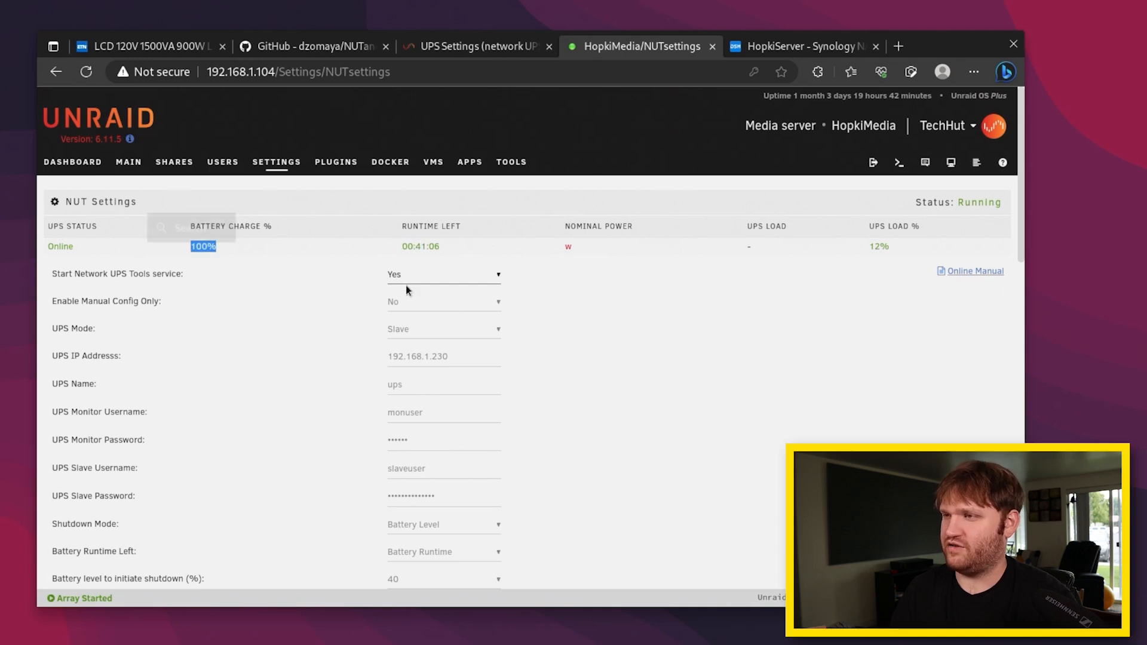
mouse_move(684, 286)
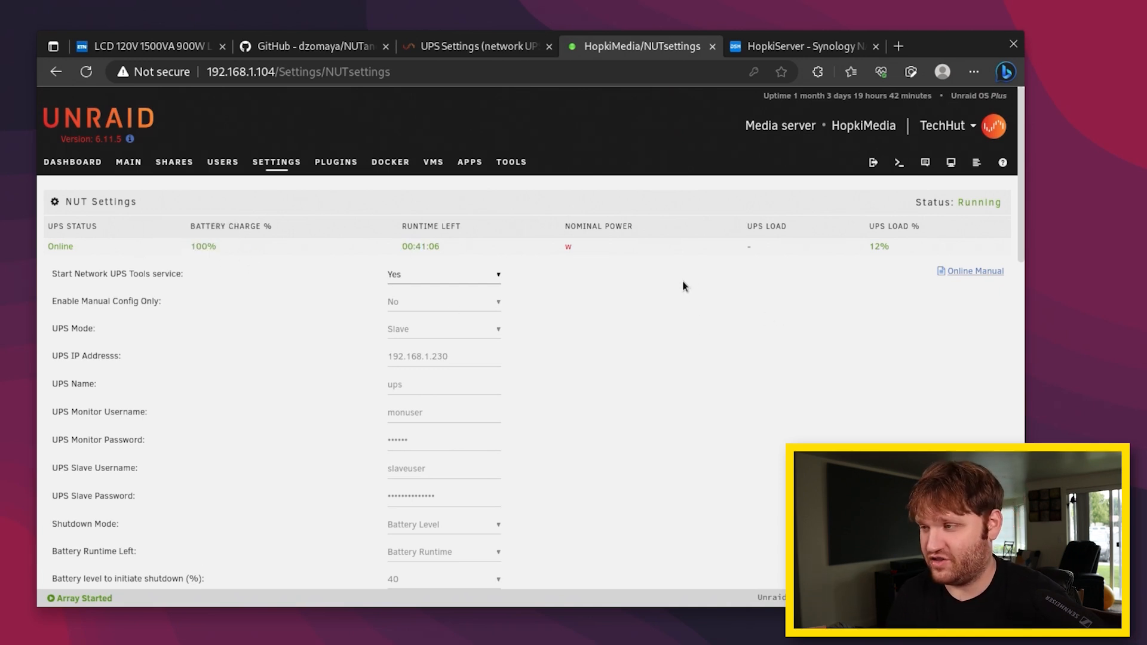
scroll(down, 3)
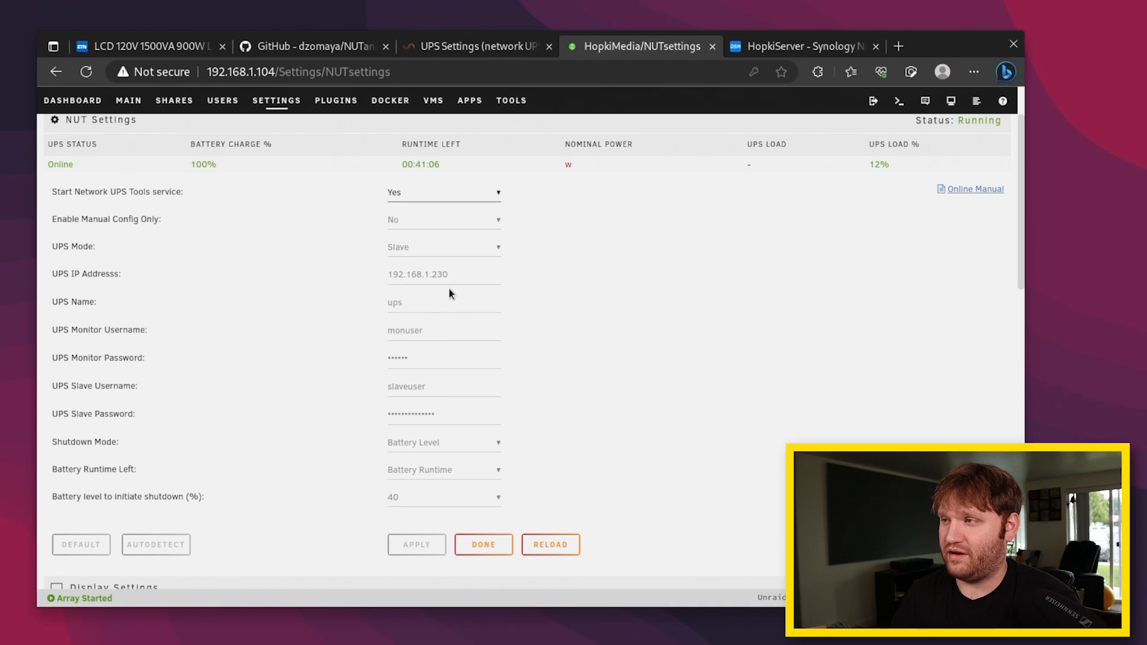
mouse_move(407, 248)
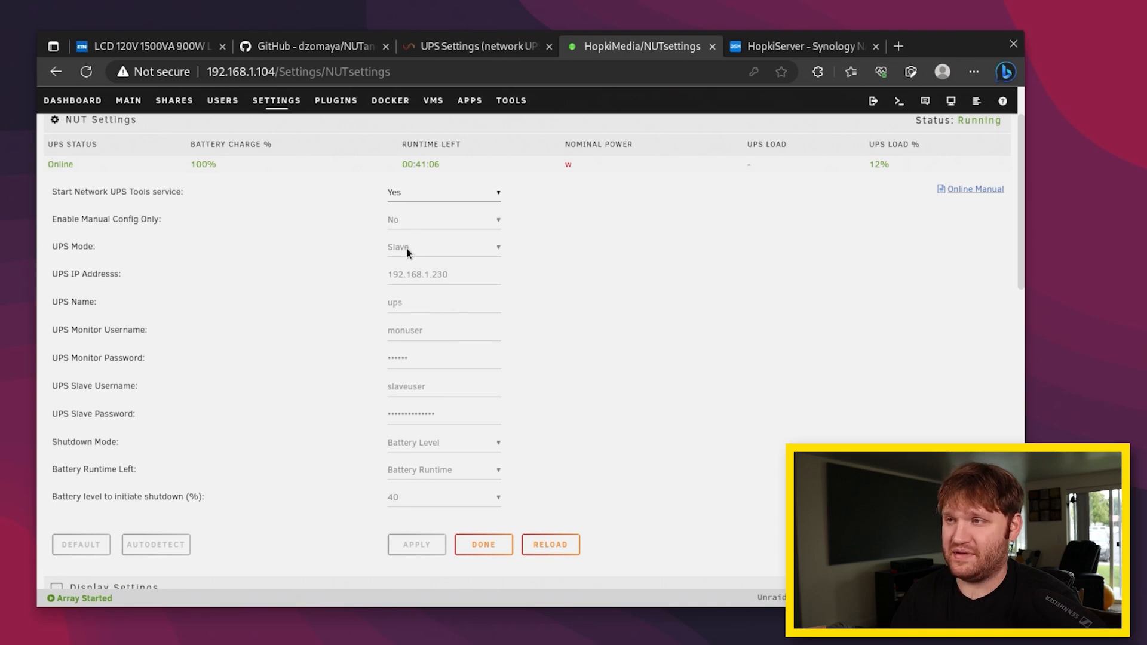
mouse_move(401, 410)
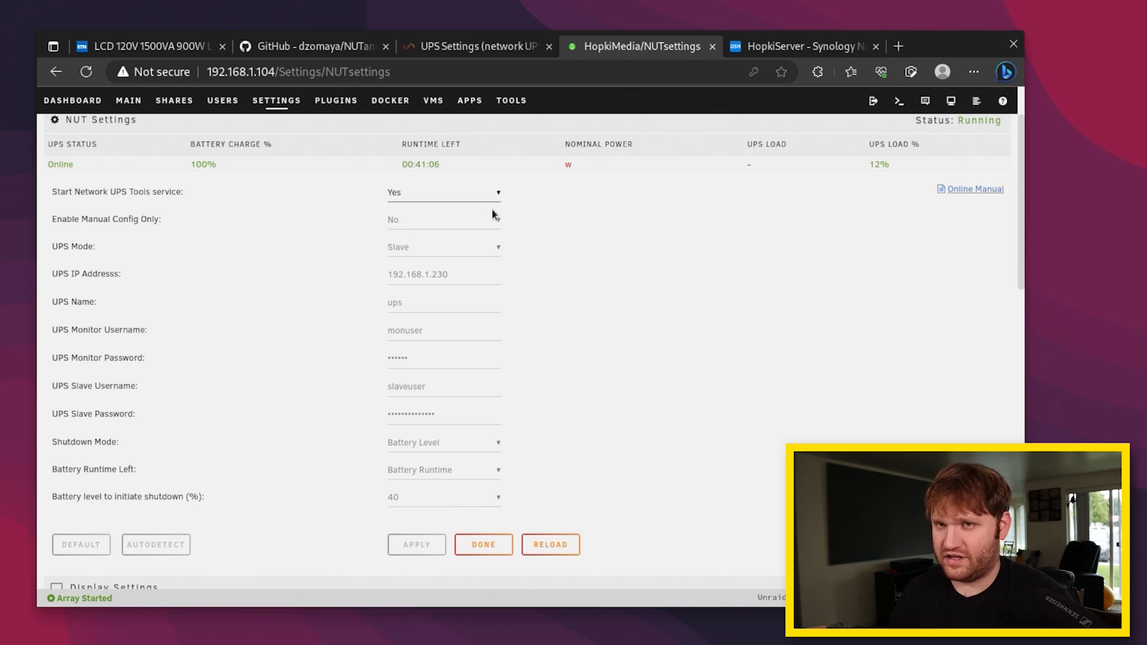
mouse_move(785, 114)
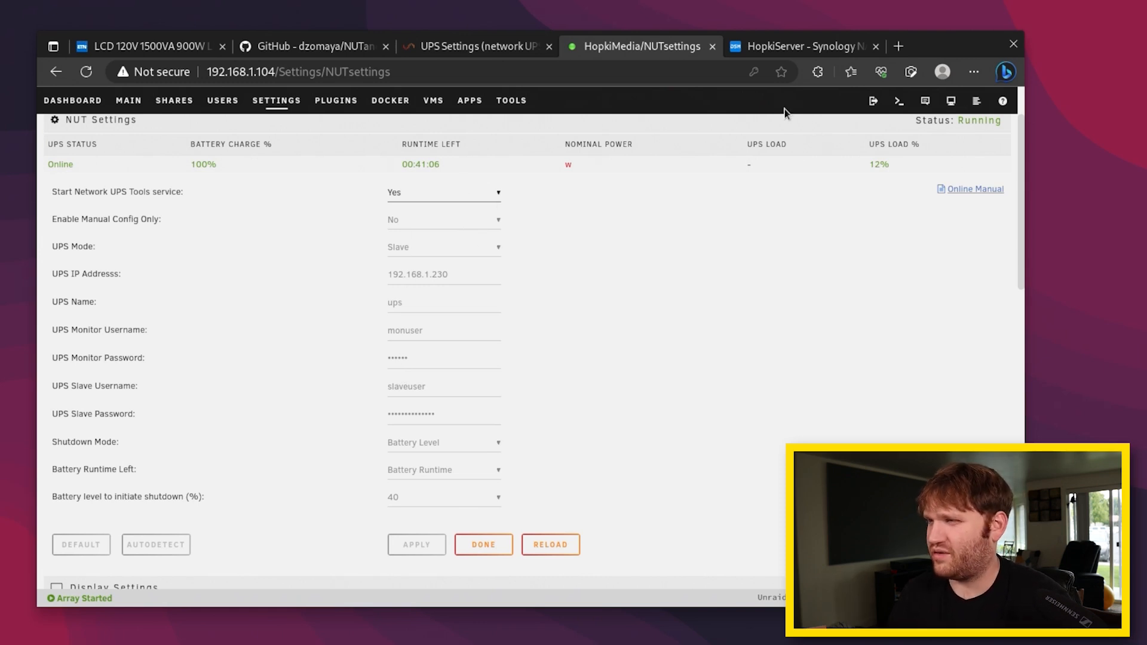
Read the forum replies about telnet testing and monuser slave passwords
click(475, 46)
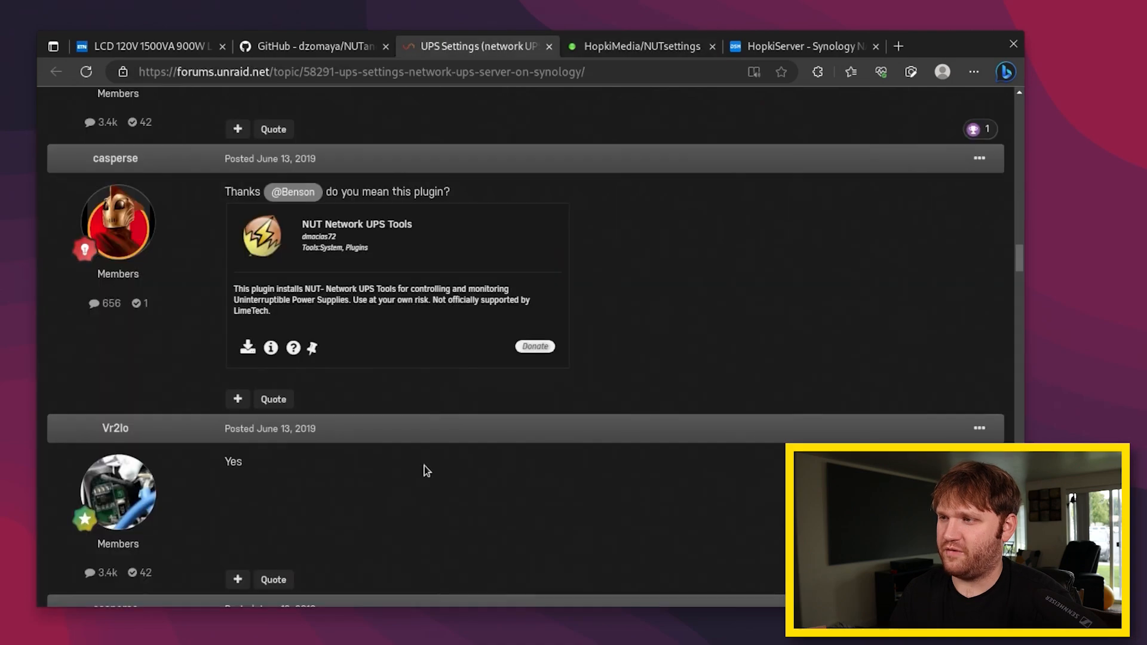
scroll(down, 3)
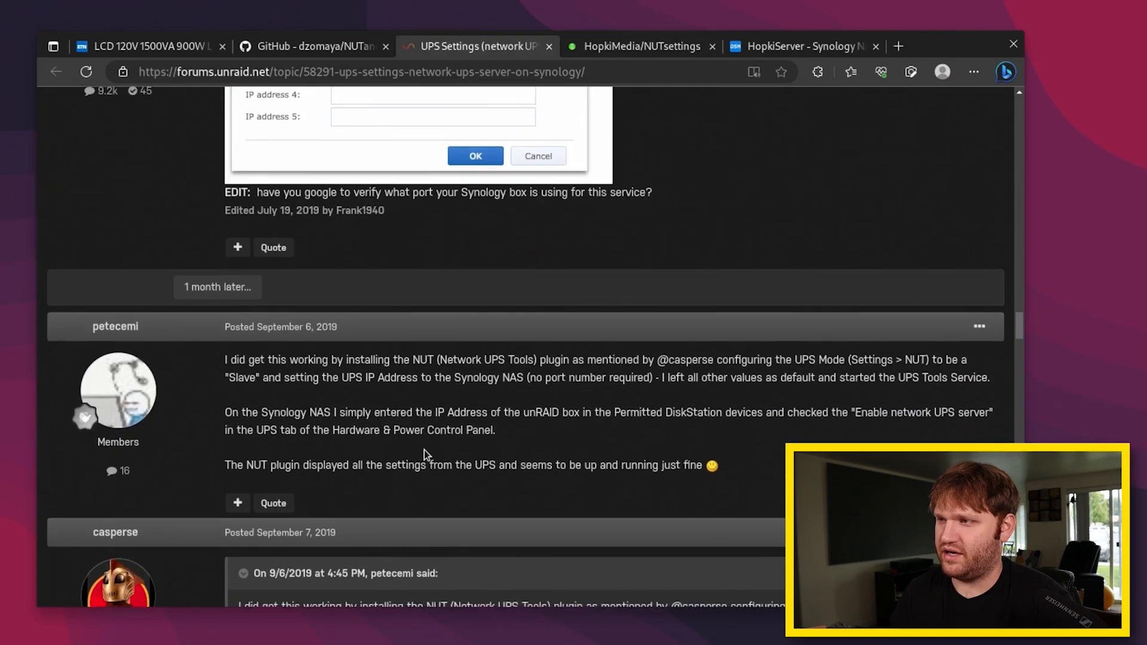
scroll(down, 3)
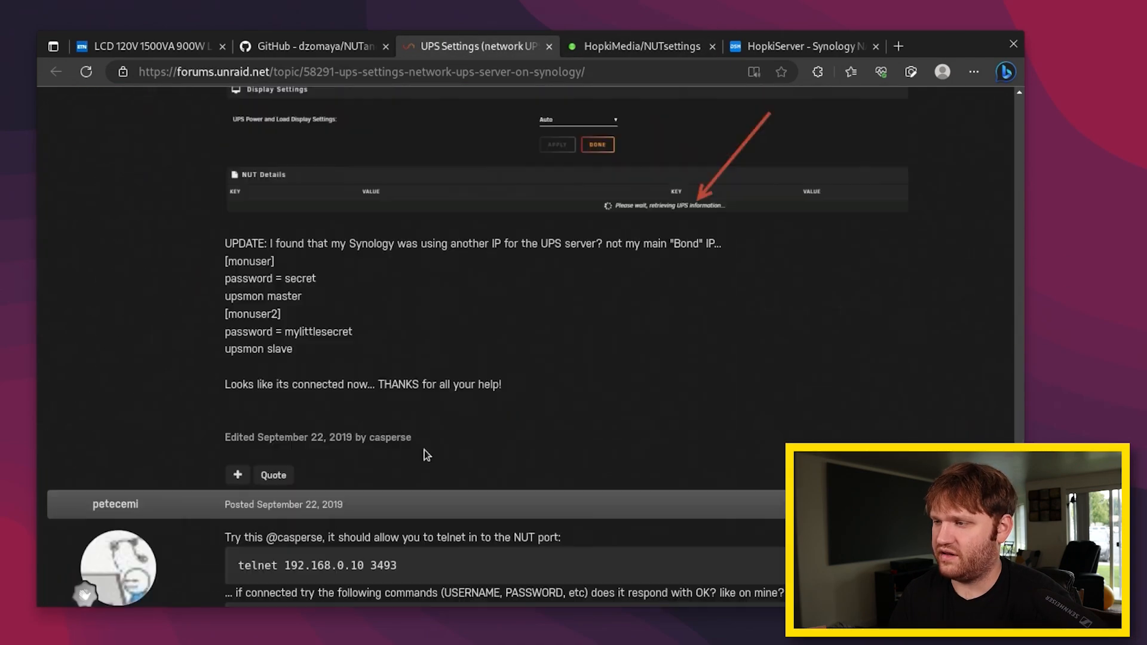
scroll(down, 3)
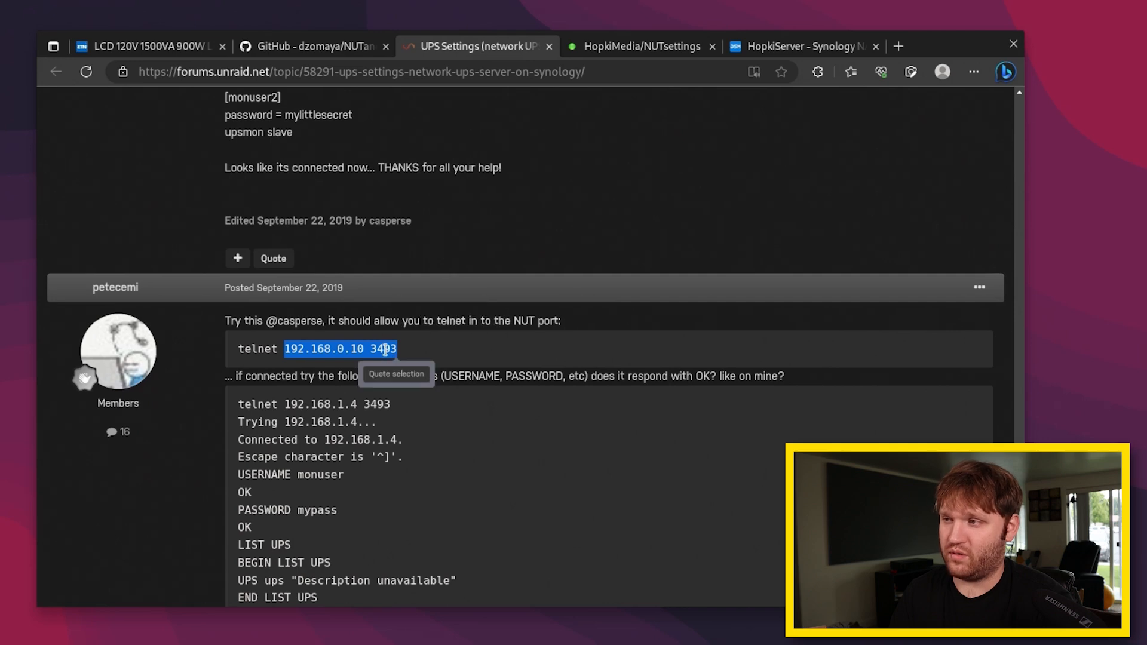
click(399, 364)
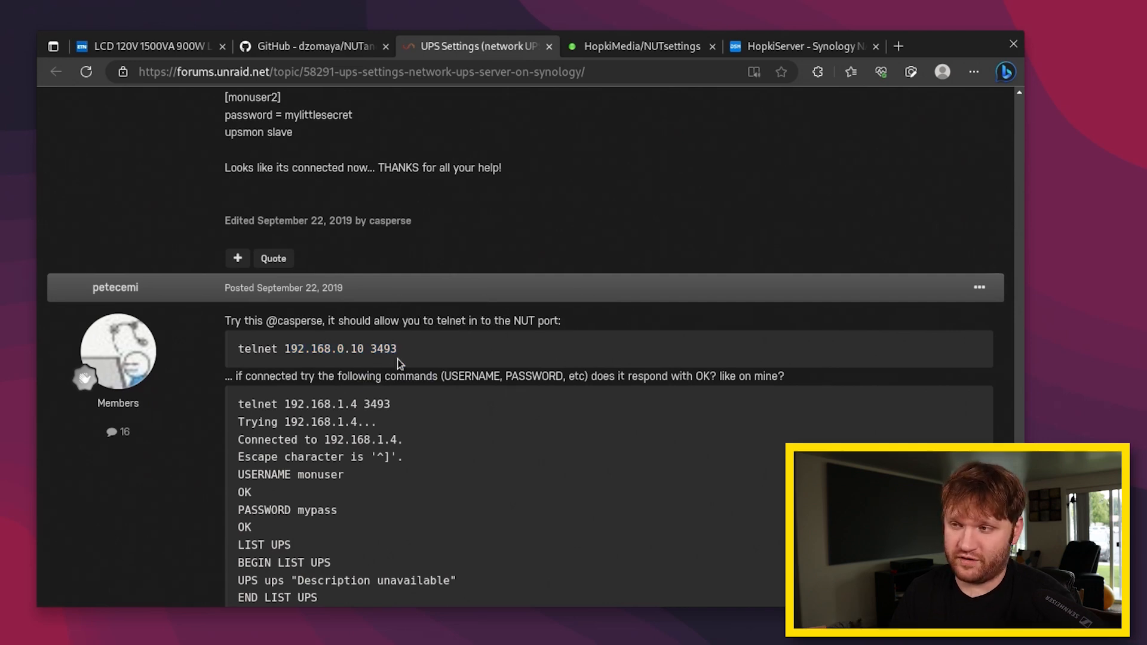
scroll(down, 3)
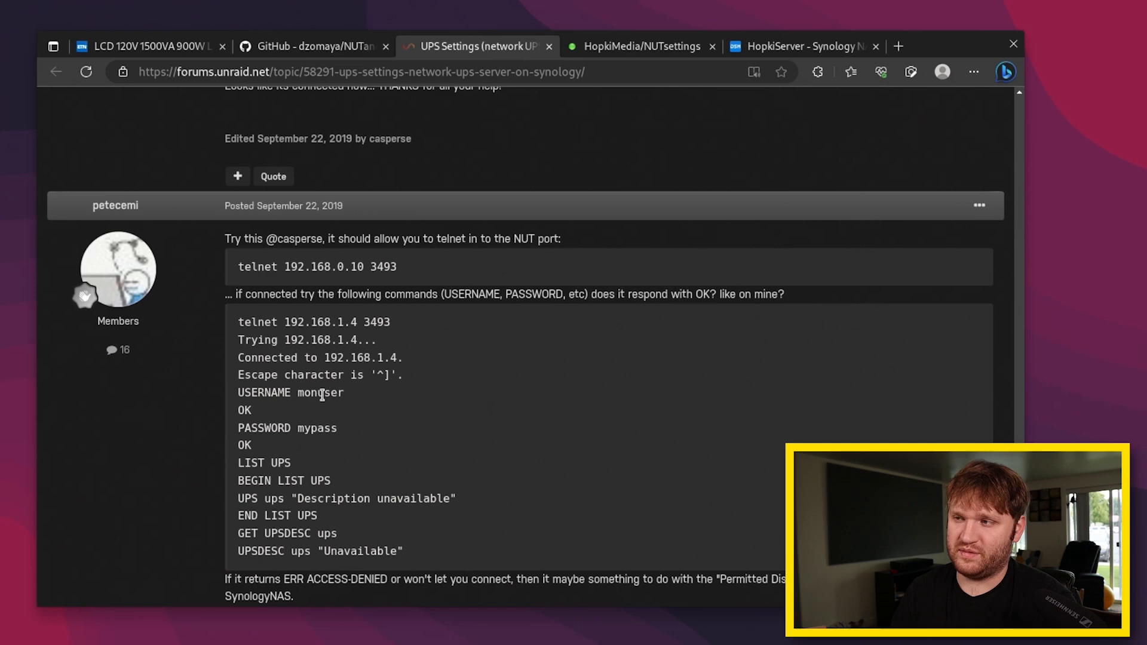
mouse_move(558, 306)
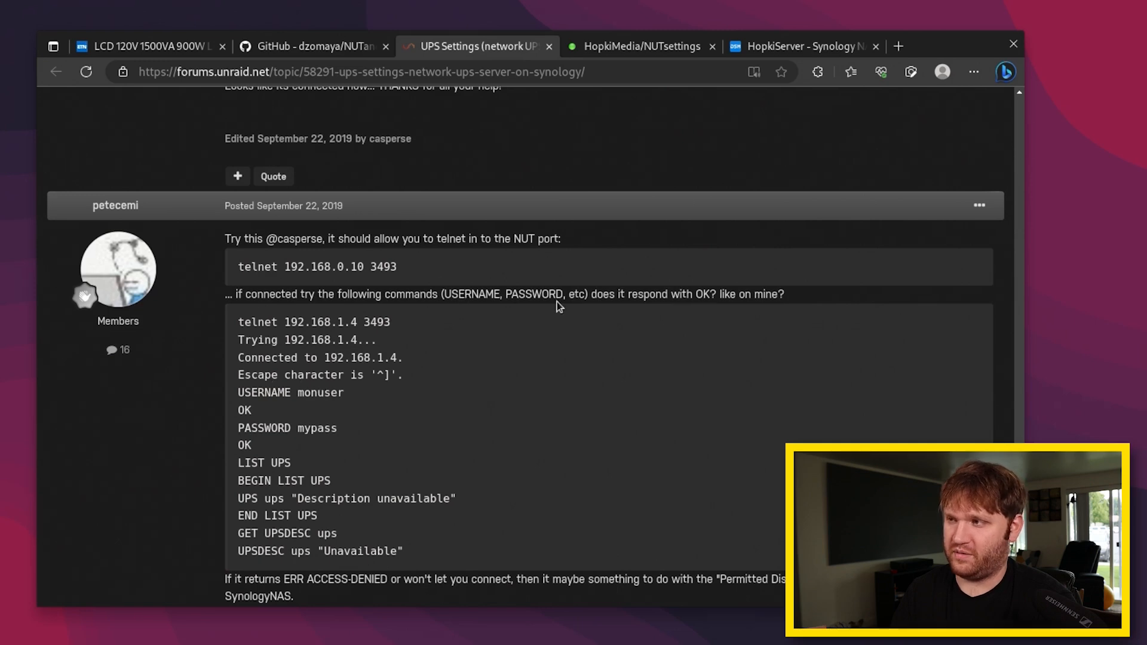
scroll(down, 3)
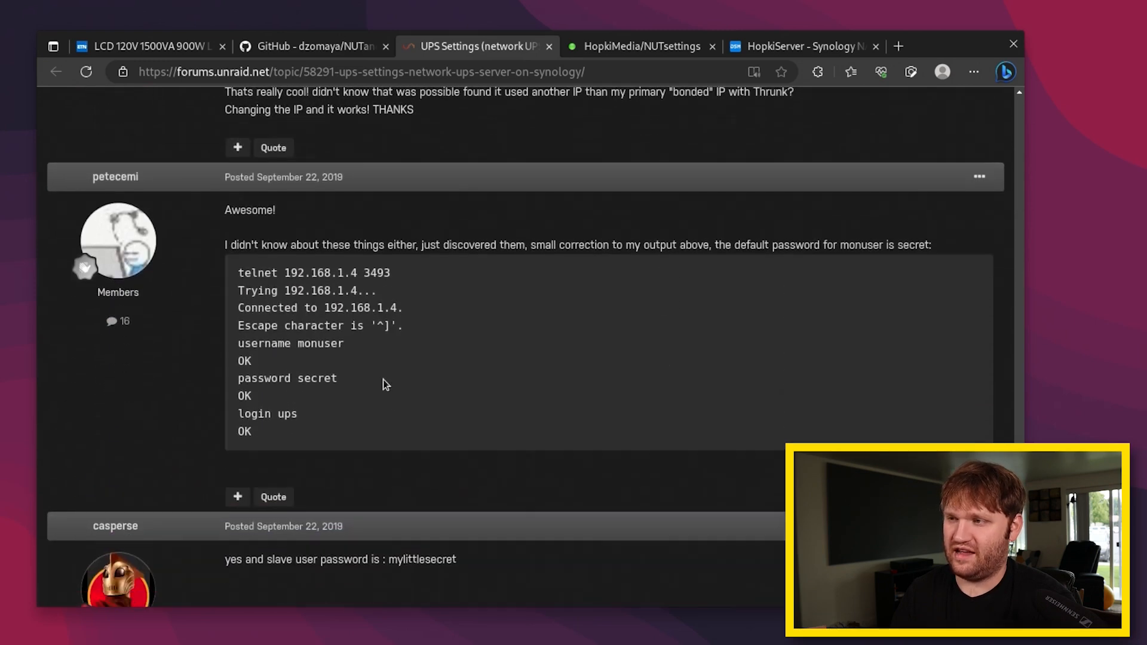
scroll(down, 3)
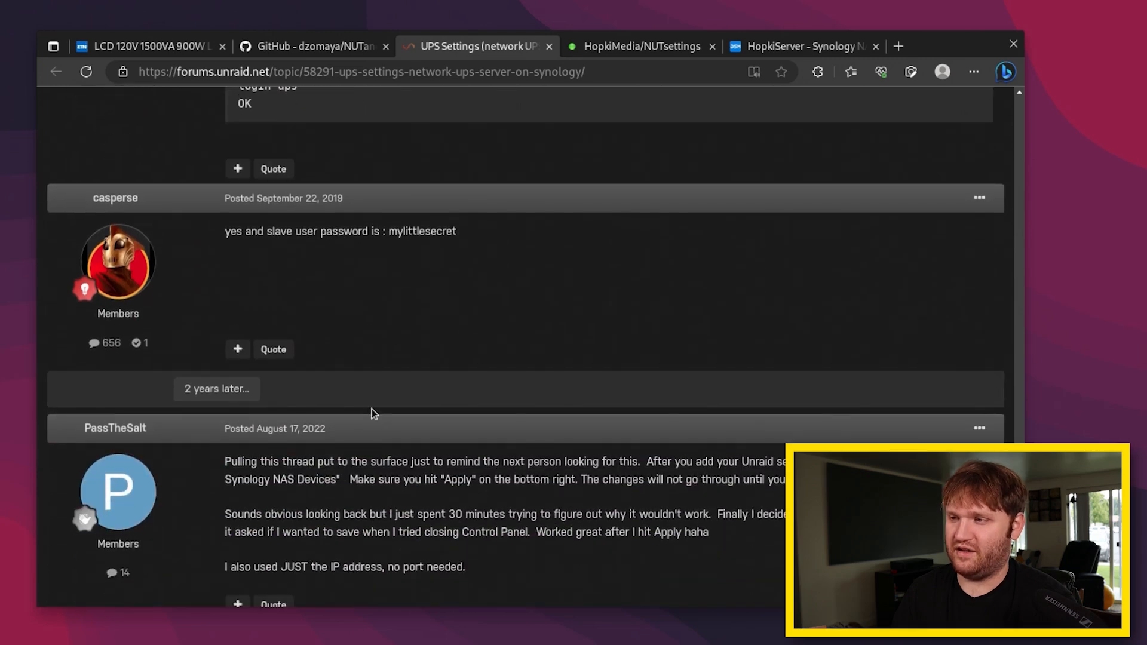
mouse_move(658, 261)
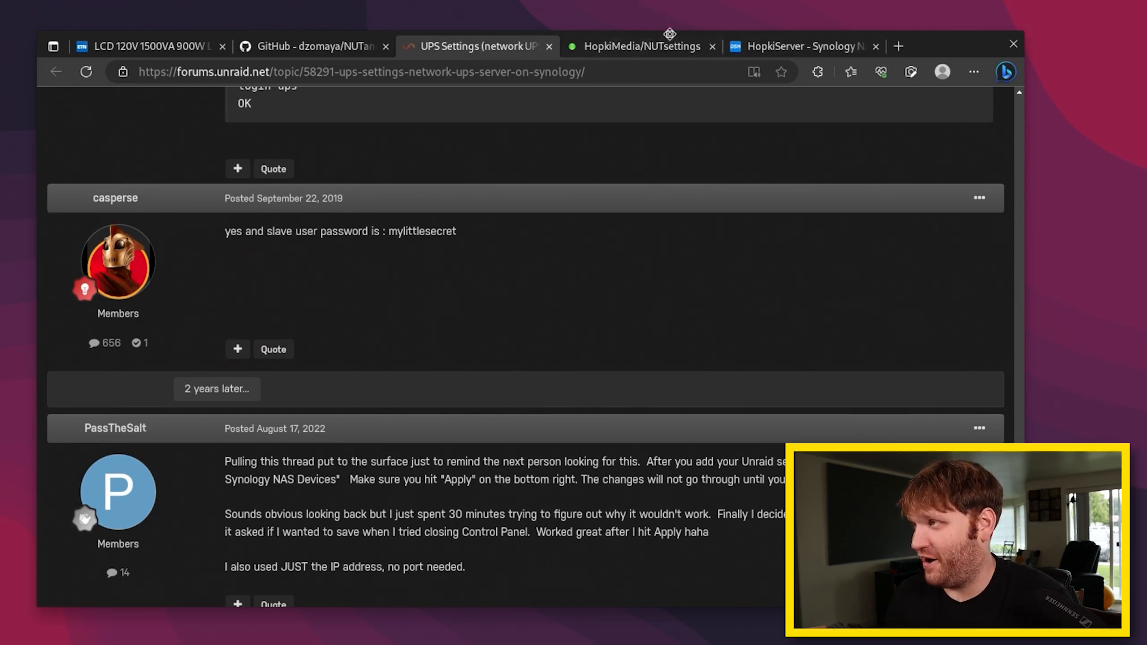
click(640, 46)
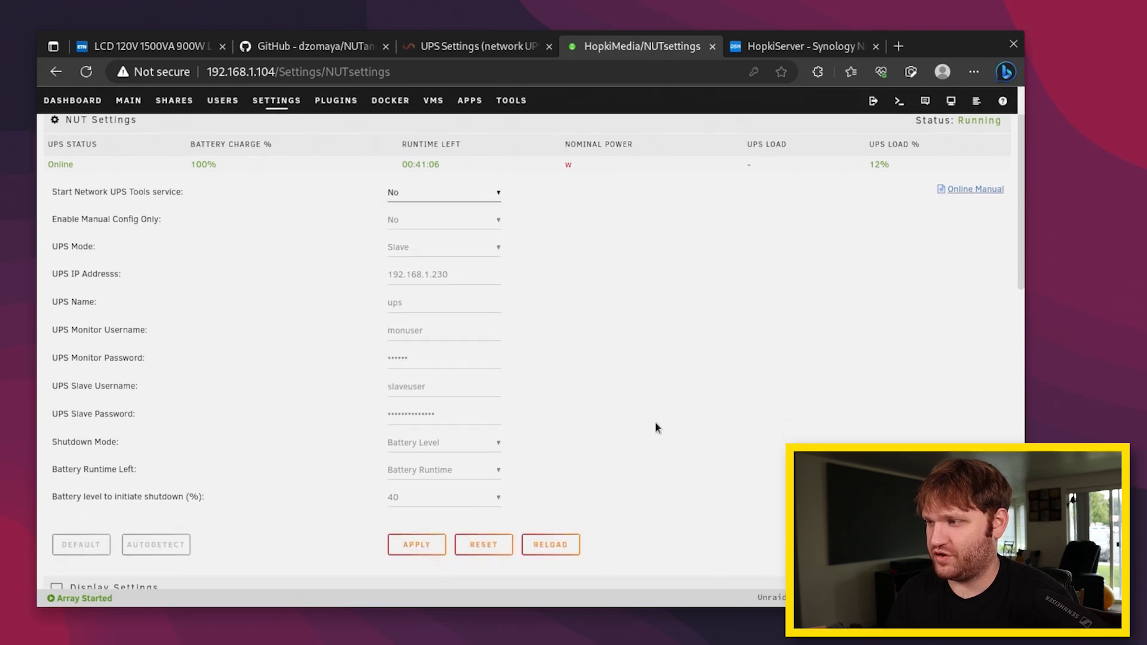
Stop the NUT service and keep Battery Level as the shutdown mode
click(416, 544)
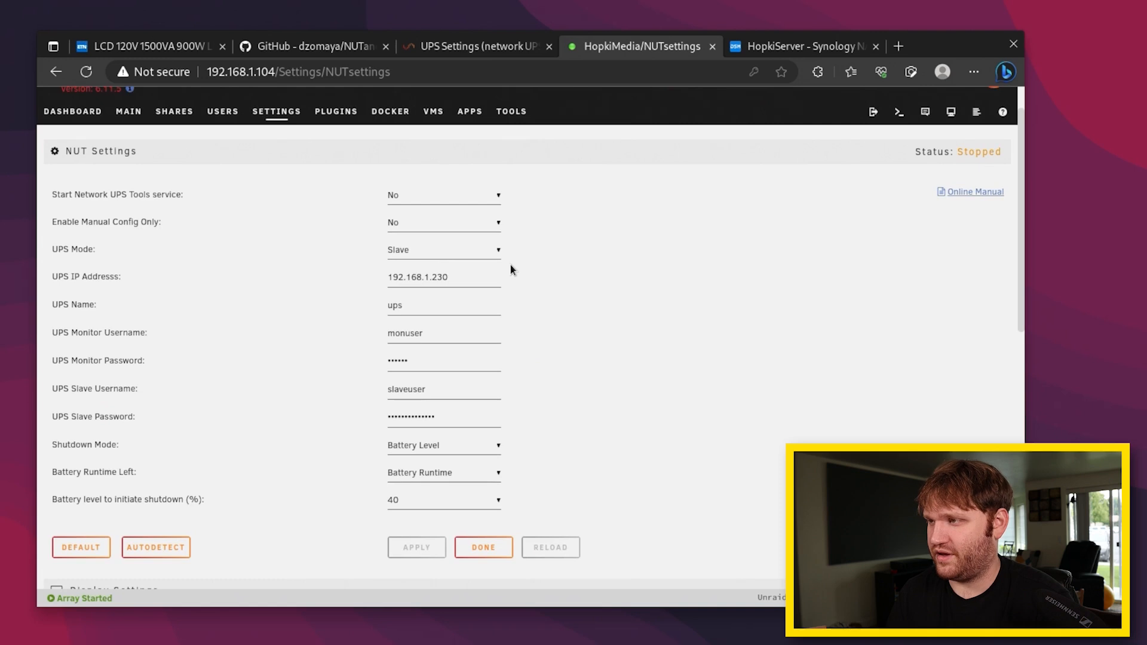
click(444, 444)
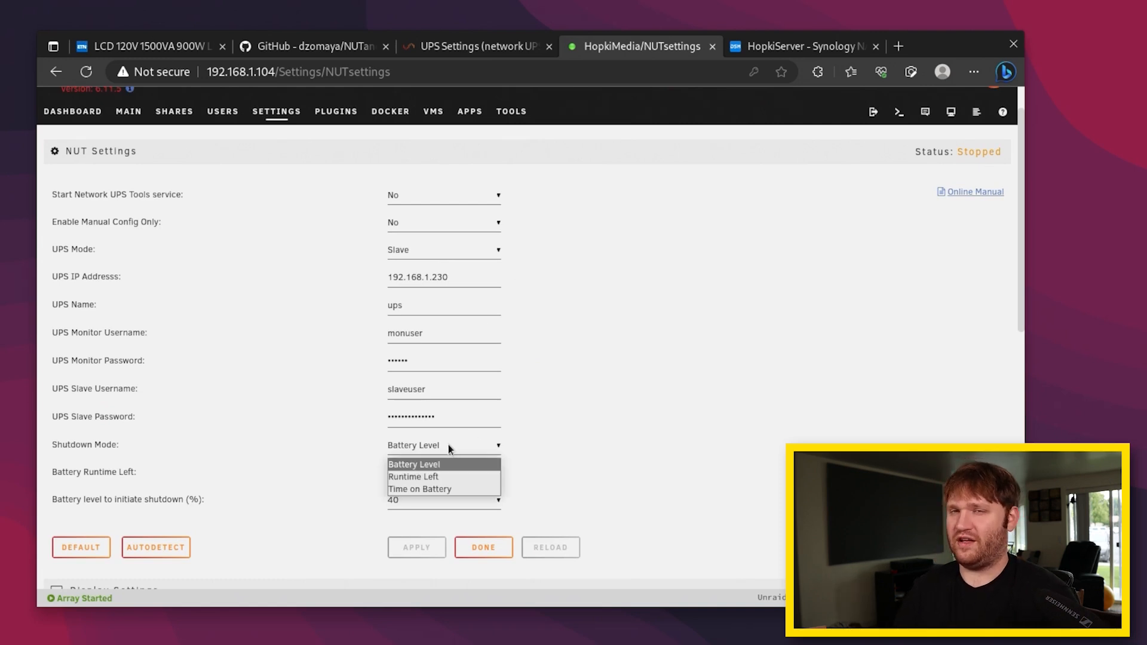
mouse_move(455, 431)
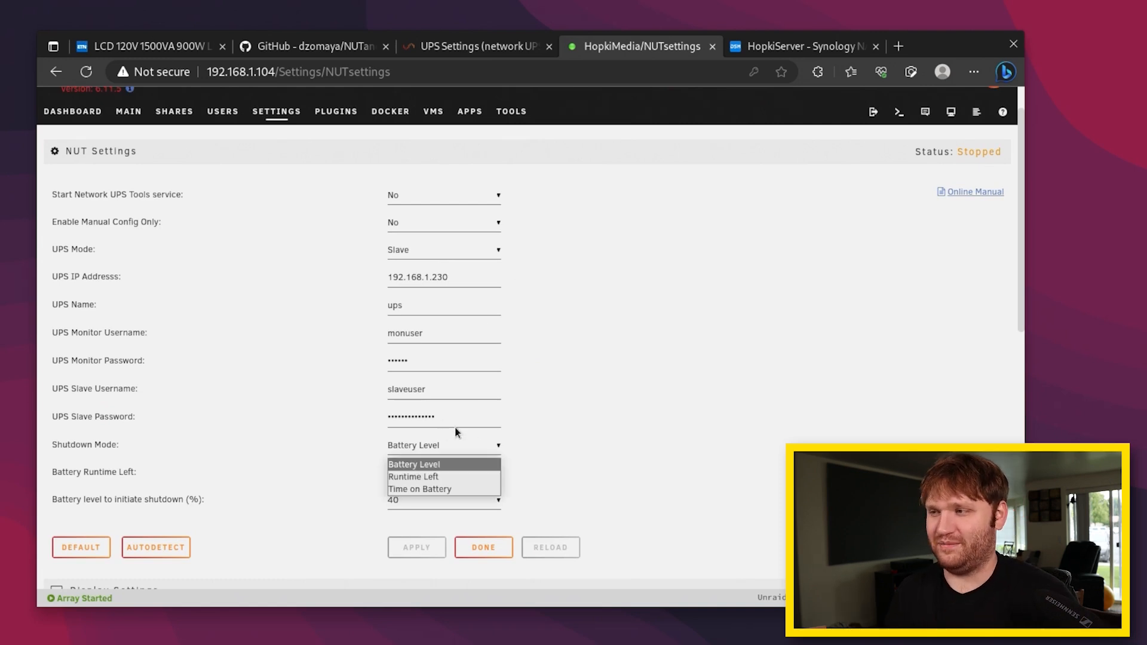
mouse_move(729, 421)
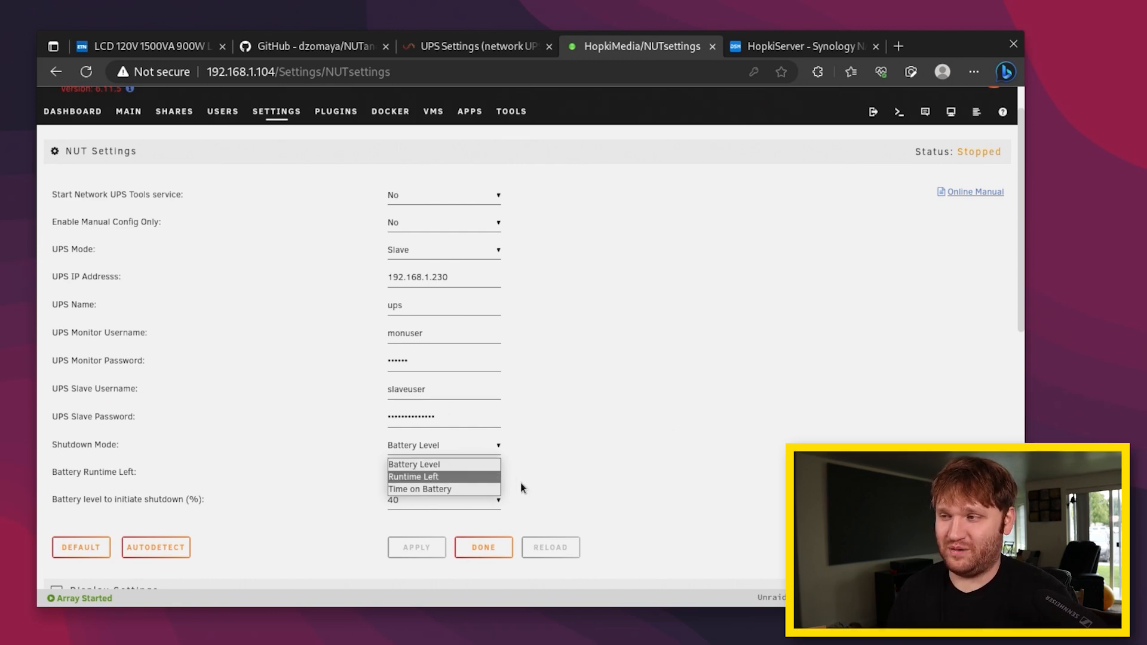
click(414, 472)
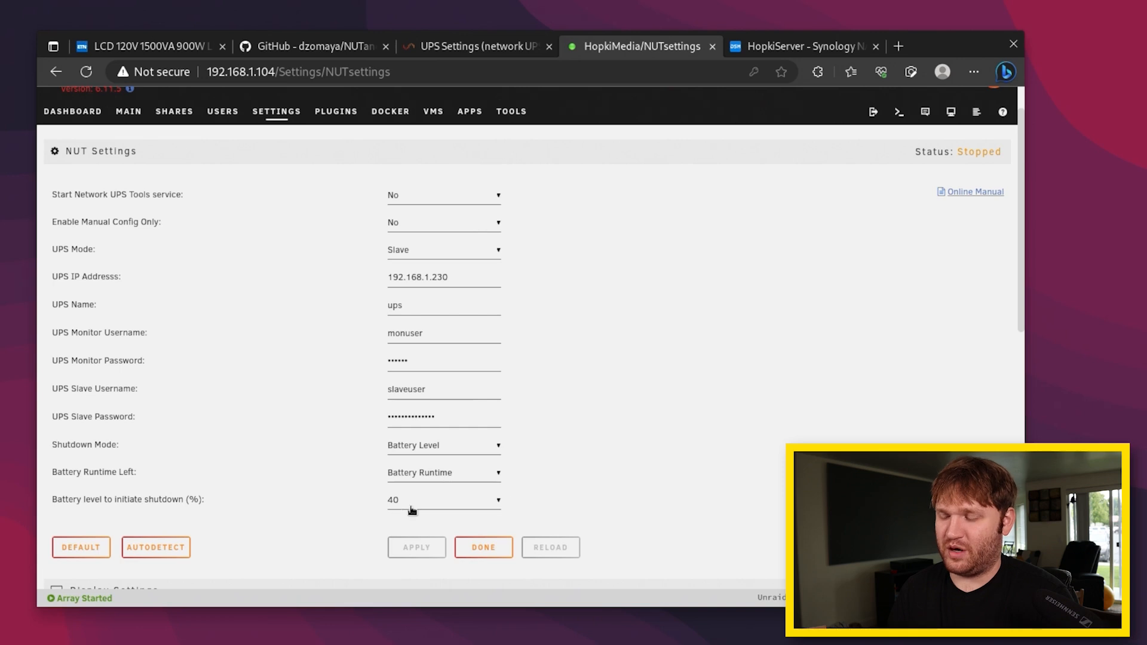
mouse_move(522, 497)
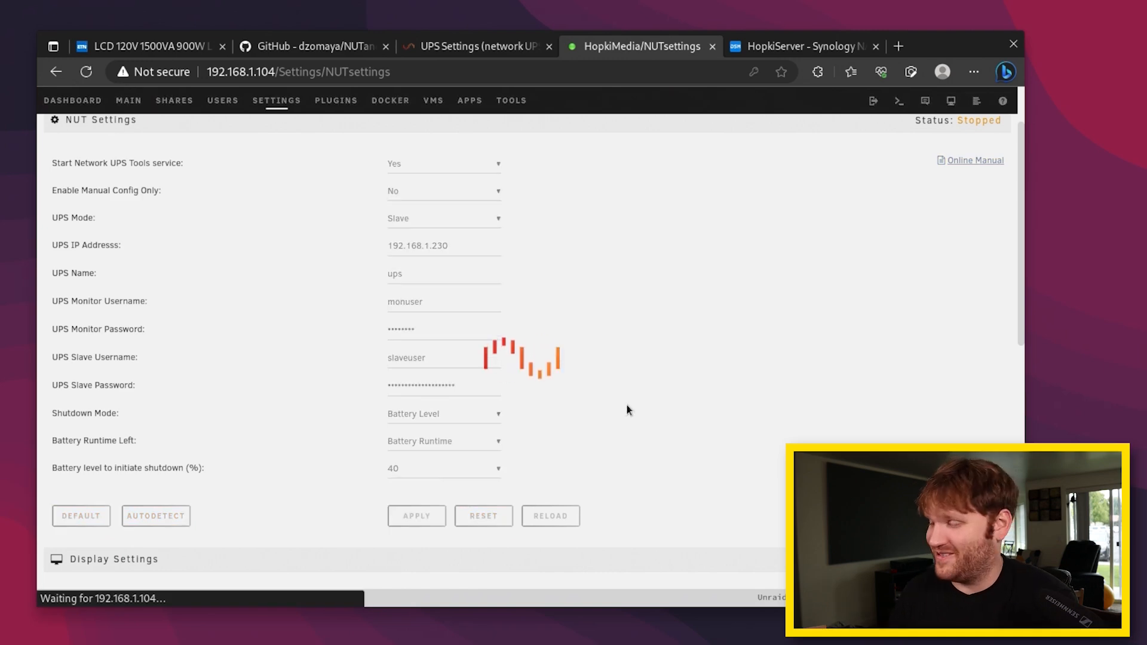
Compare Unraid's NUT Details (Tripp Lite online, 100% charge) with Synology's UPS info
scroll(down, 3)
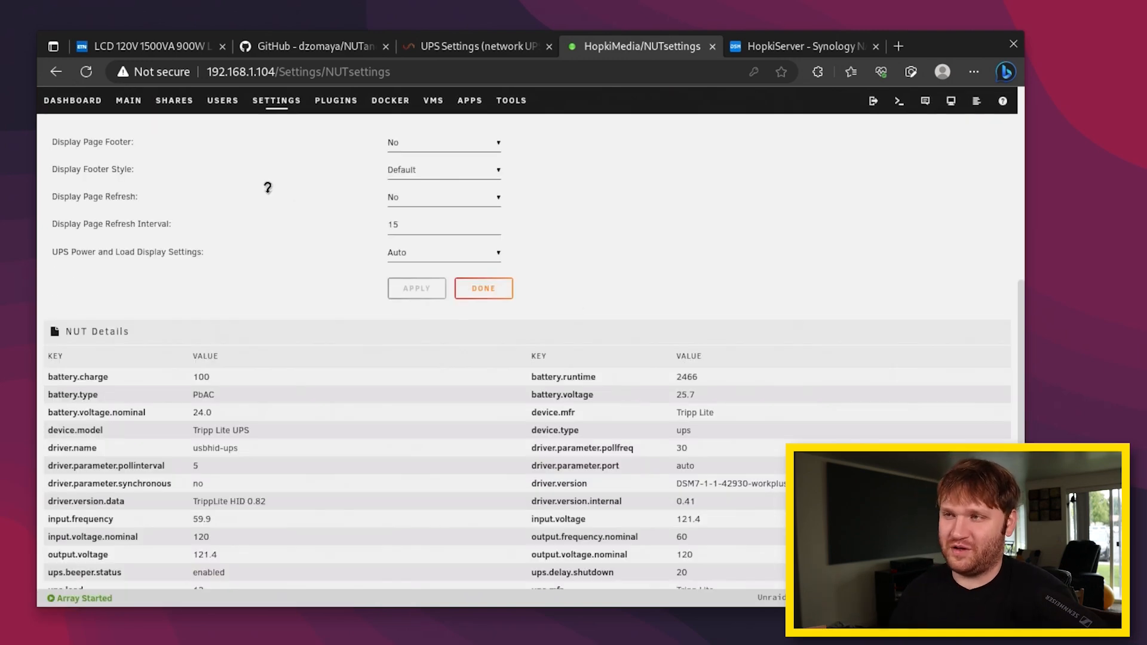
scroll(down, 3)
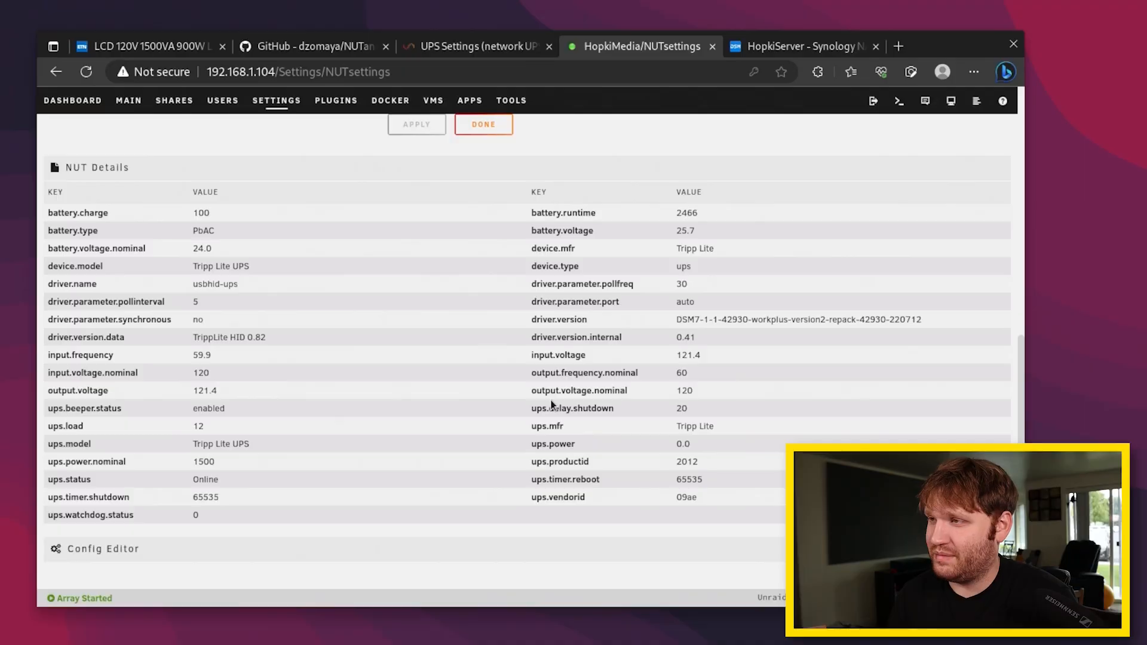
mouse_move(457, 88)
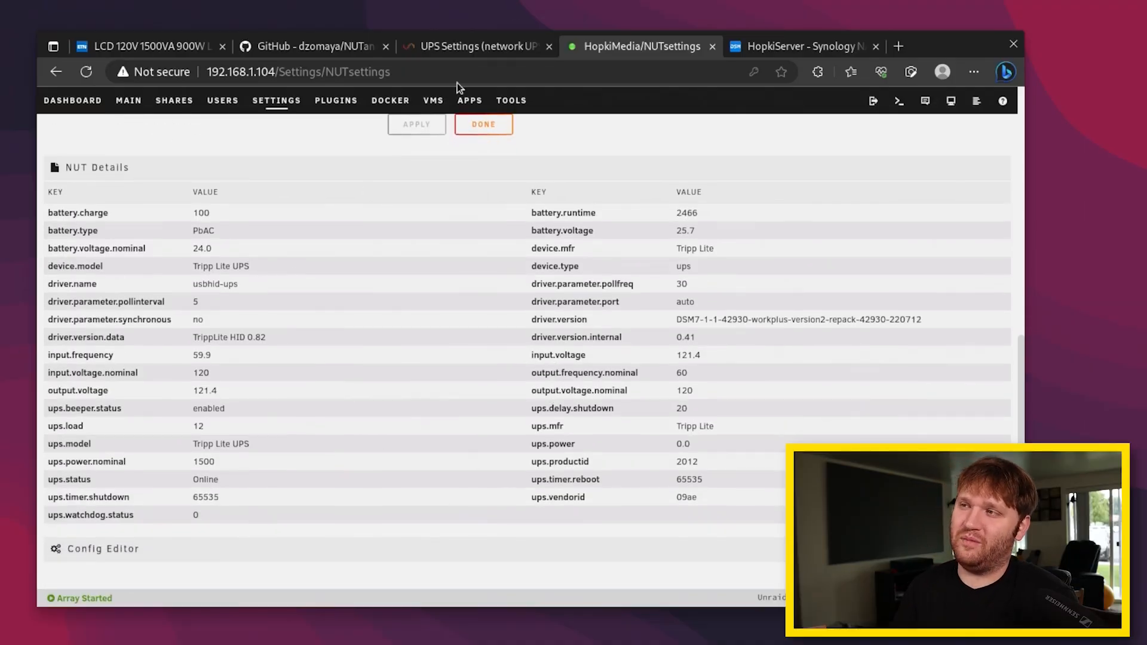
click(801, 46)
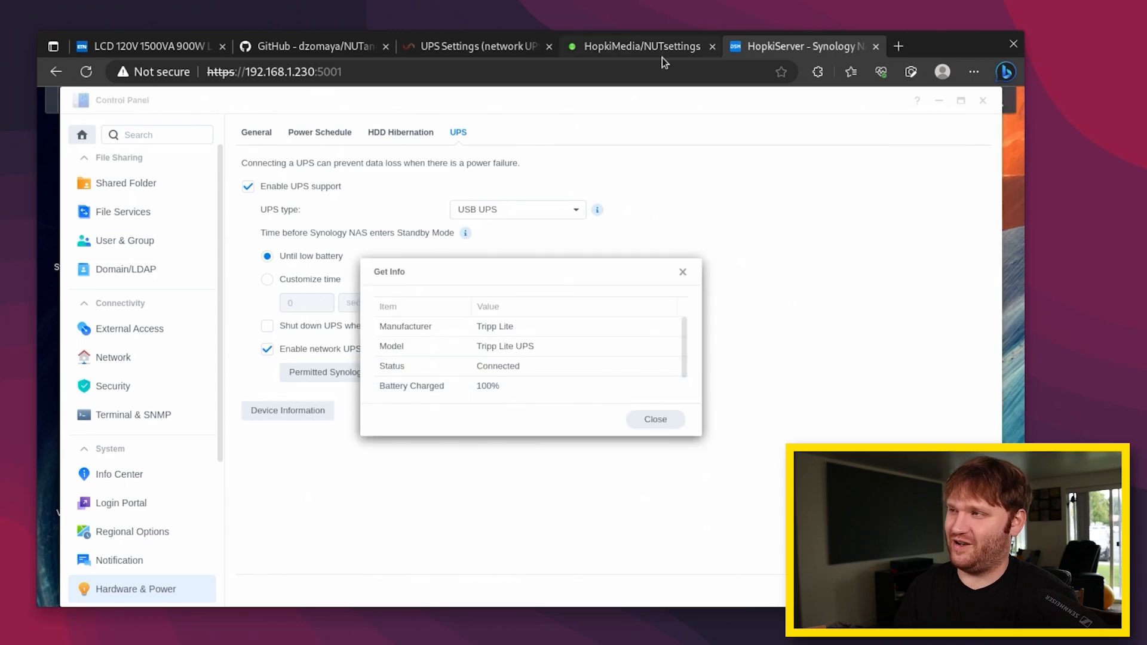
click(641, 46)
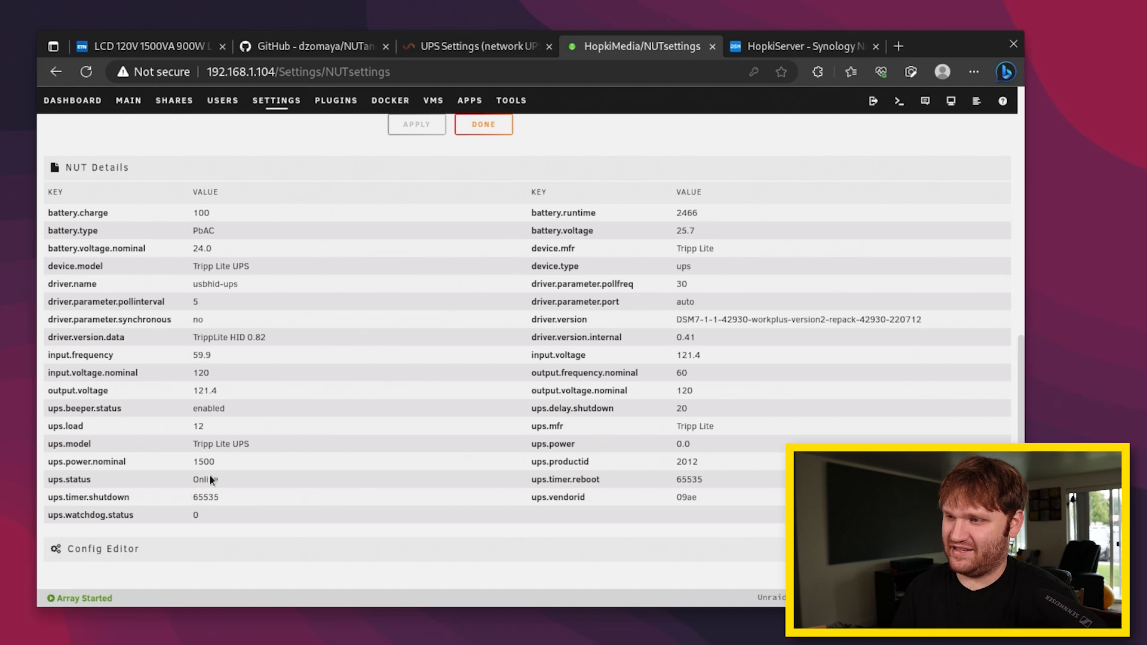